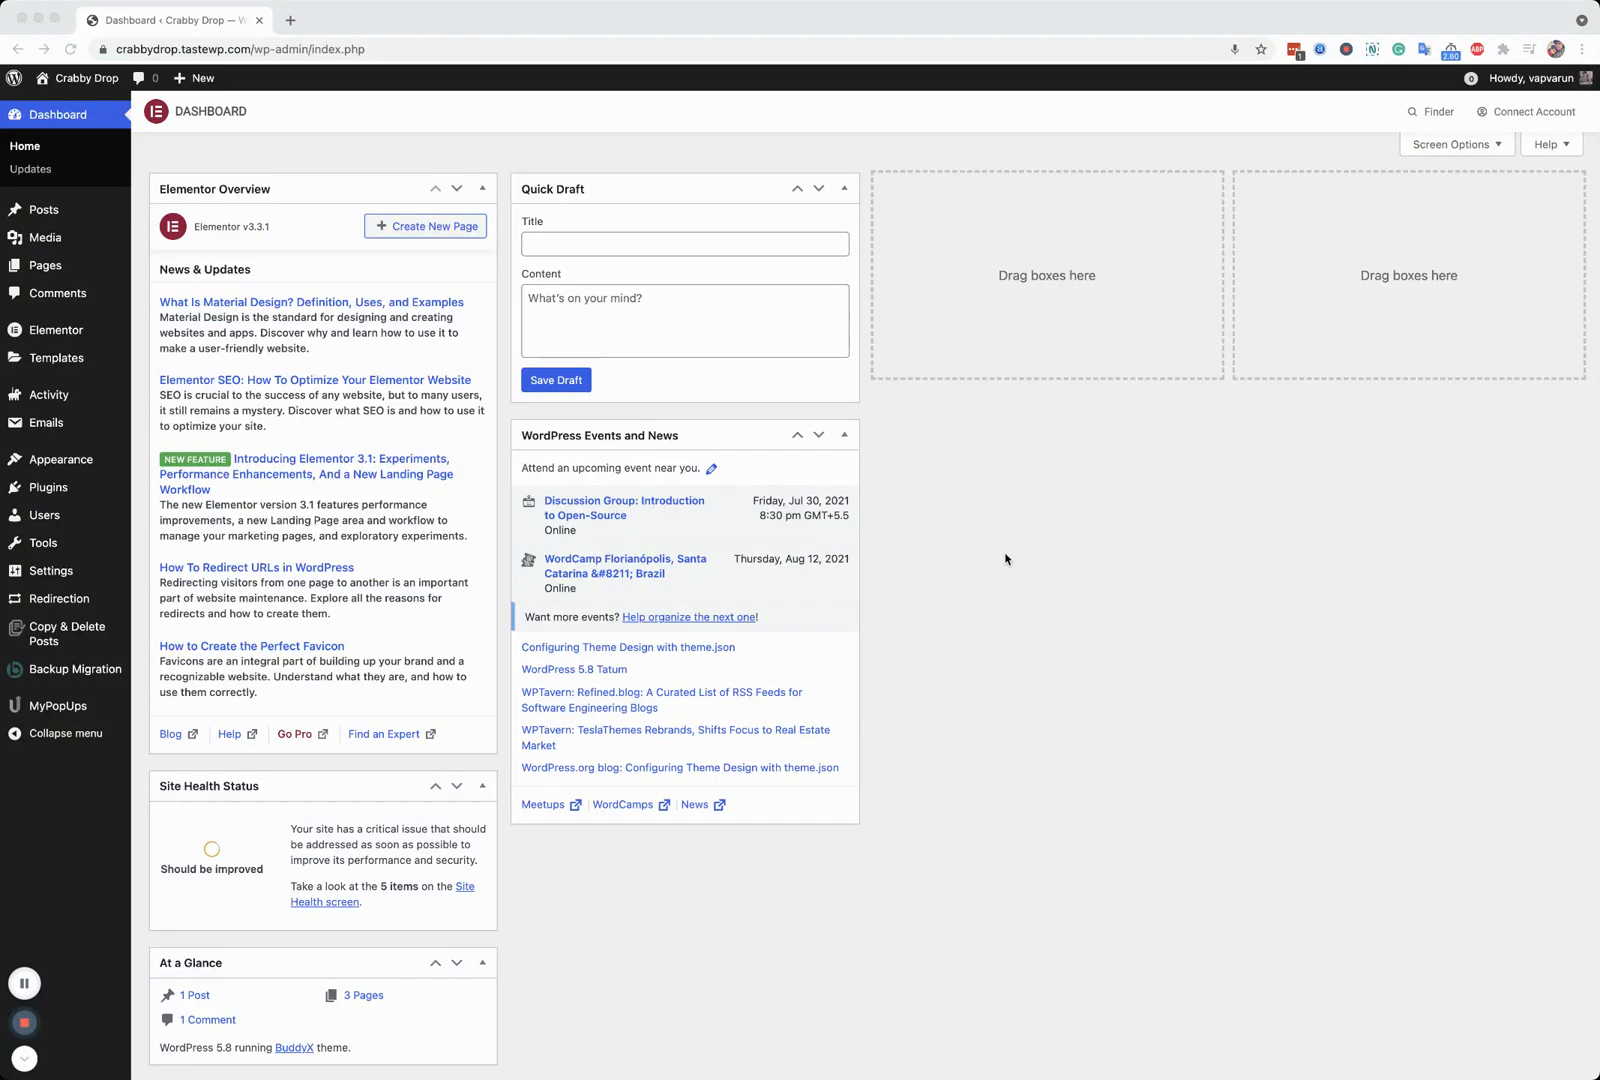
pyautogui.moveTo(30, 514)
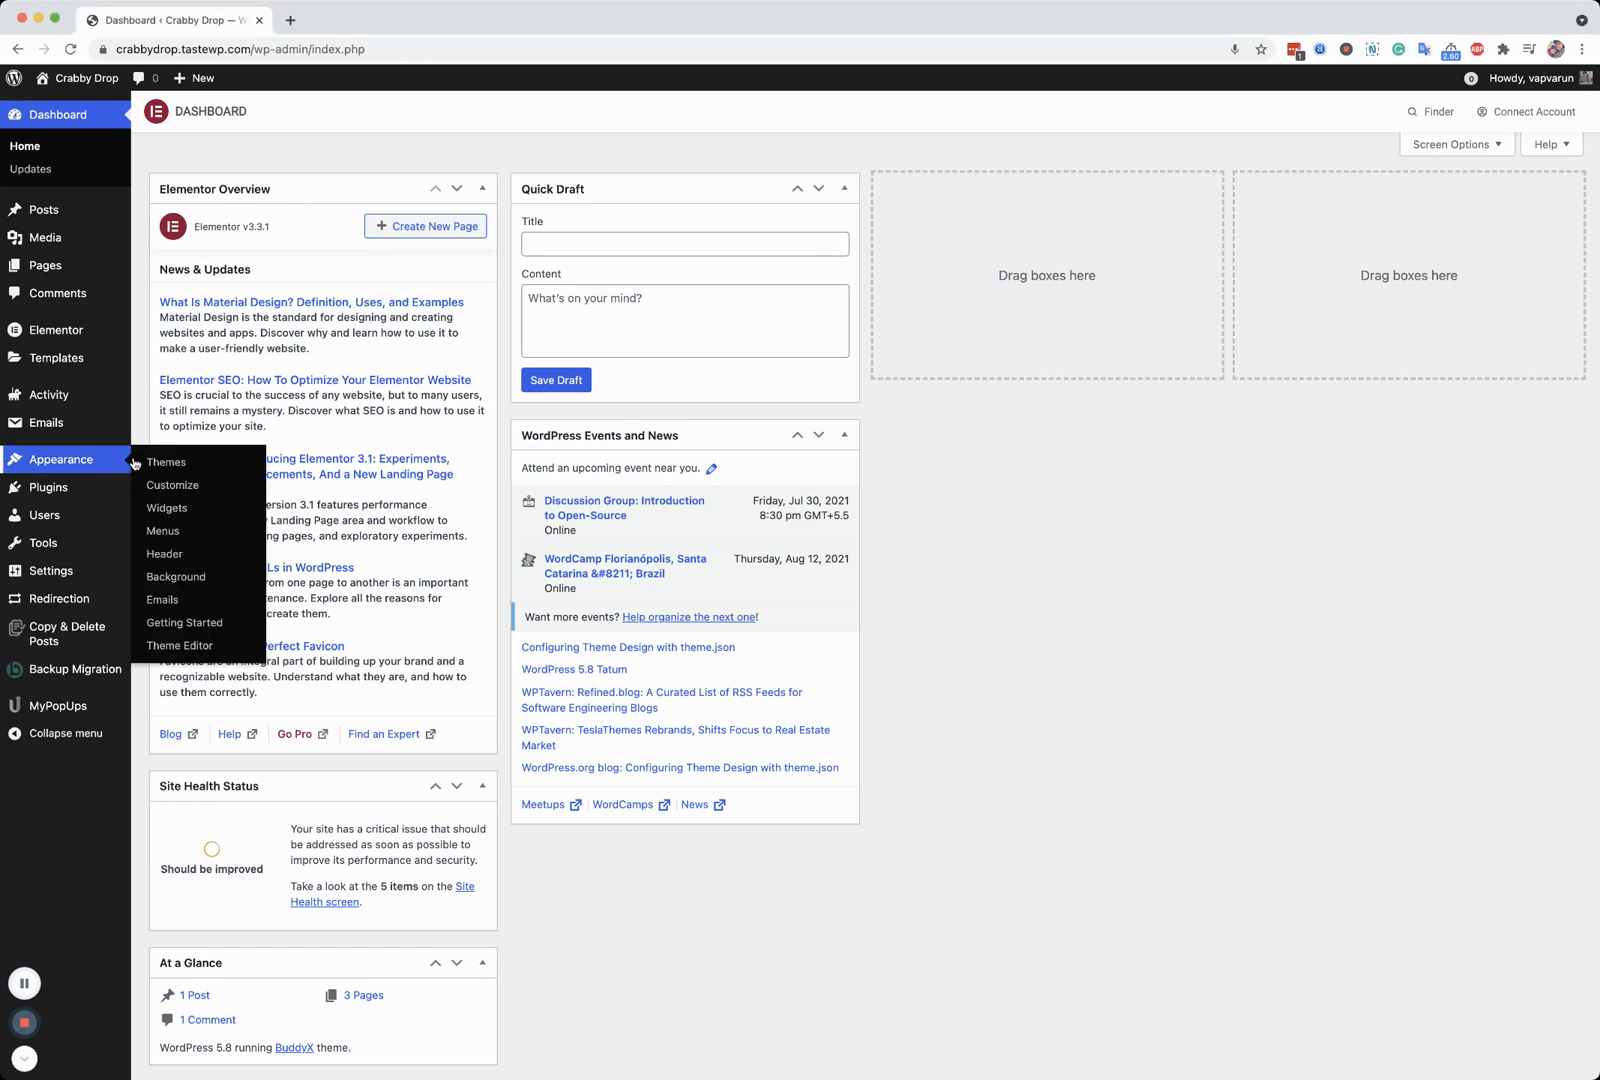
# - View the active BuddyX theme under Appearance, then show the installed plugins list
pyautogui.click(166, 462)
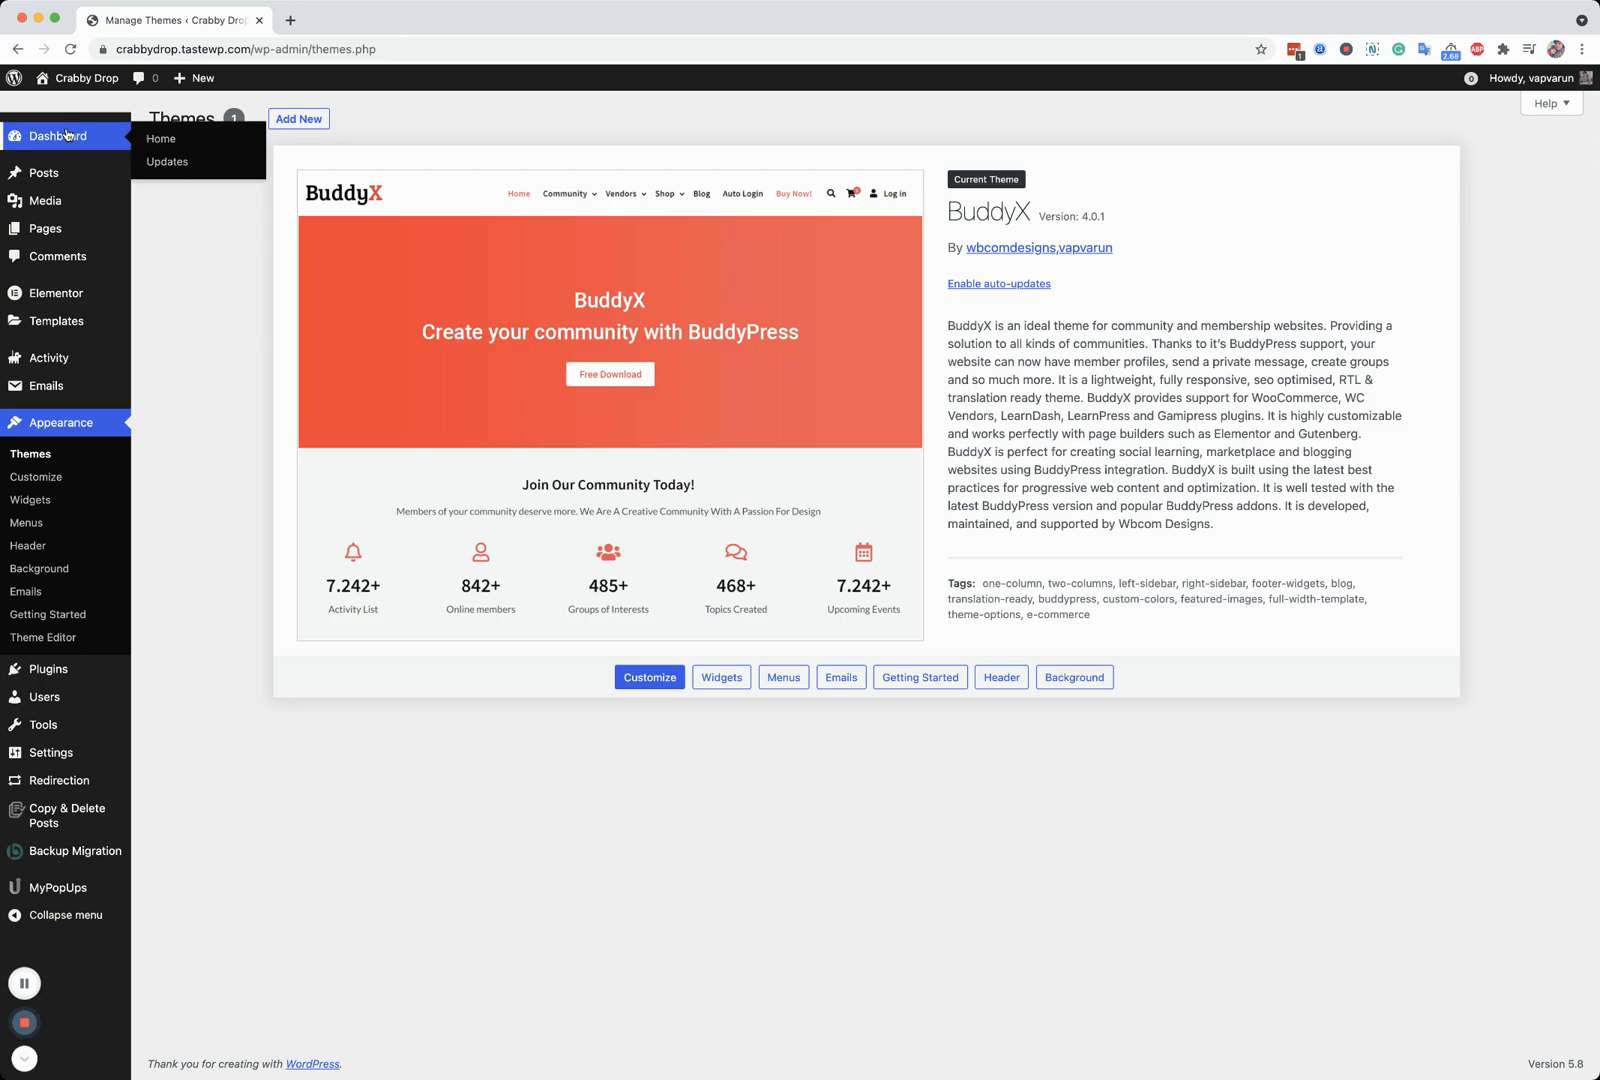
pyautogui.click(58, 136)
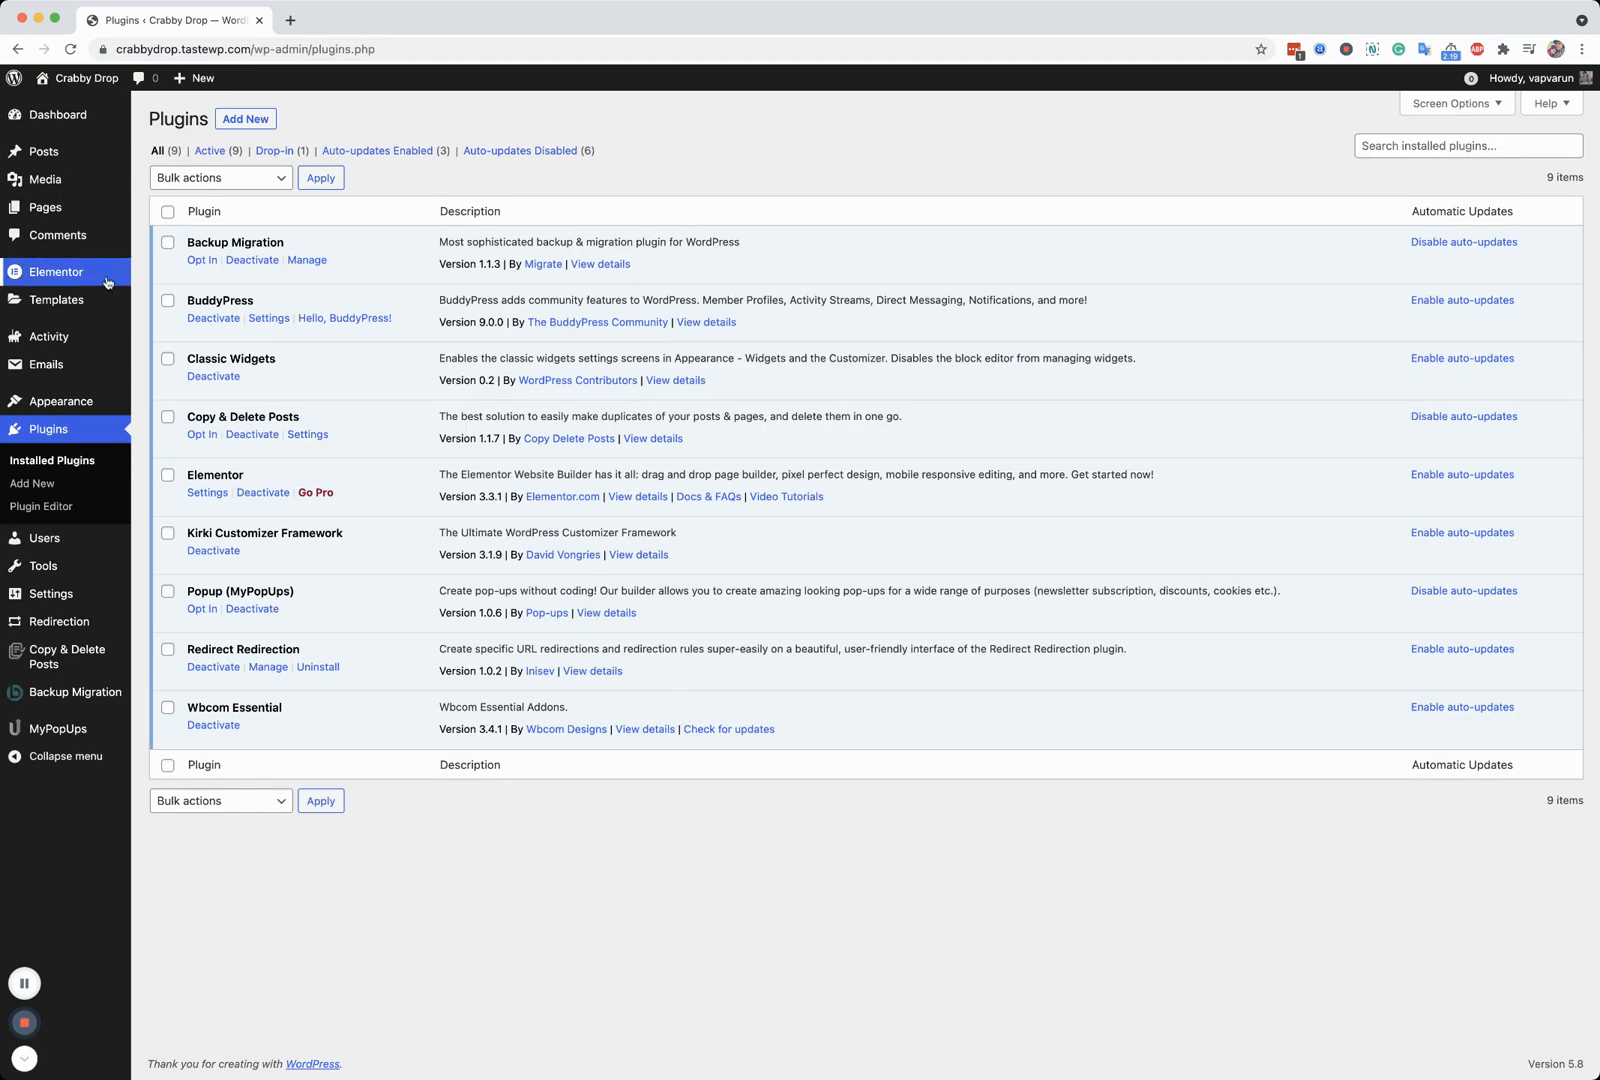
pyautogui.moveTo(44, 208)
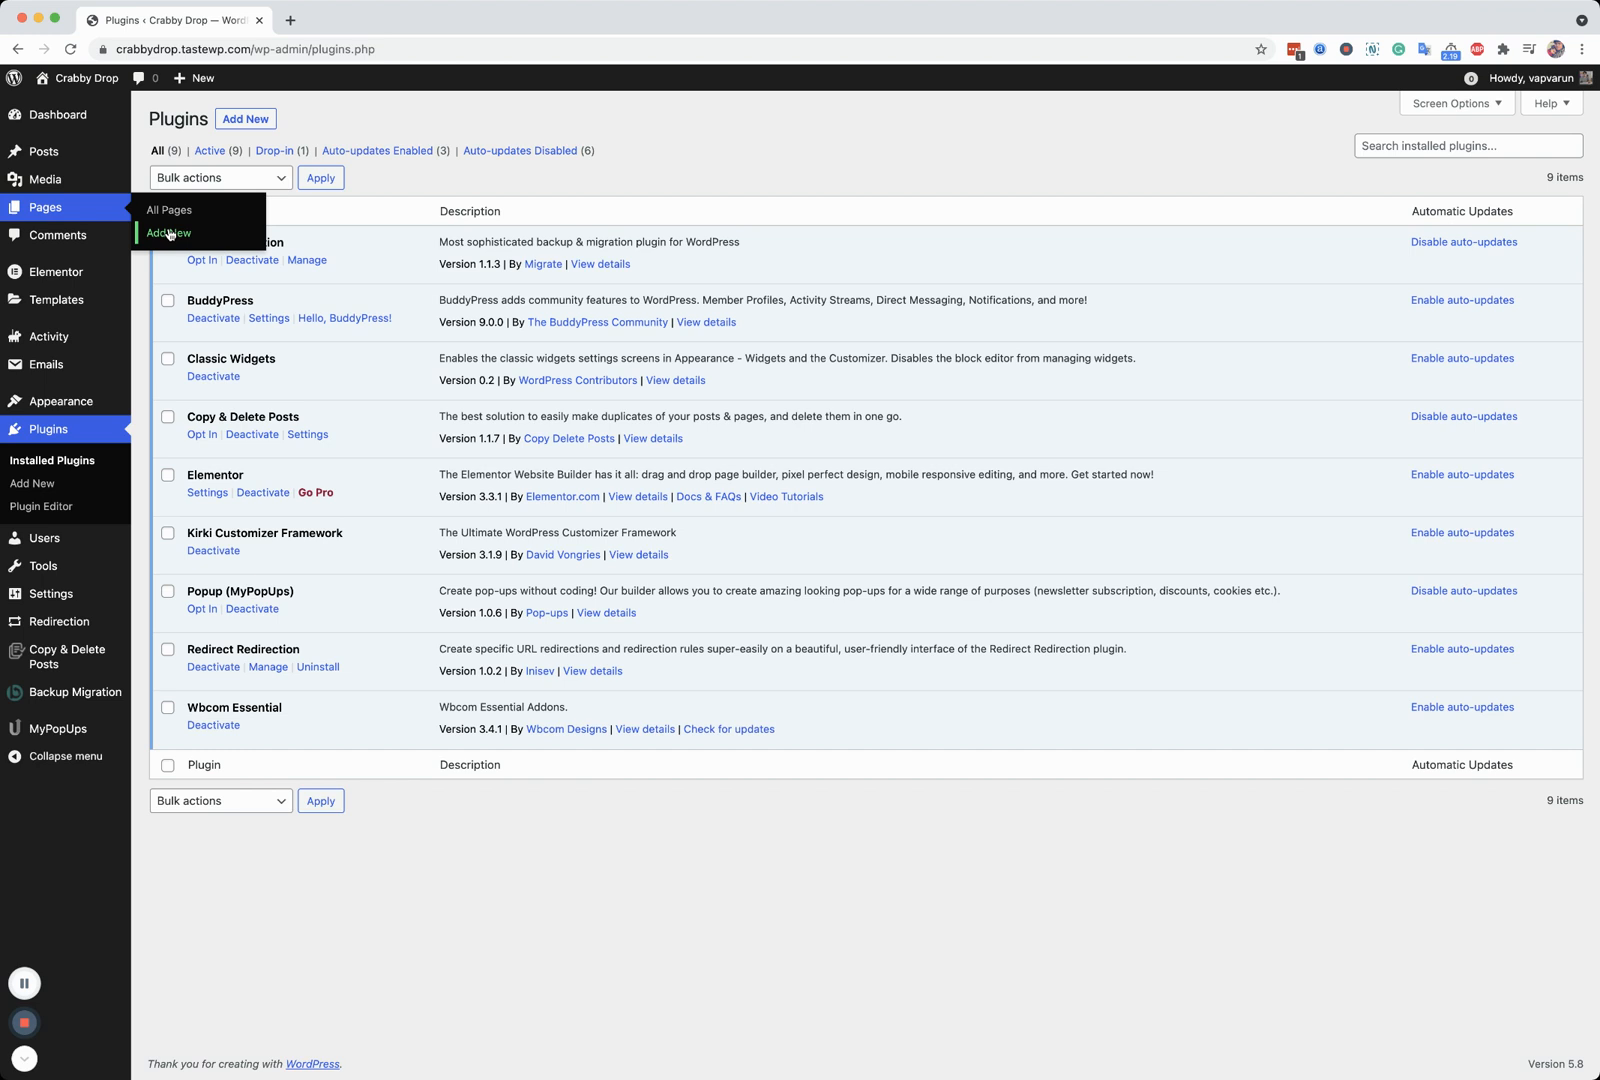
# - Add a new page and launch it in the Elementor editor as Elementor #26
pyautogui.click(168, 232)
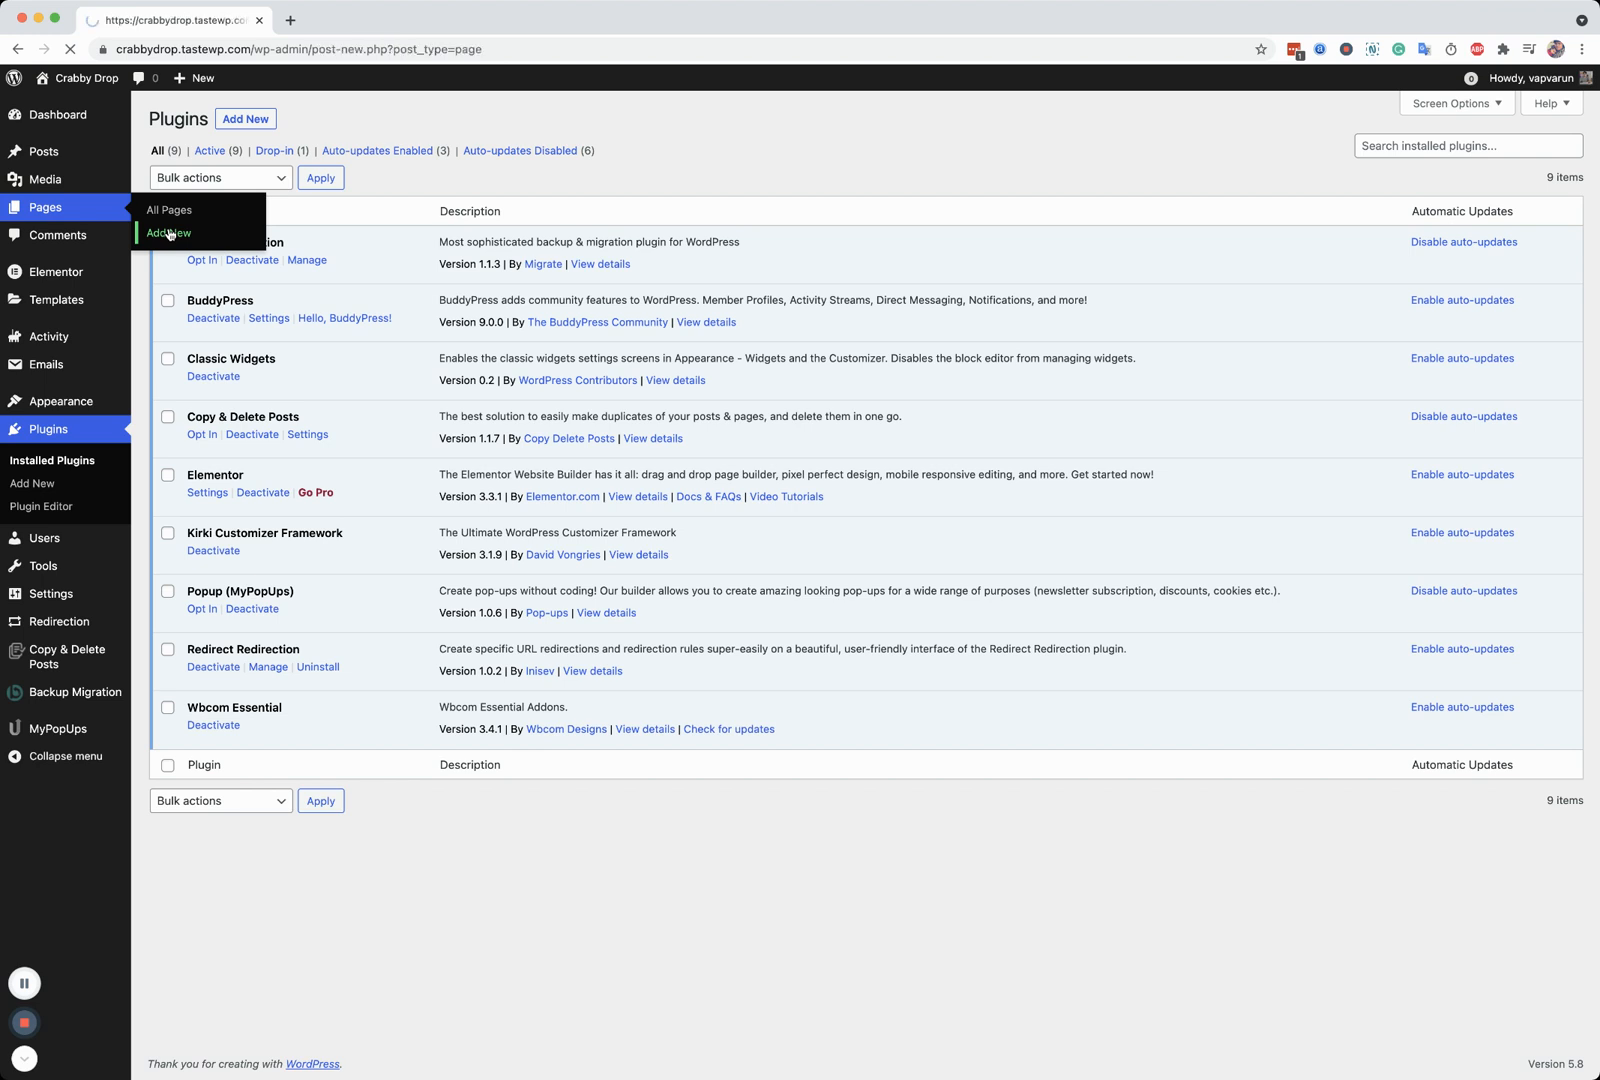
pyautogui.click(168, 232)
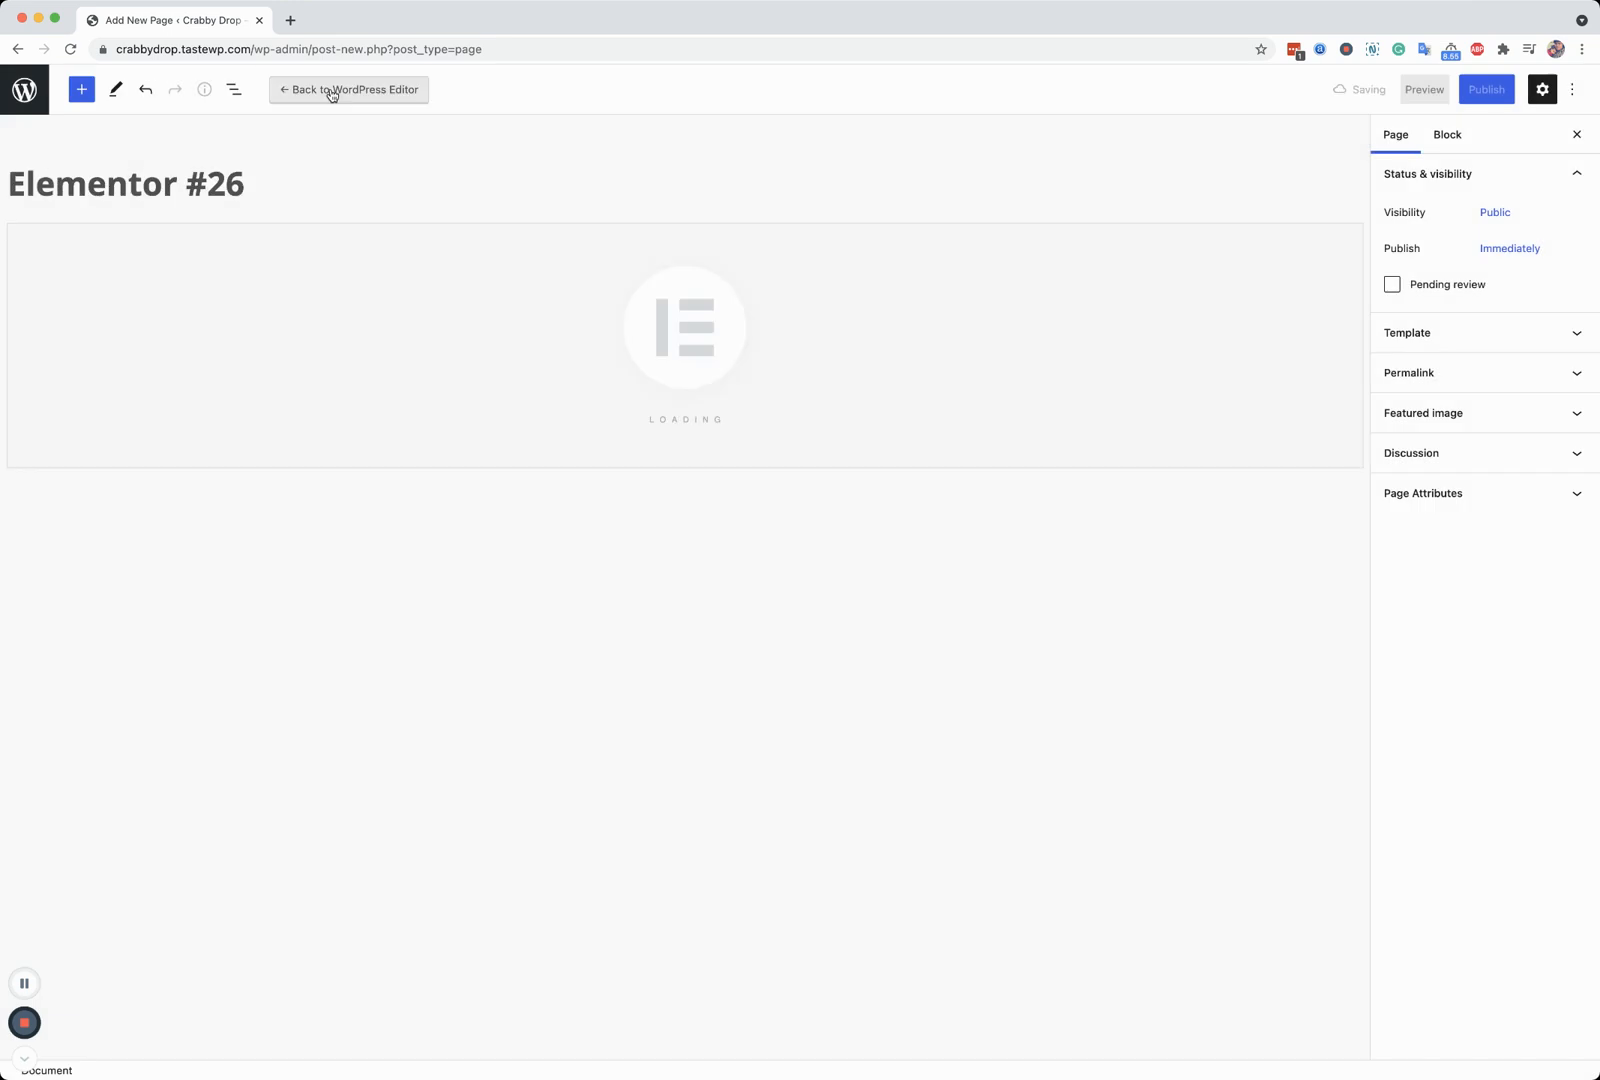
pyautogui.click(346, 90)
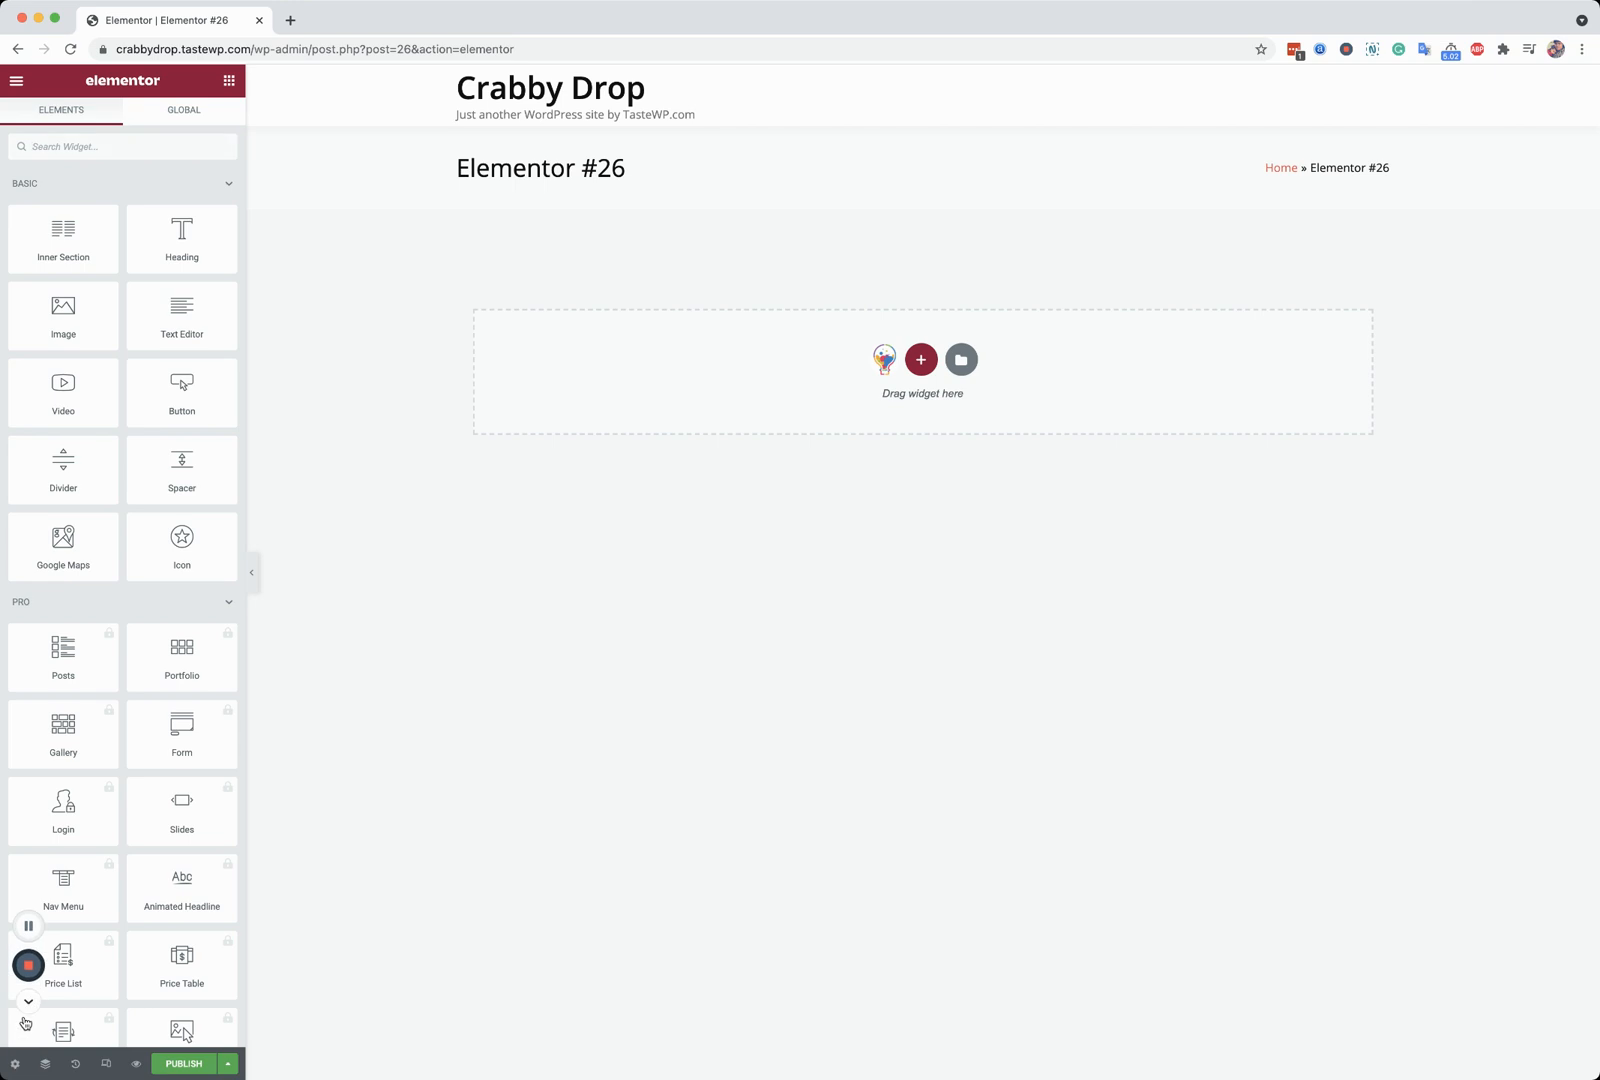
# - Title the page 'Login' in Page Settings, switch to a full-width layout and publish it
pyautogui.click(16, 80)
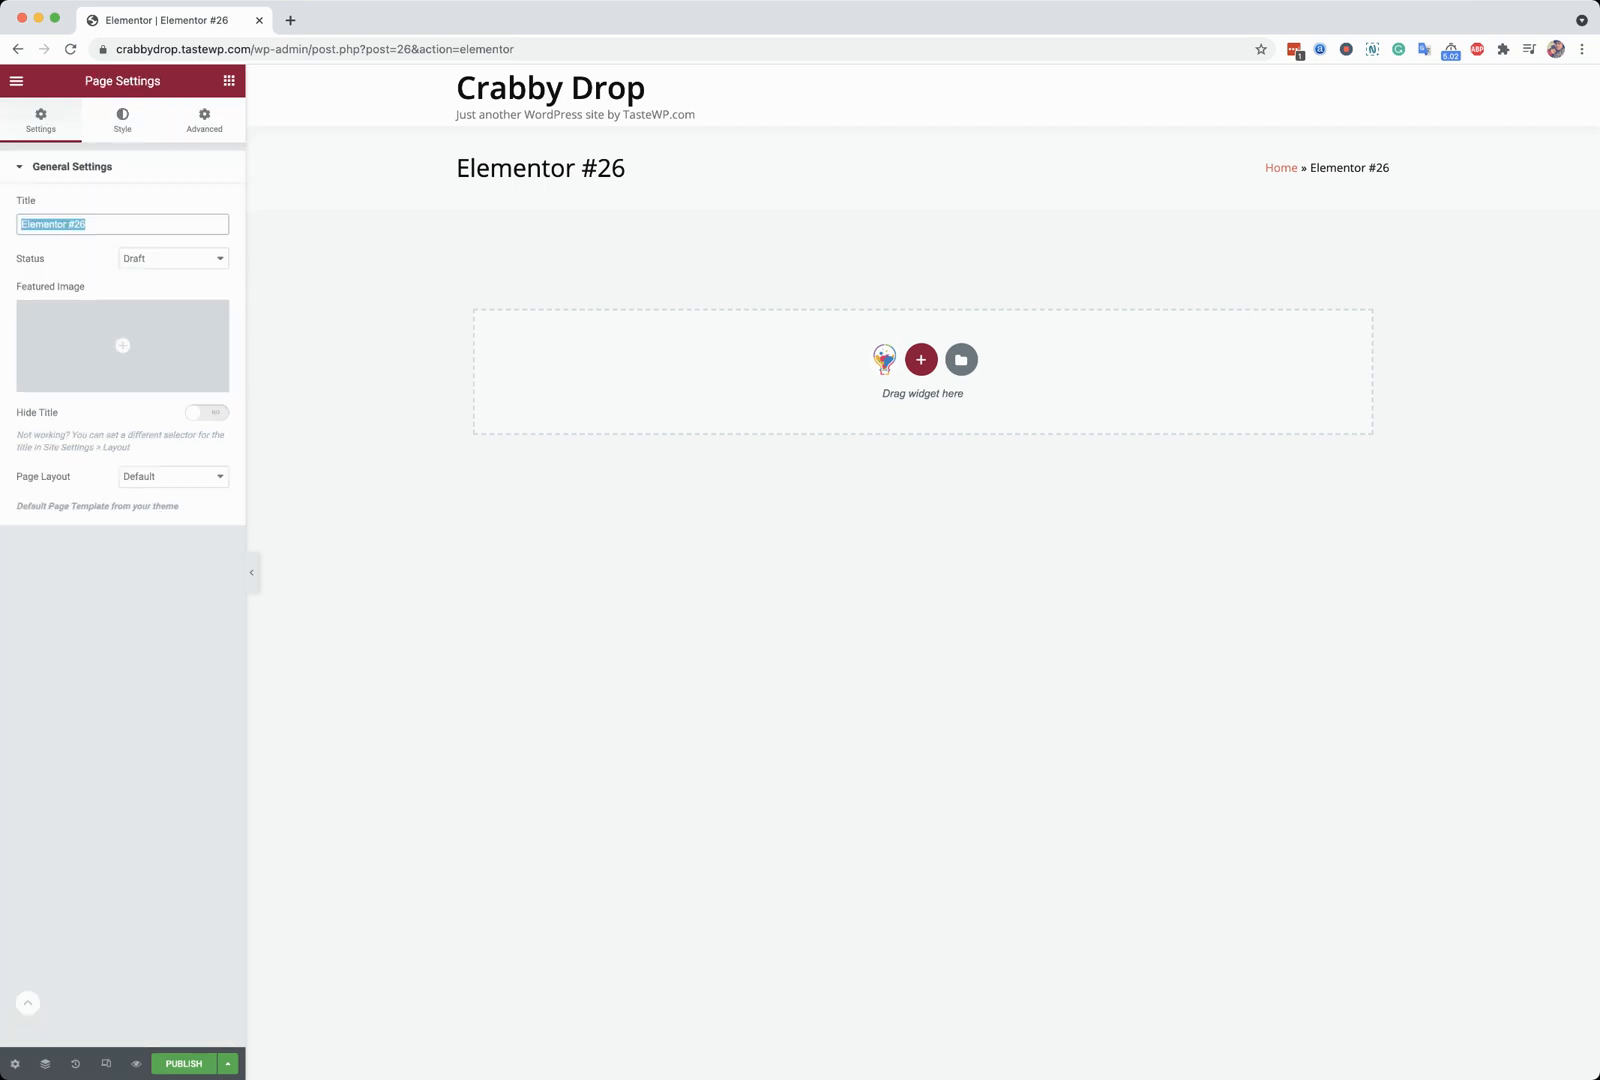
pyautogui.write('Login')
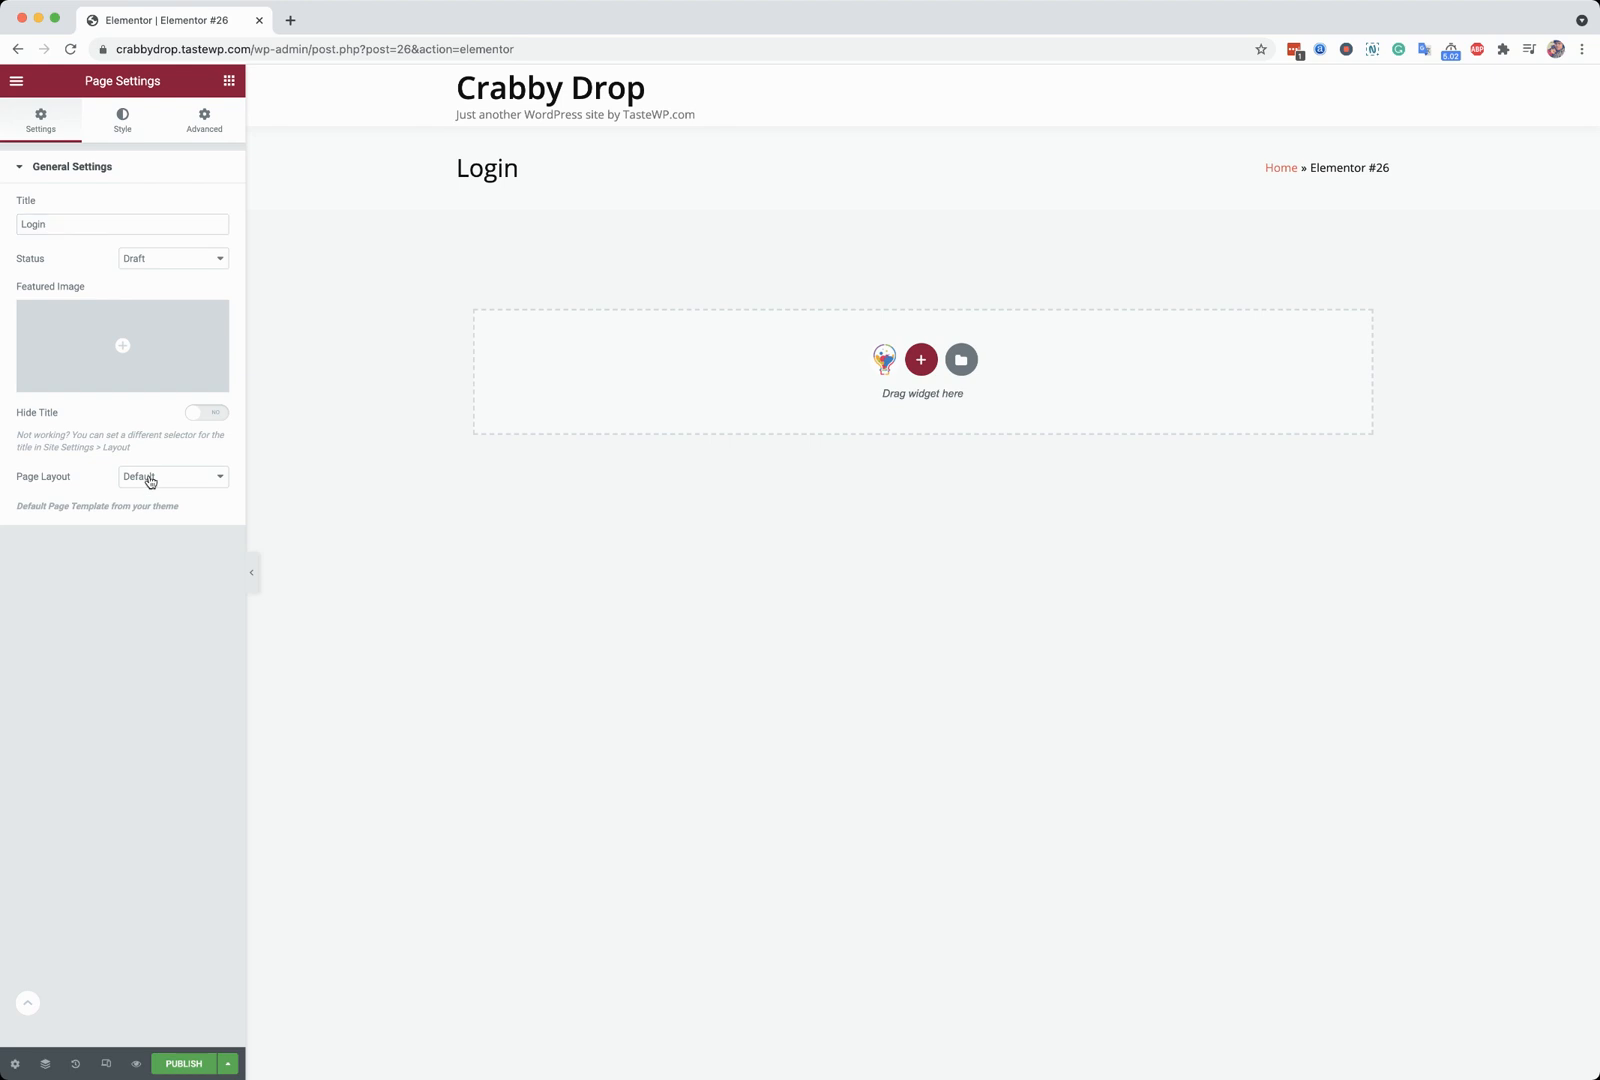
pyautogui.moveTo(192, 510)
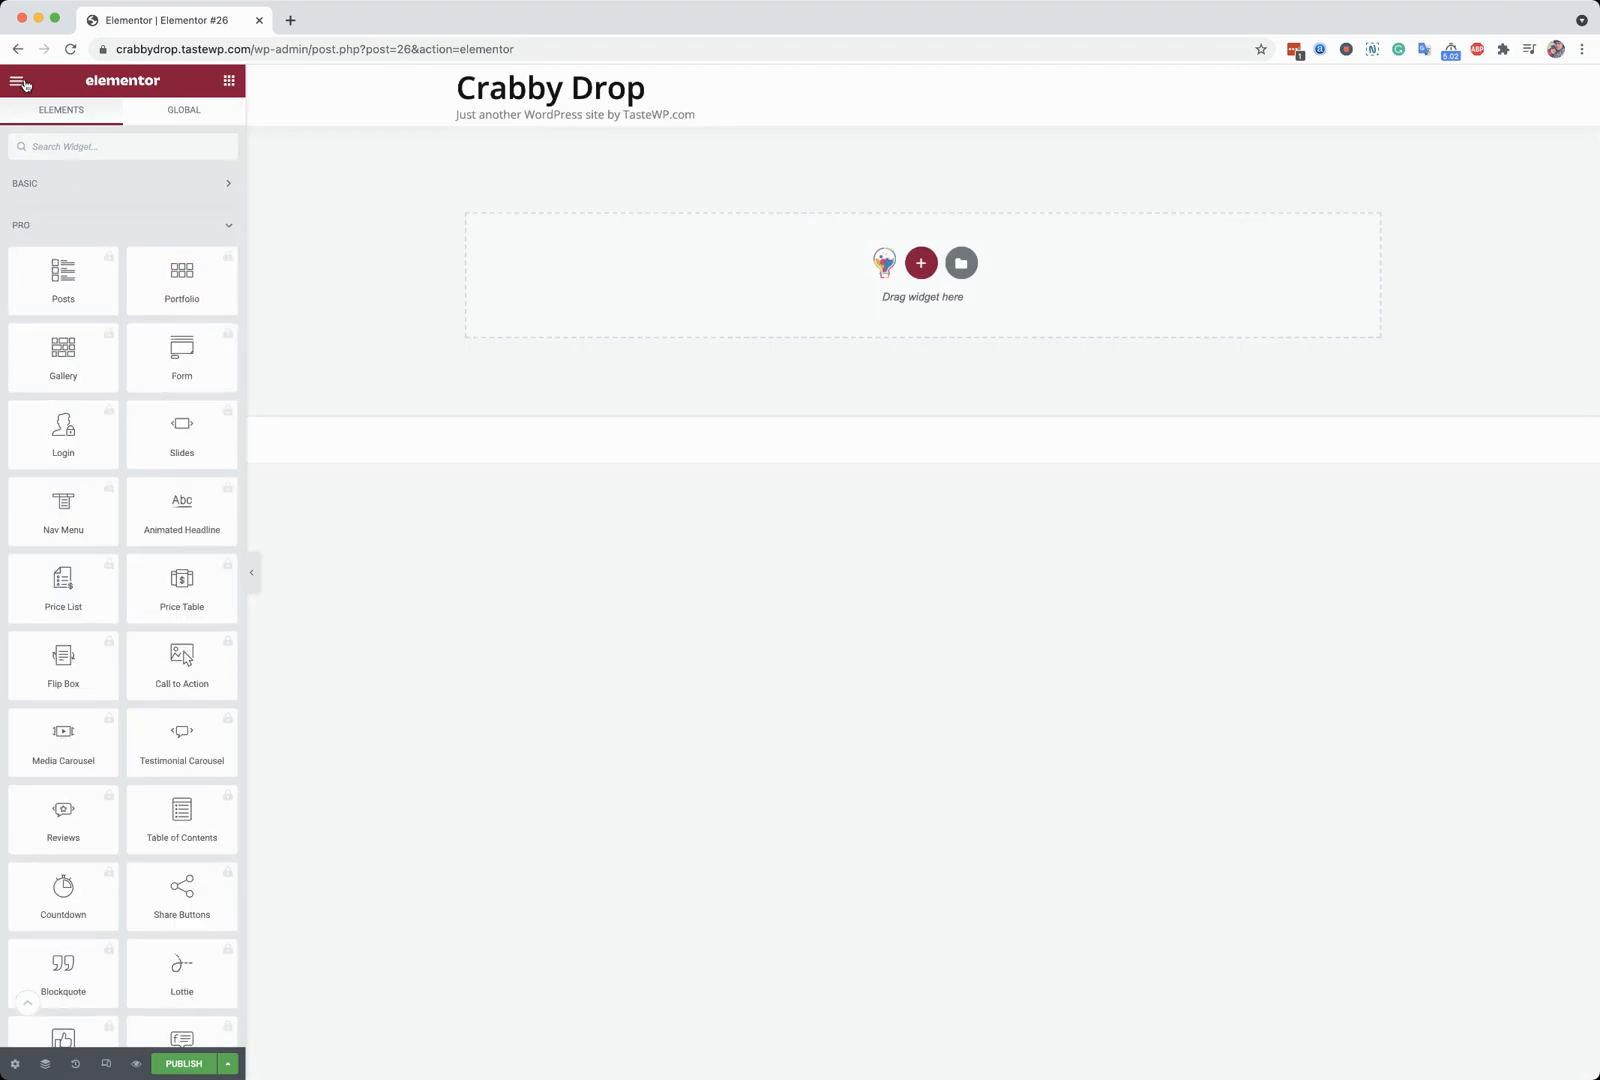
pyautogui.click(22, 80)
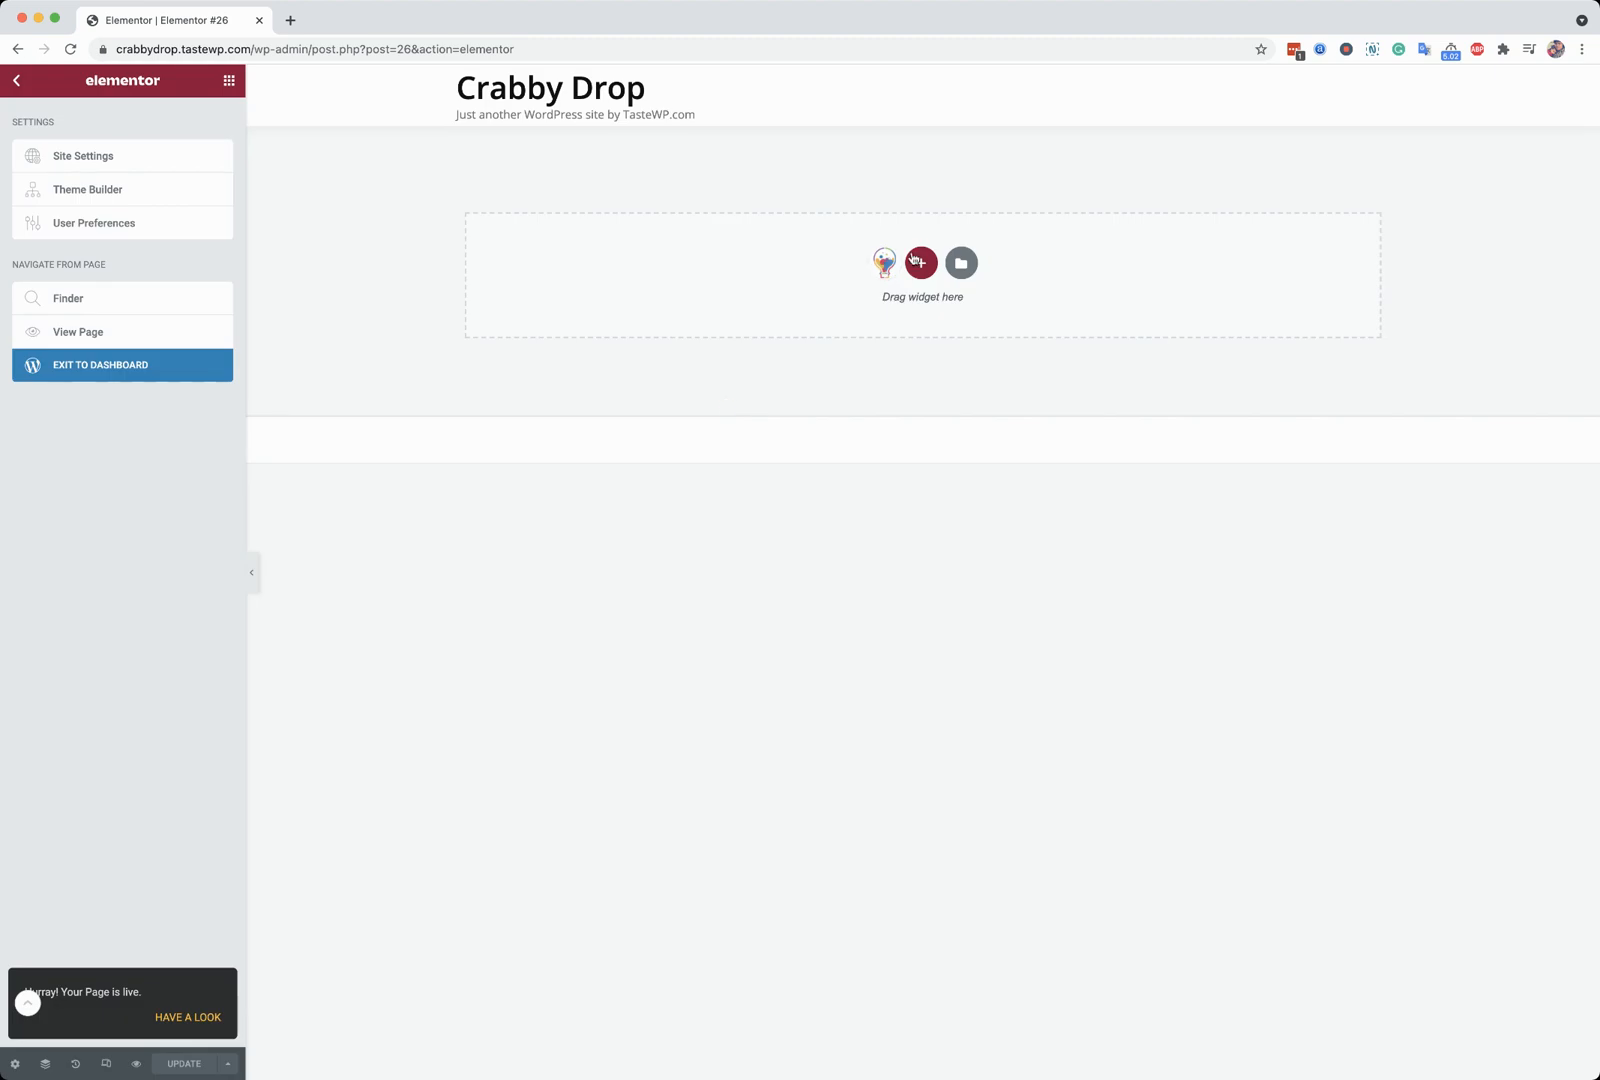
# - Insert the Wbcom 'GET CONNECTED!' Login Section Design from the templates library
pyautogui.click(884, 262)
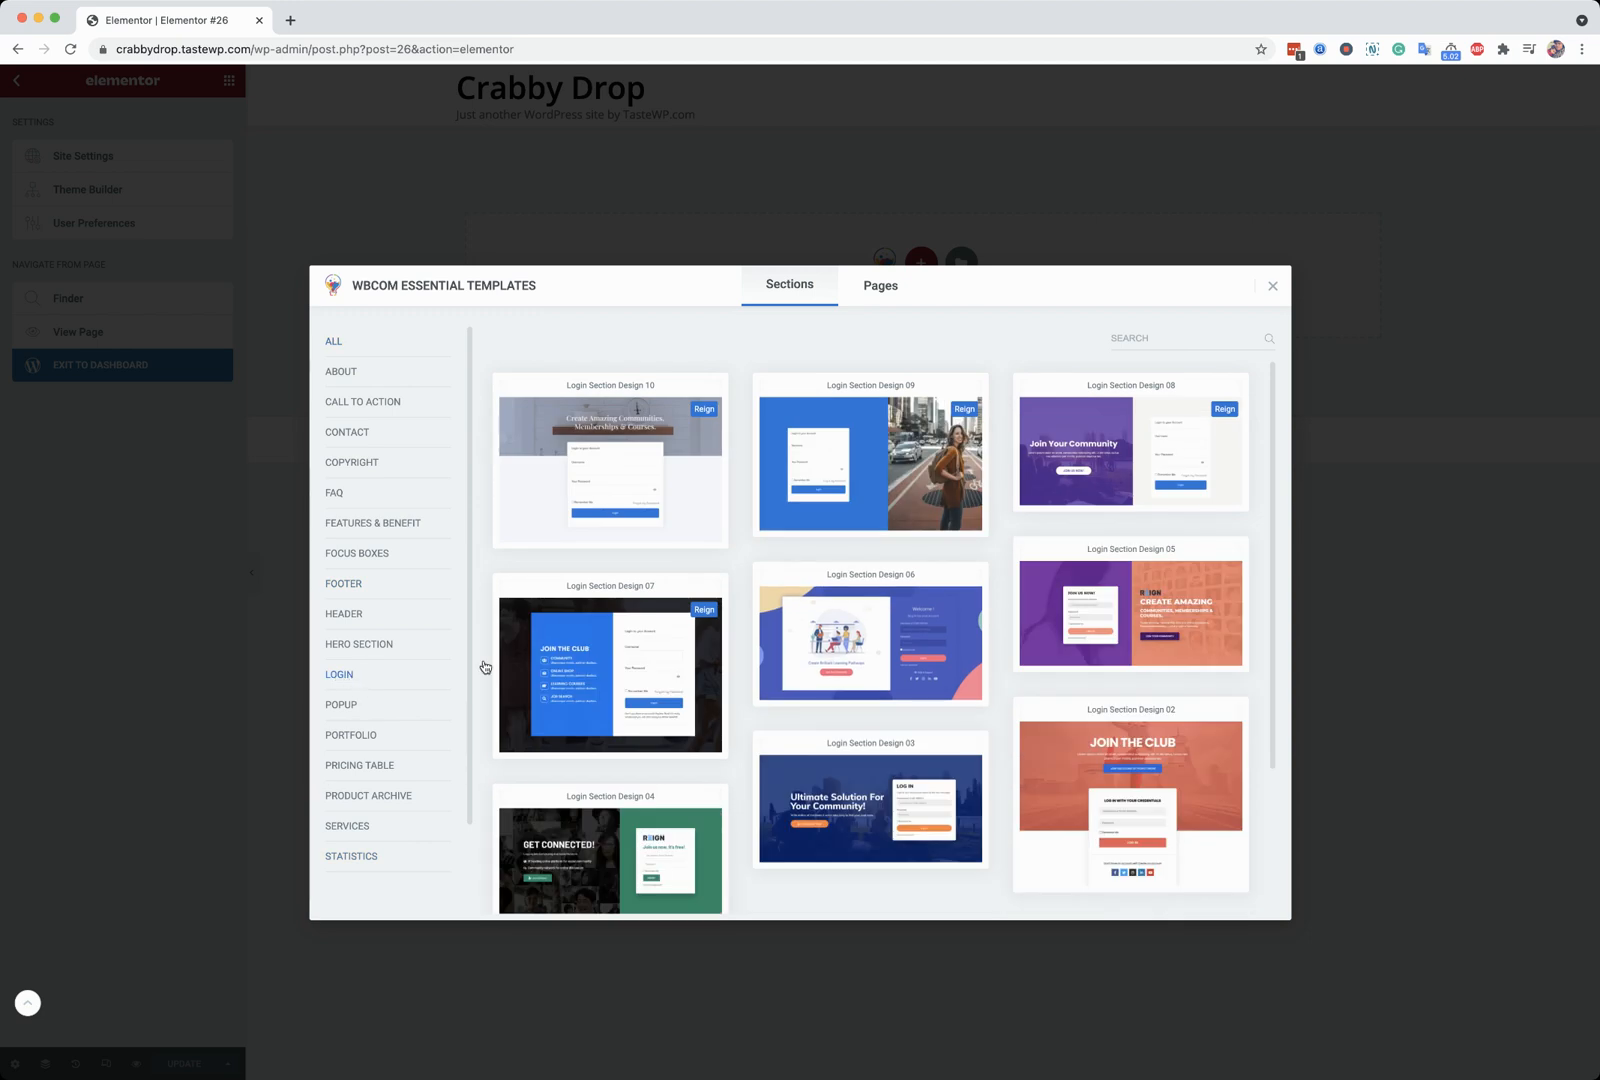
pyautogui.scroll(-3)
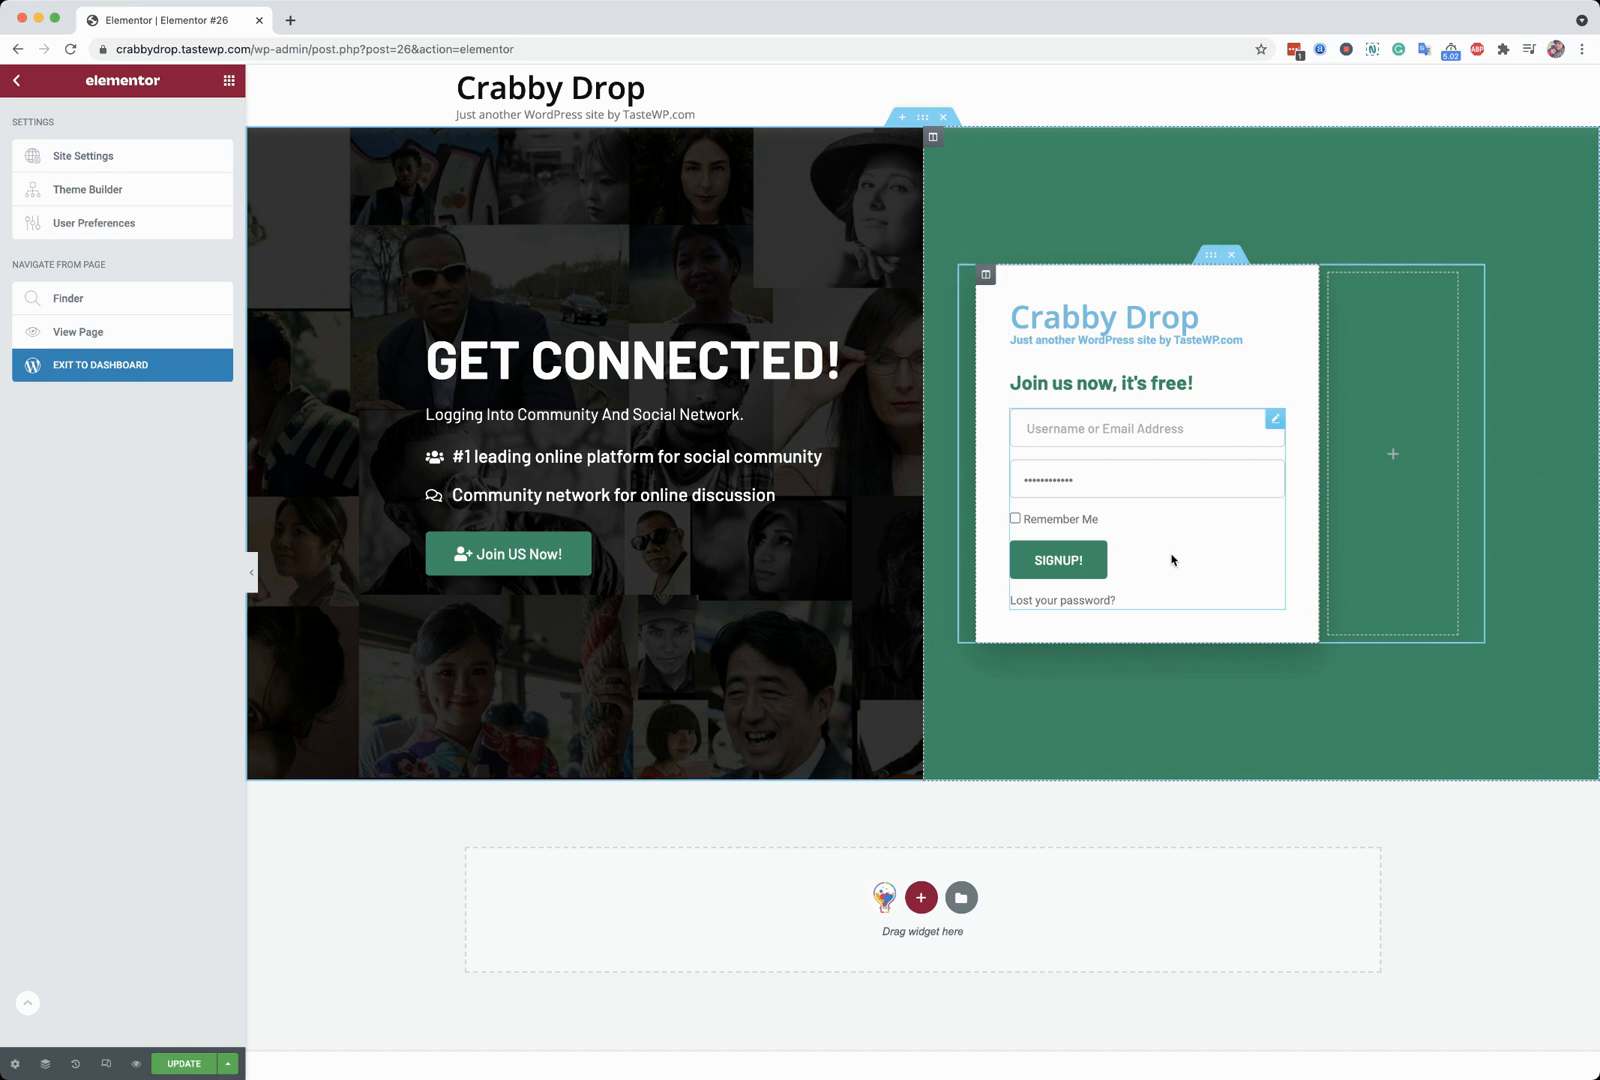
pyautogui.click(1142, 428)
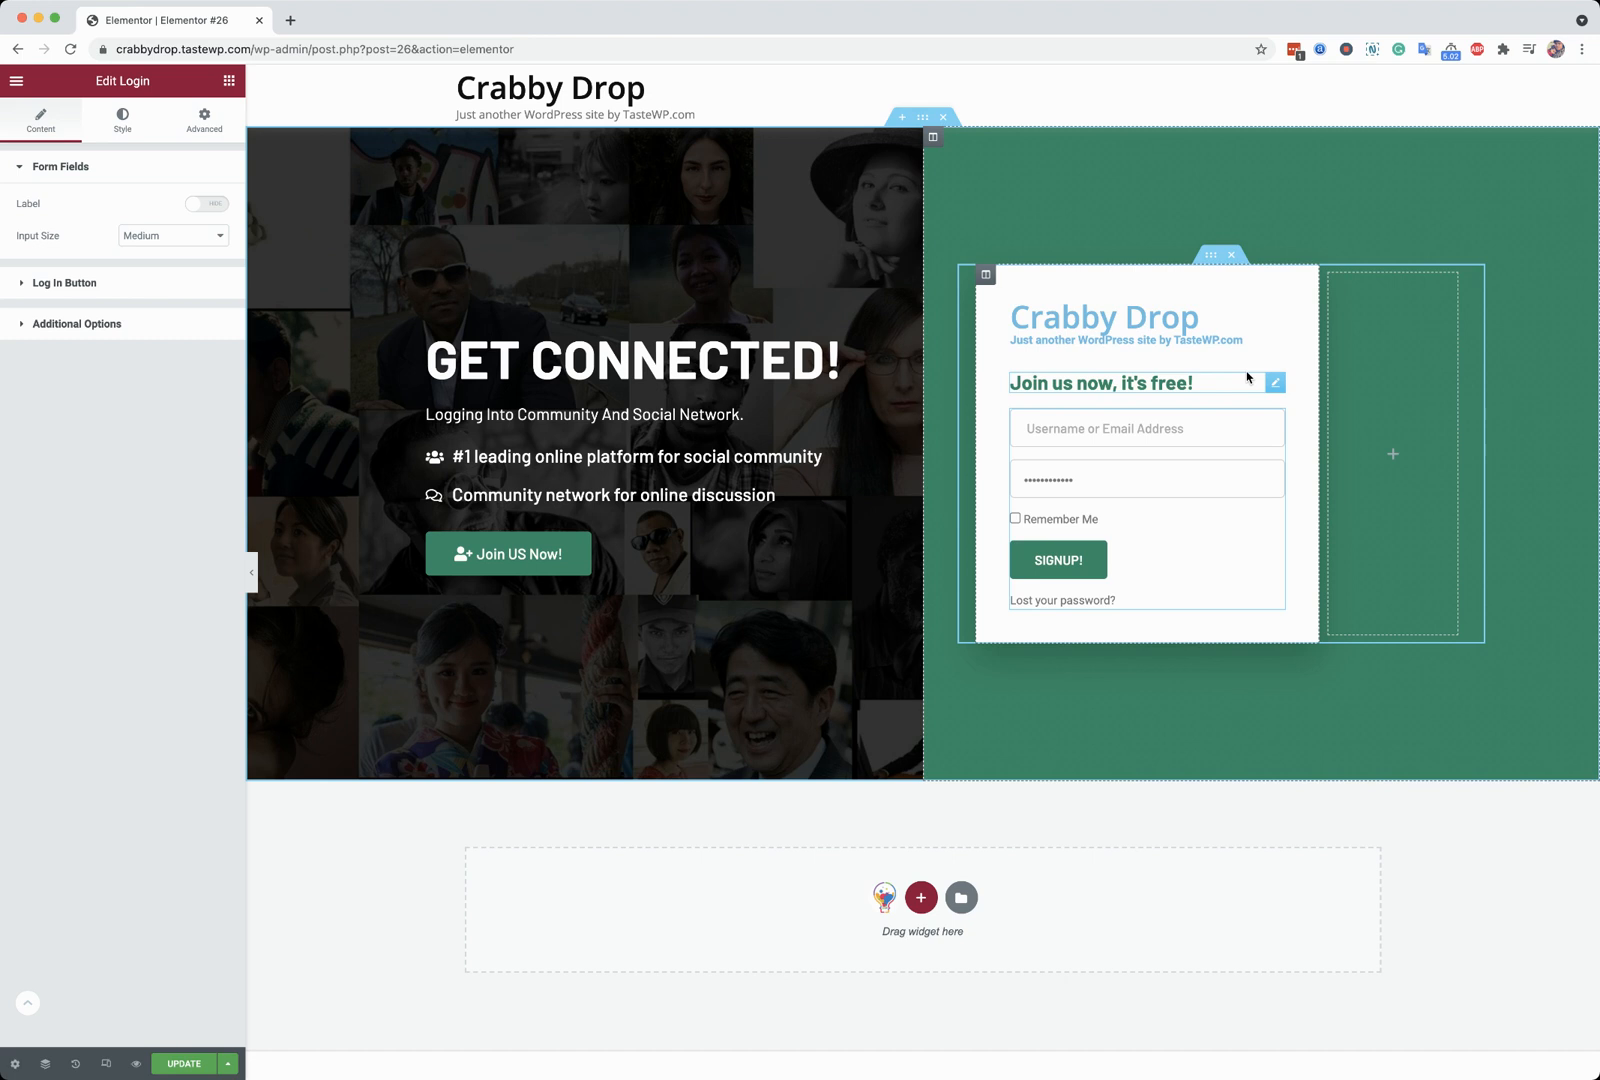
pyautogui.click(1142, 428)
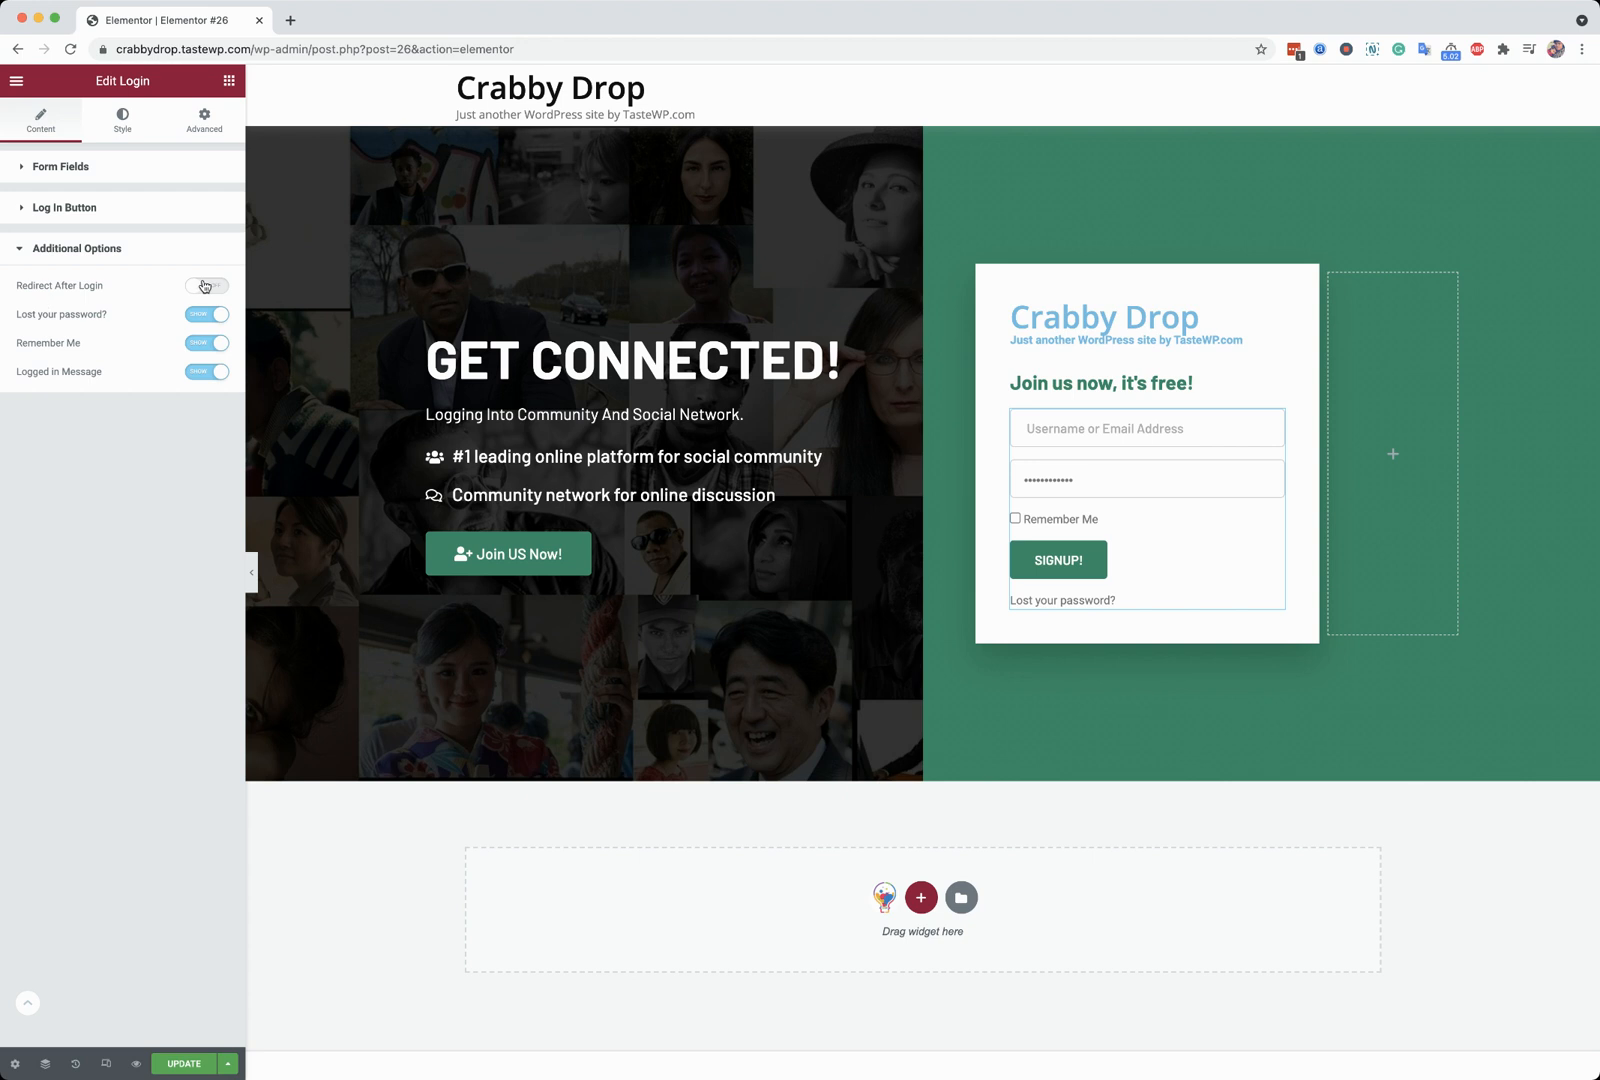
pyautogui.click(206, 286)
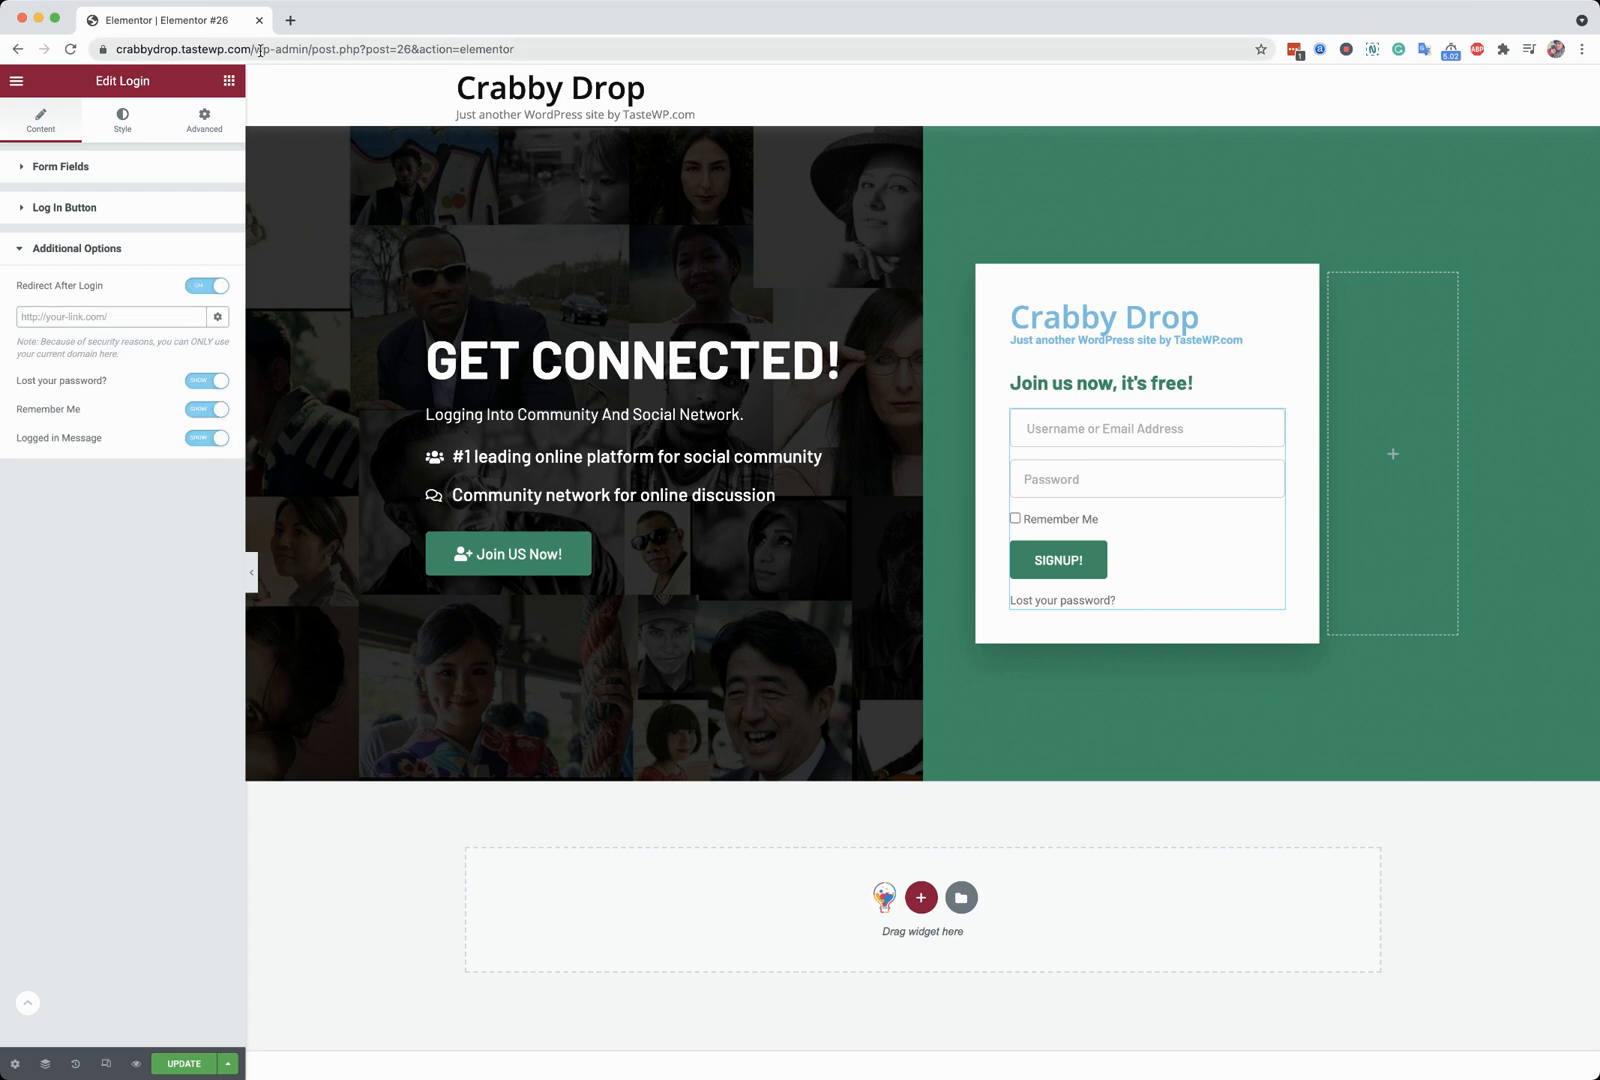
pyautogui.click(112, 316)
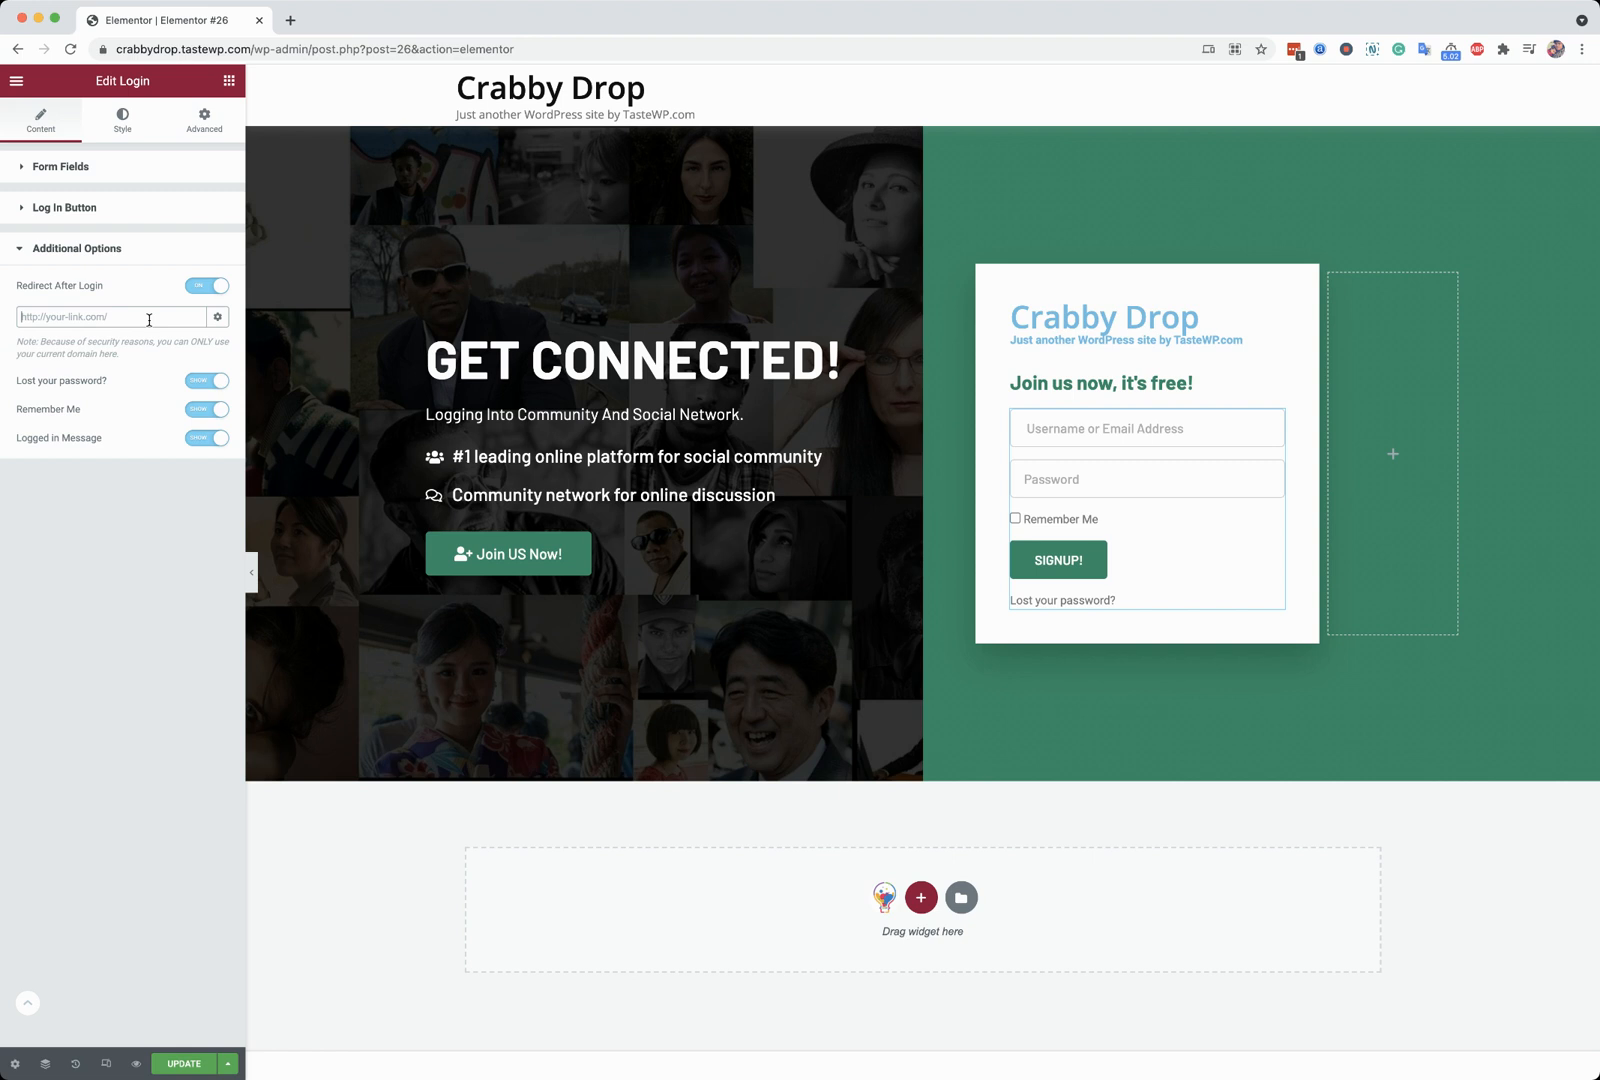
pyautogui.write('https://crabbydrop.tastewp.com/member')
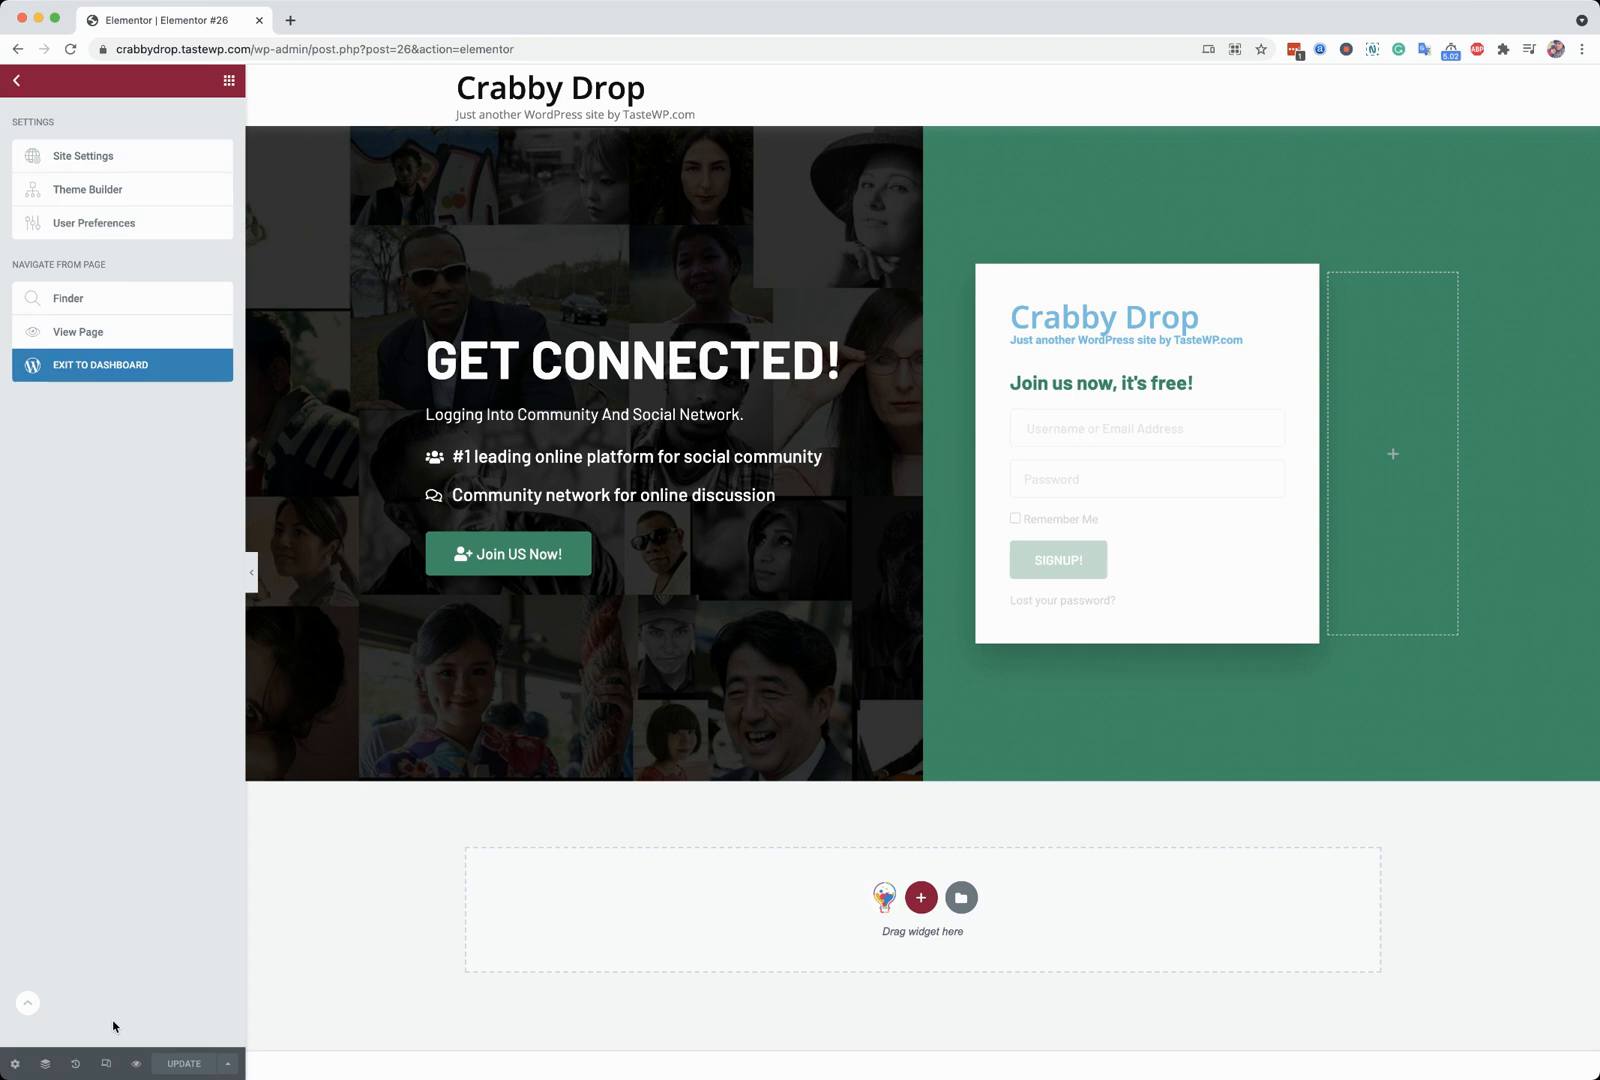
pyautogui.write('vapvarun')
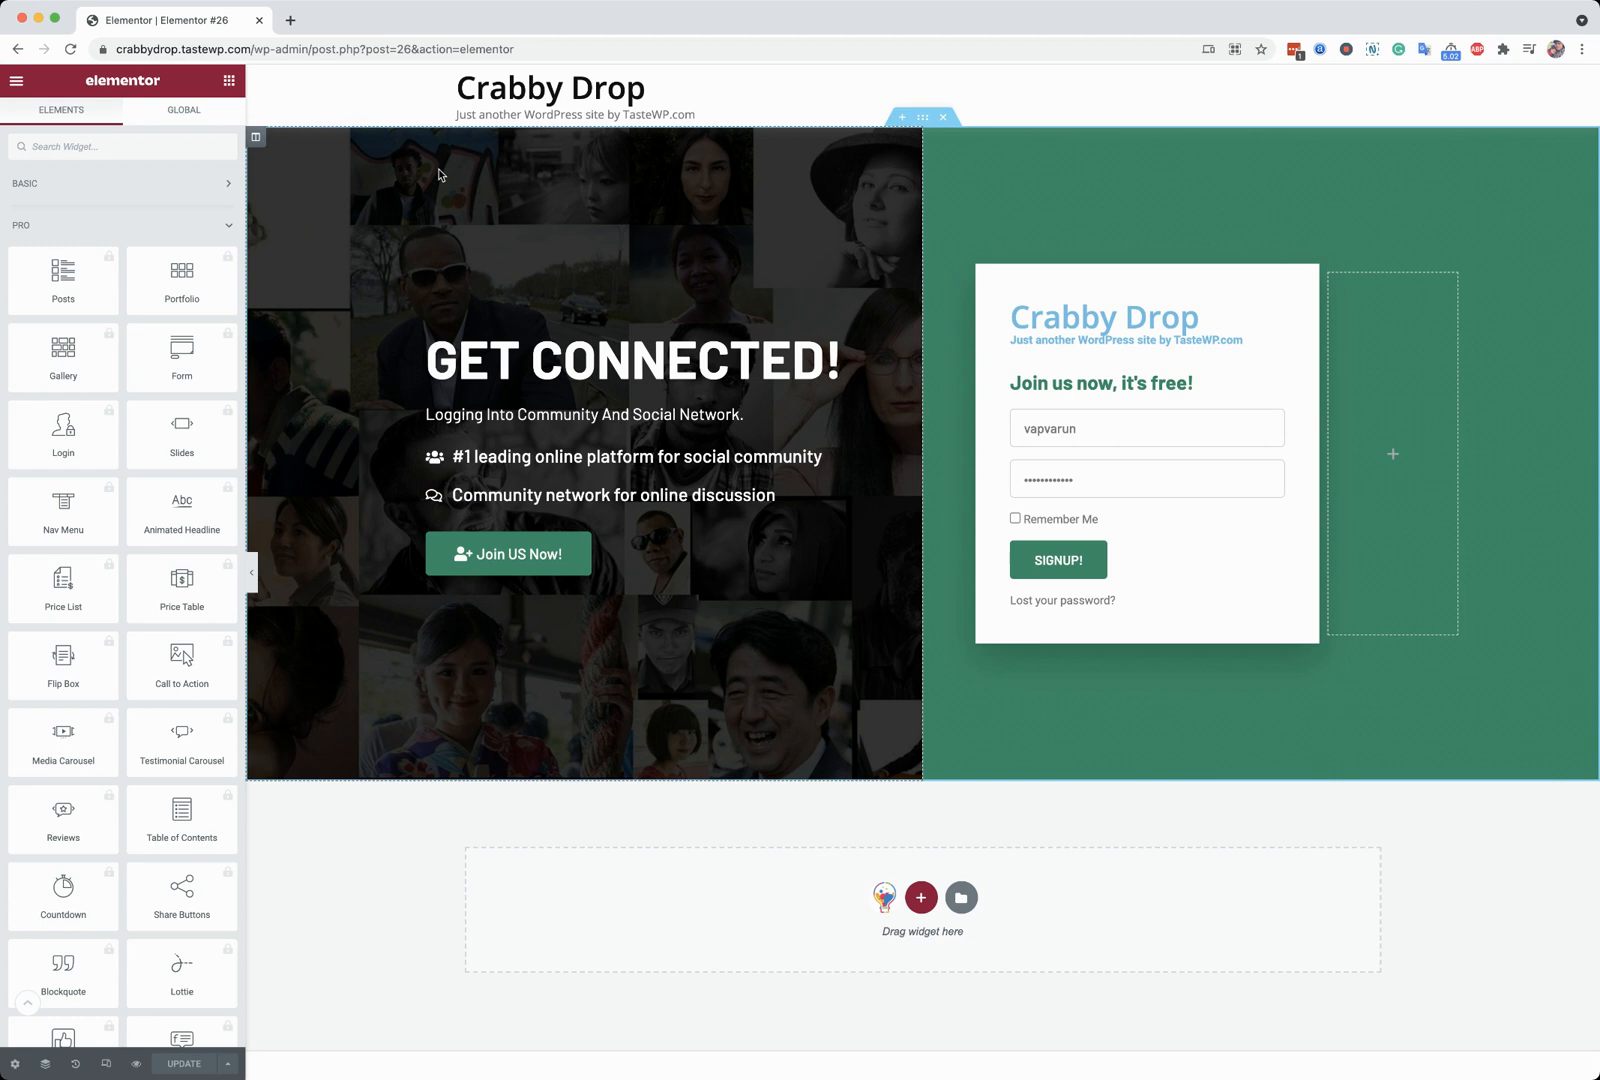
pyautogui.click(16, 80)
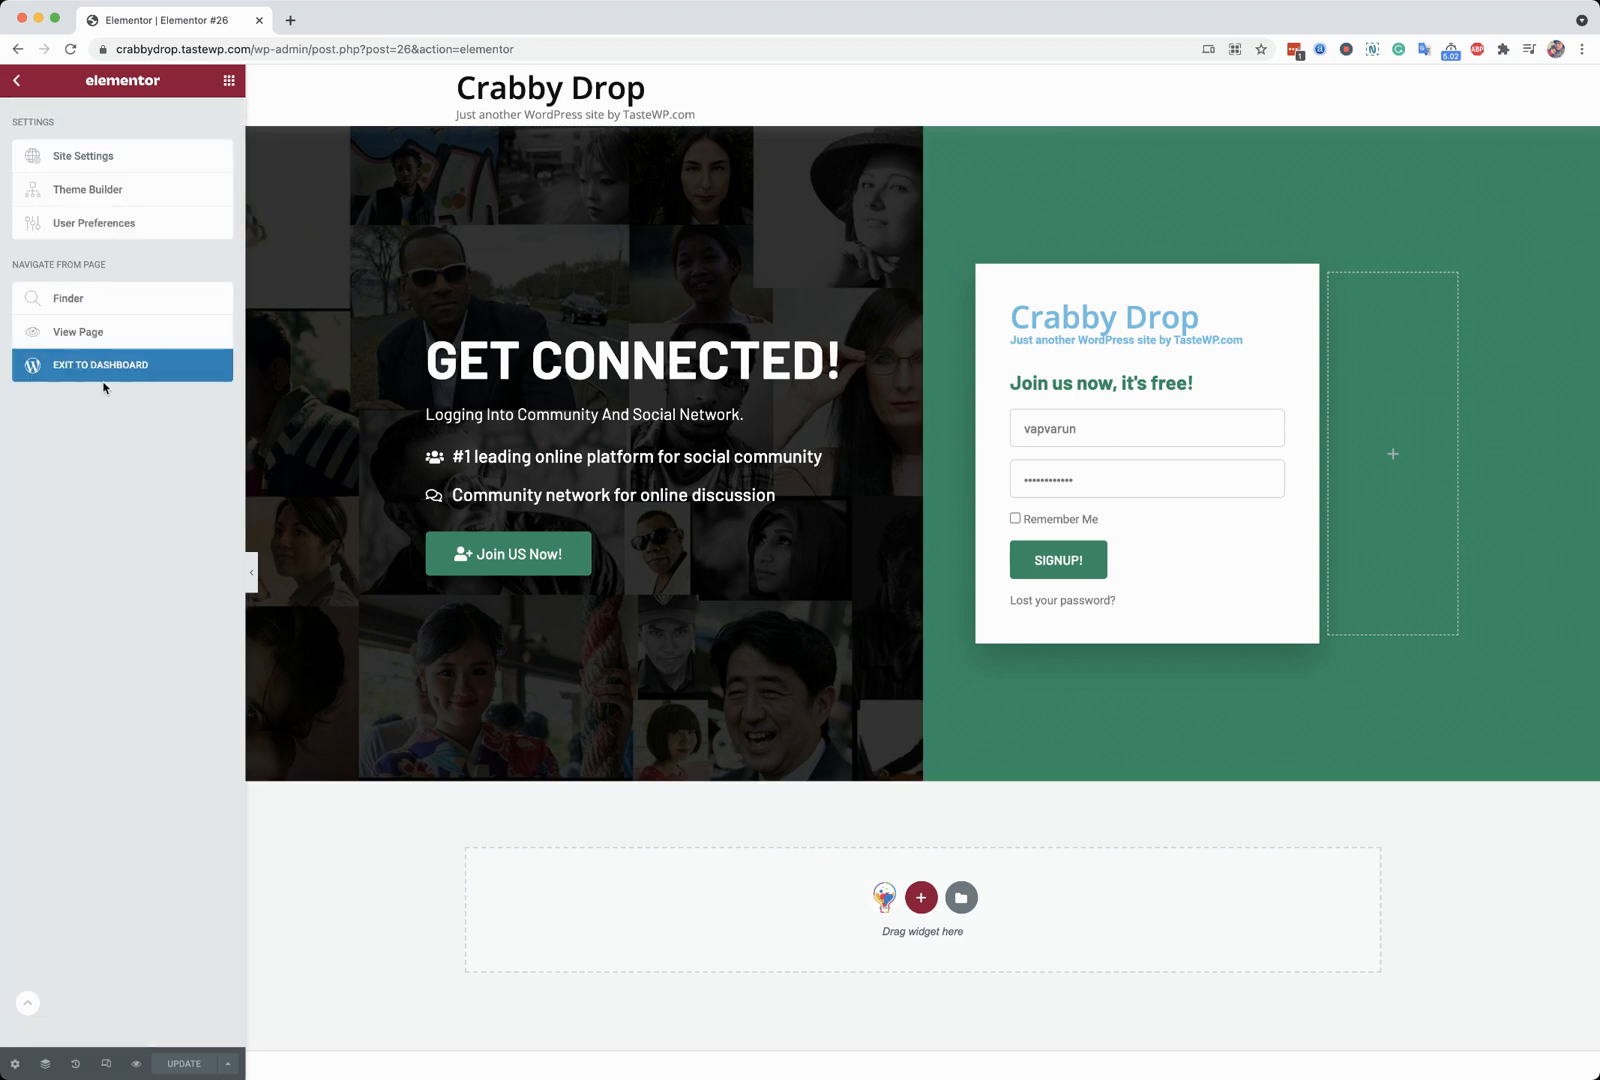
pyautogui.moveTo(16, 80)
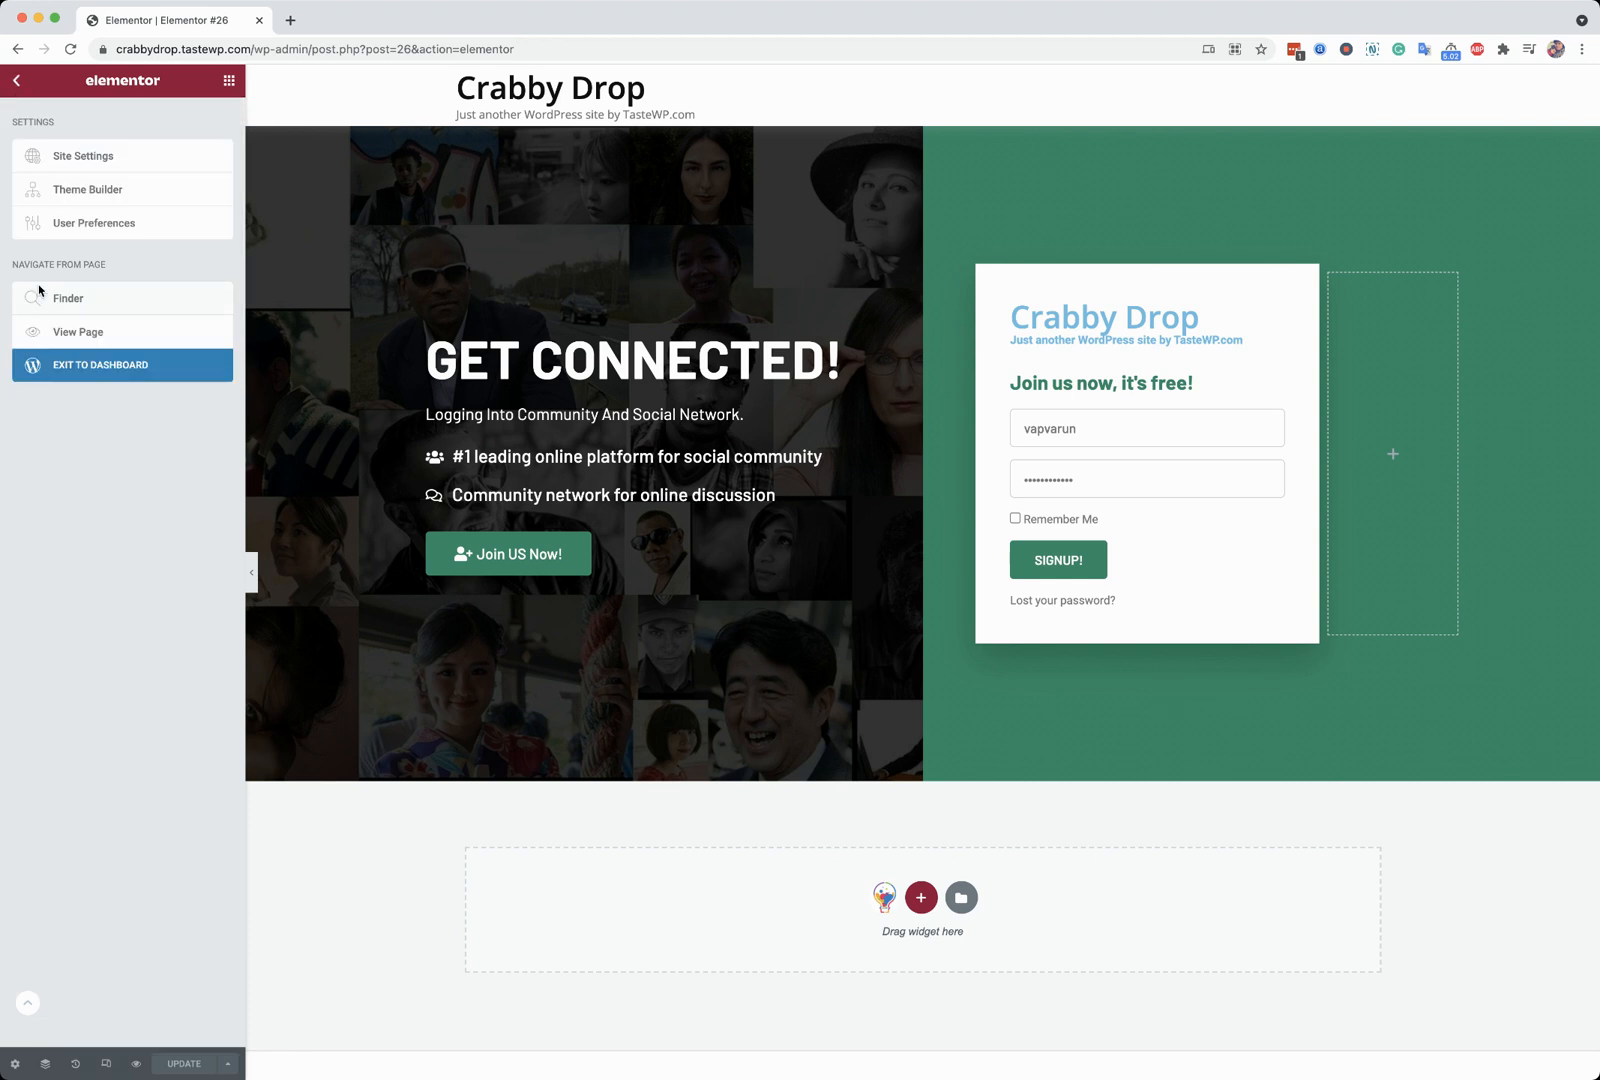
# - Exit Elementor to the WordPress Pages list and start the theme Customizer
pyautogui.click(100, 364)
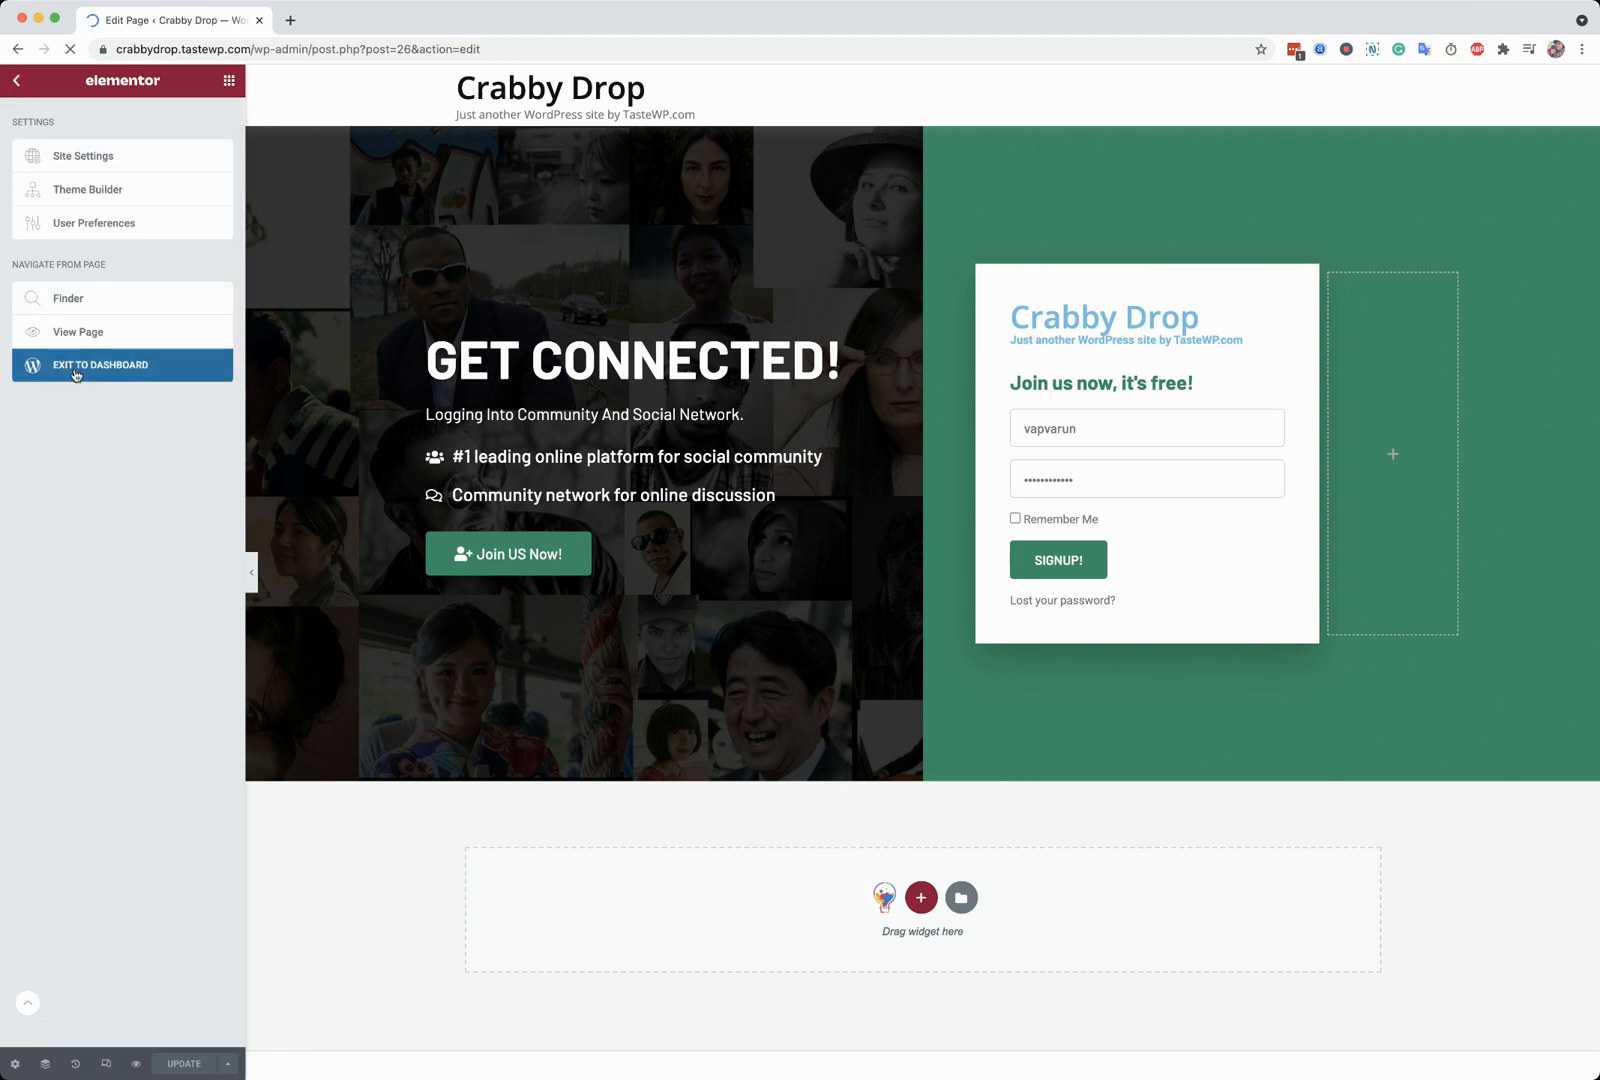
pyautogui.click(100, 364)
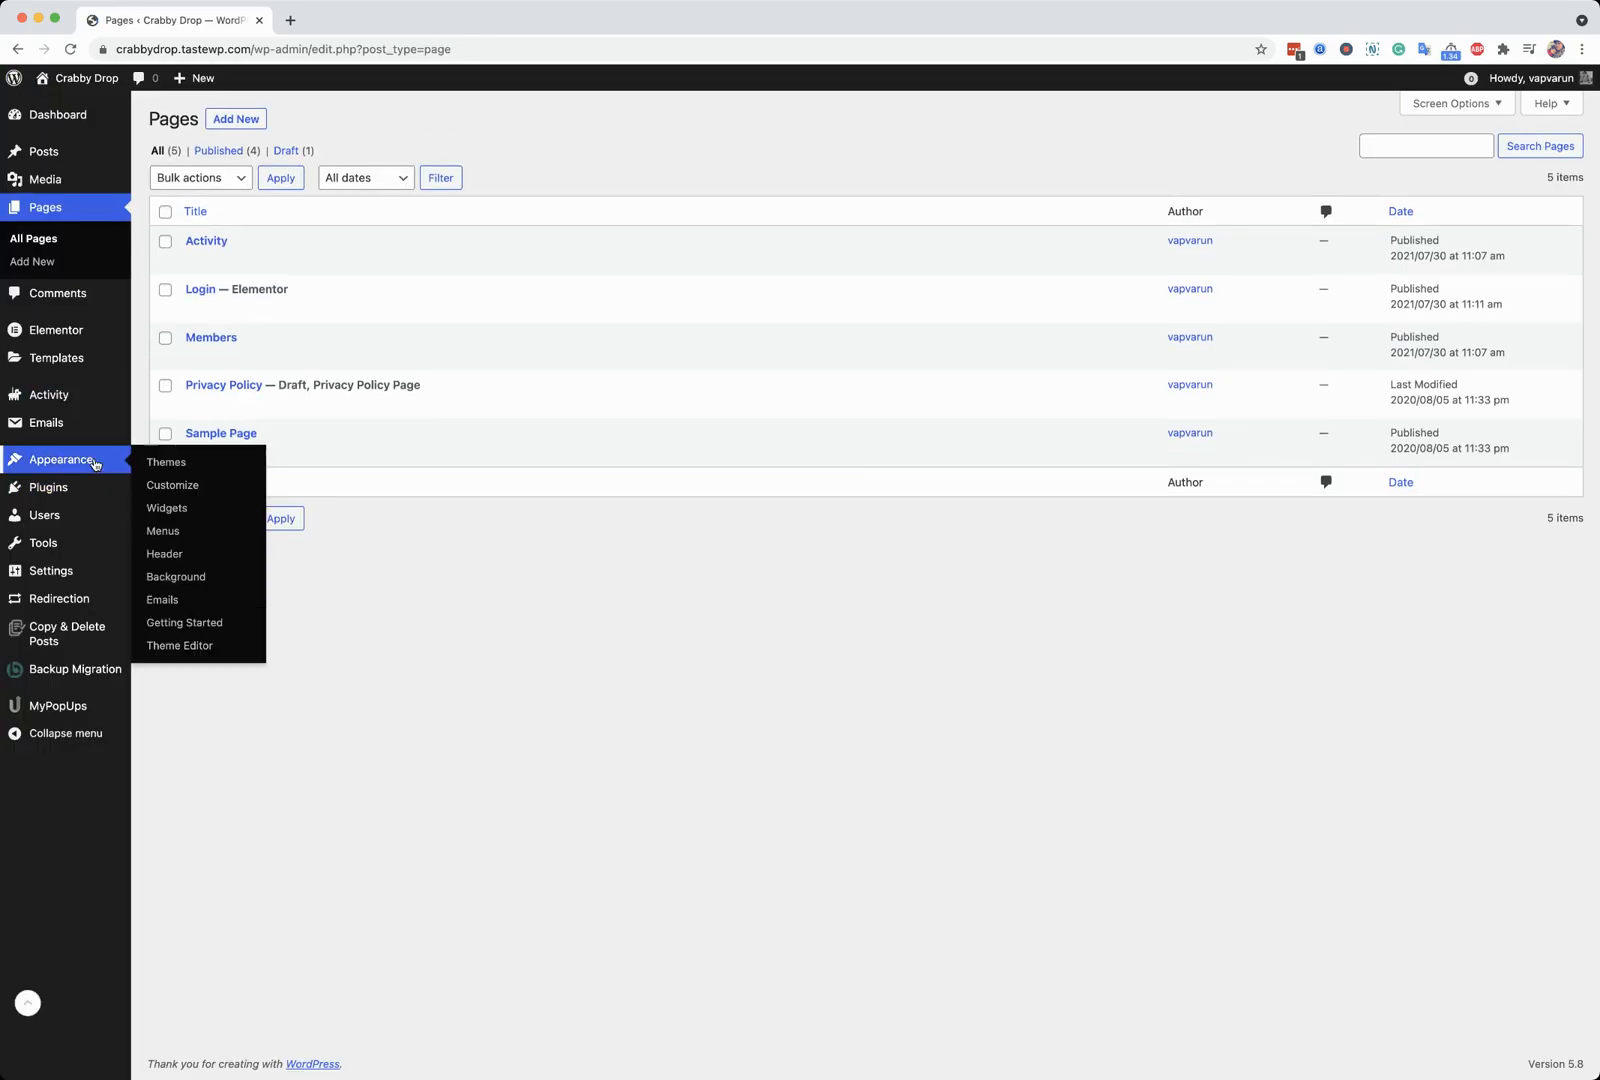
pyautogui.click(172, 484)
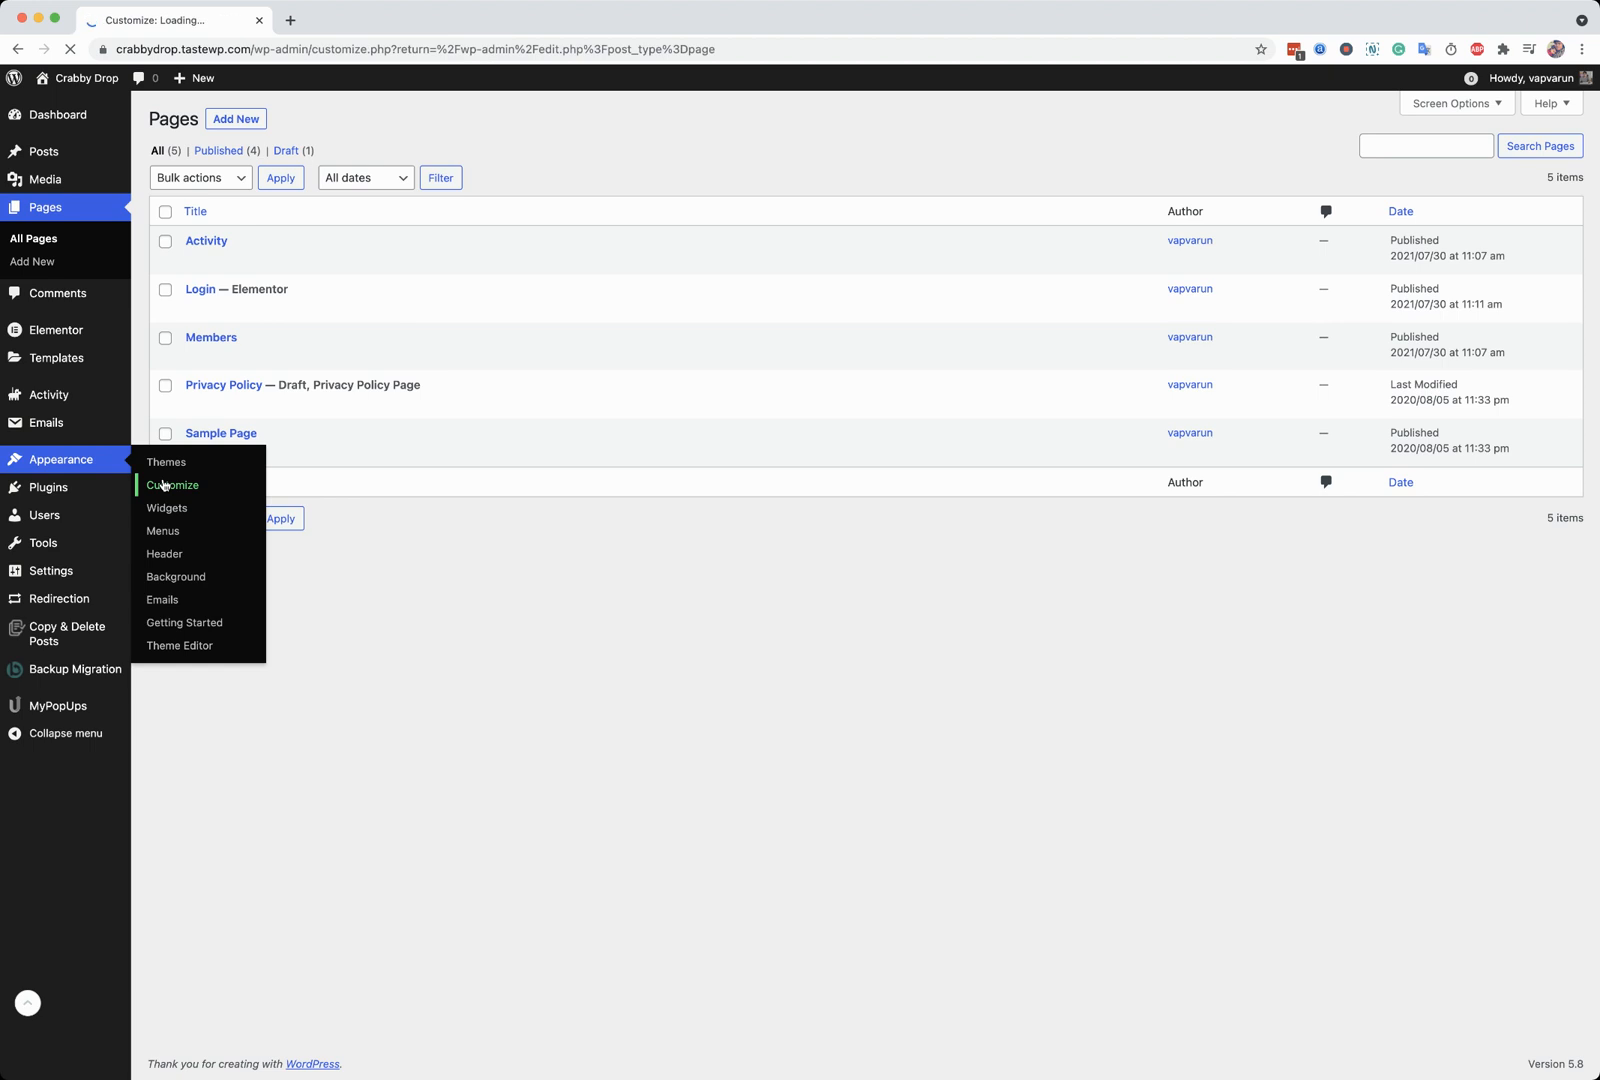
# - Under General > Page Mapping set Login as the custom login page and publish
pyautogui.click(172, 484)
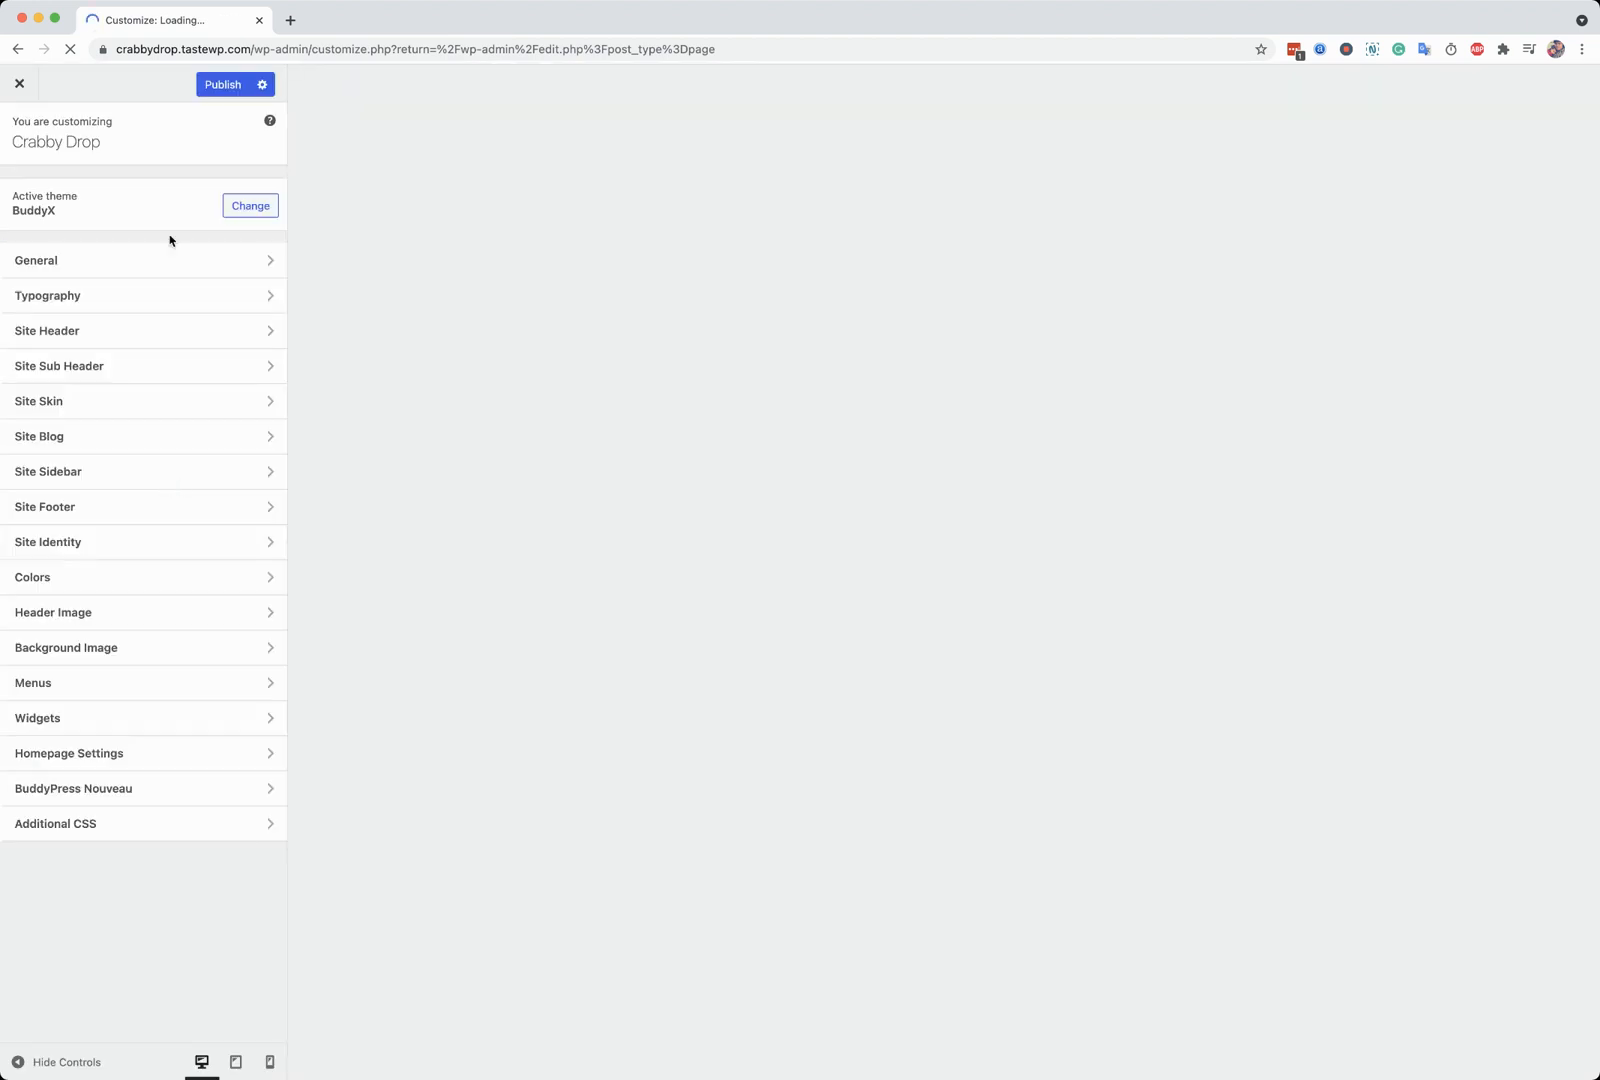
pyautogui.click(36, 260)
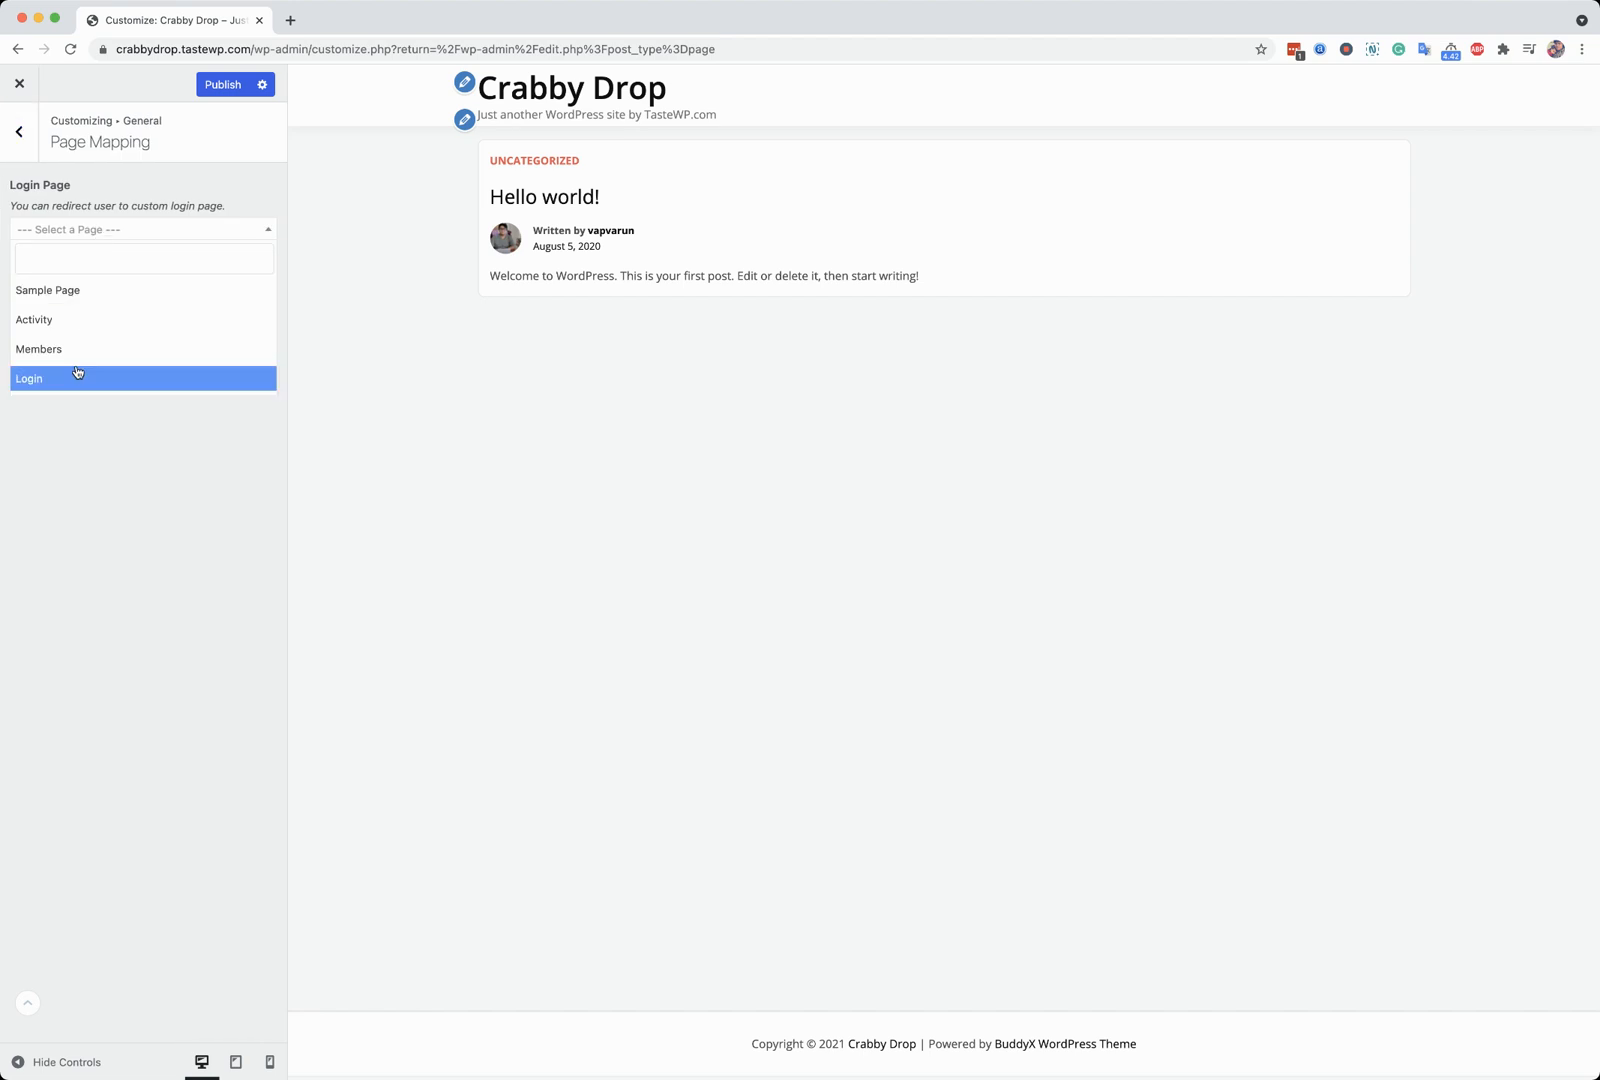
pyautogui.click(28, 378)
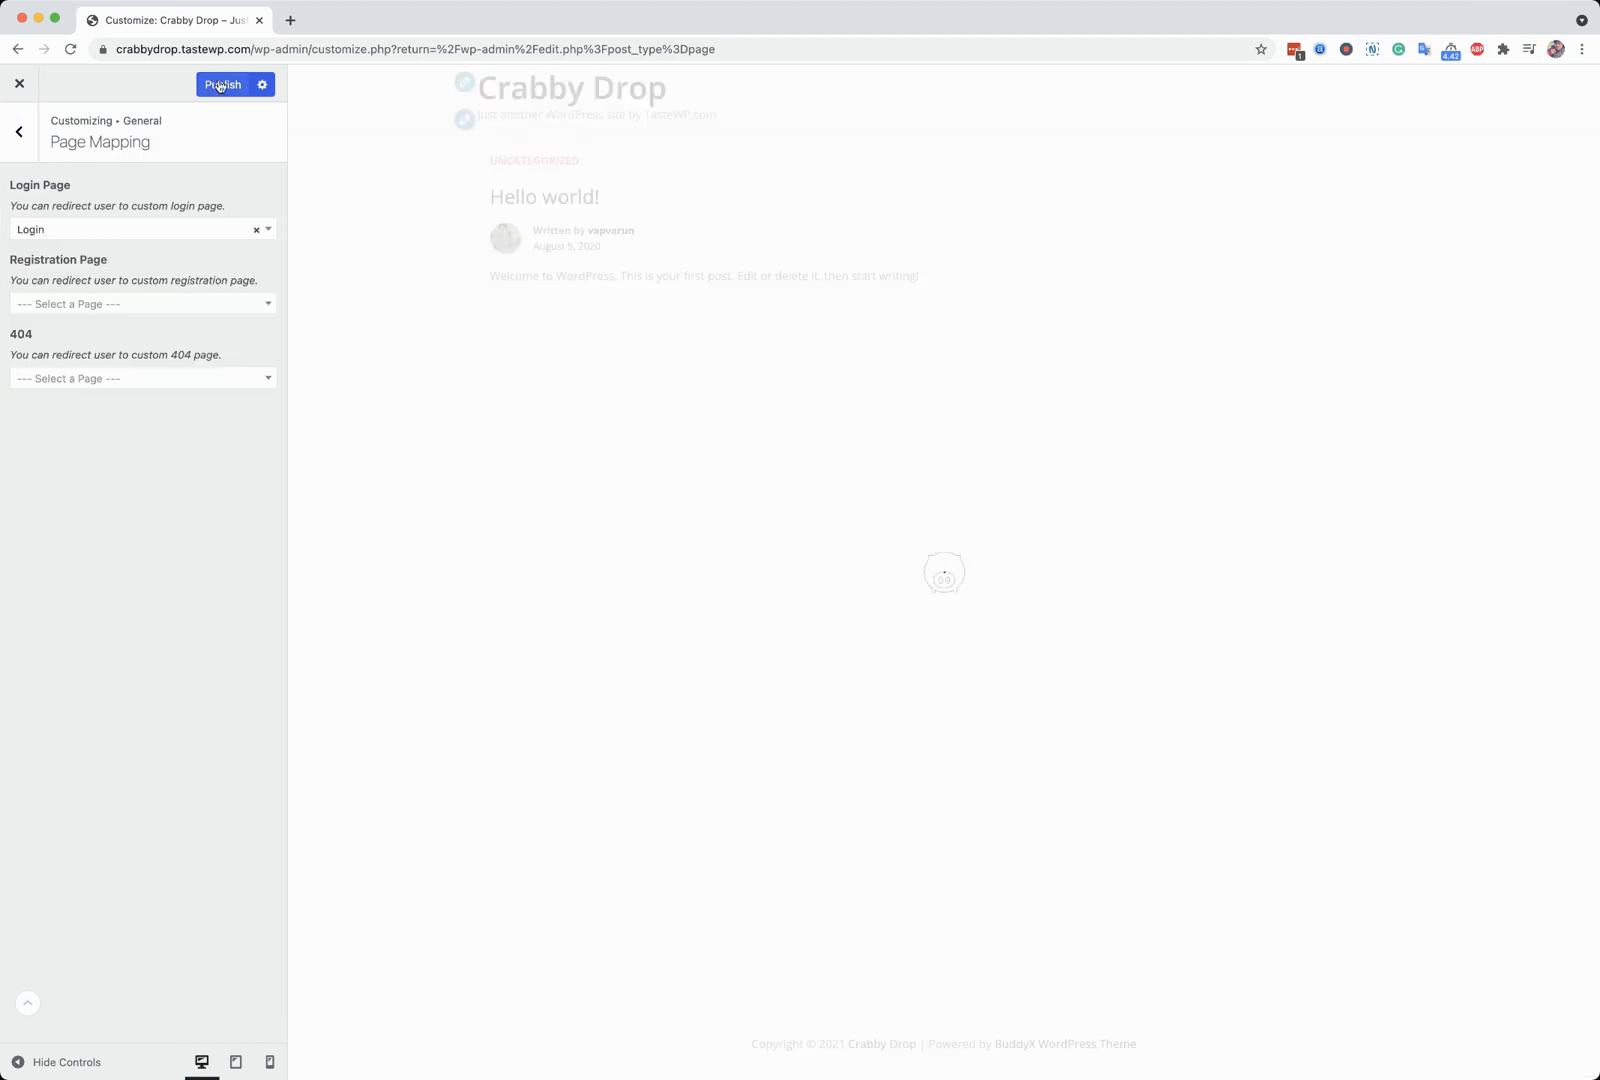
pyautogui.click(222, 84)
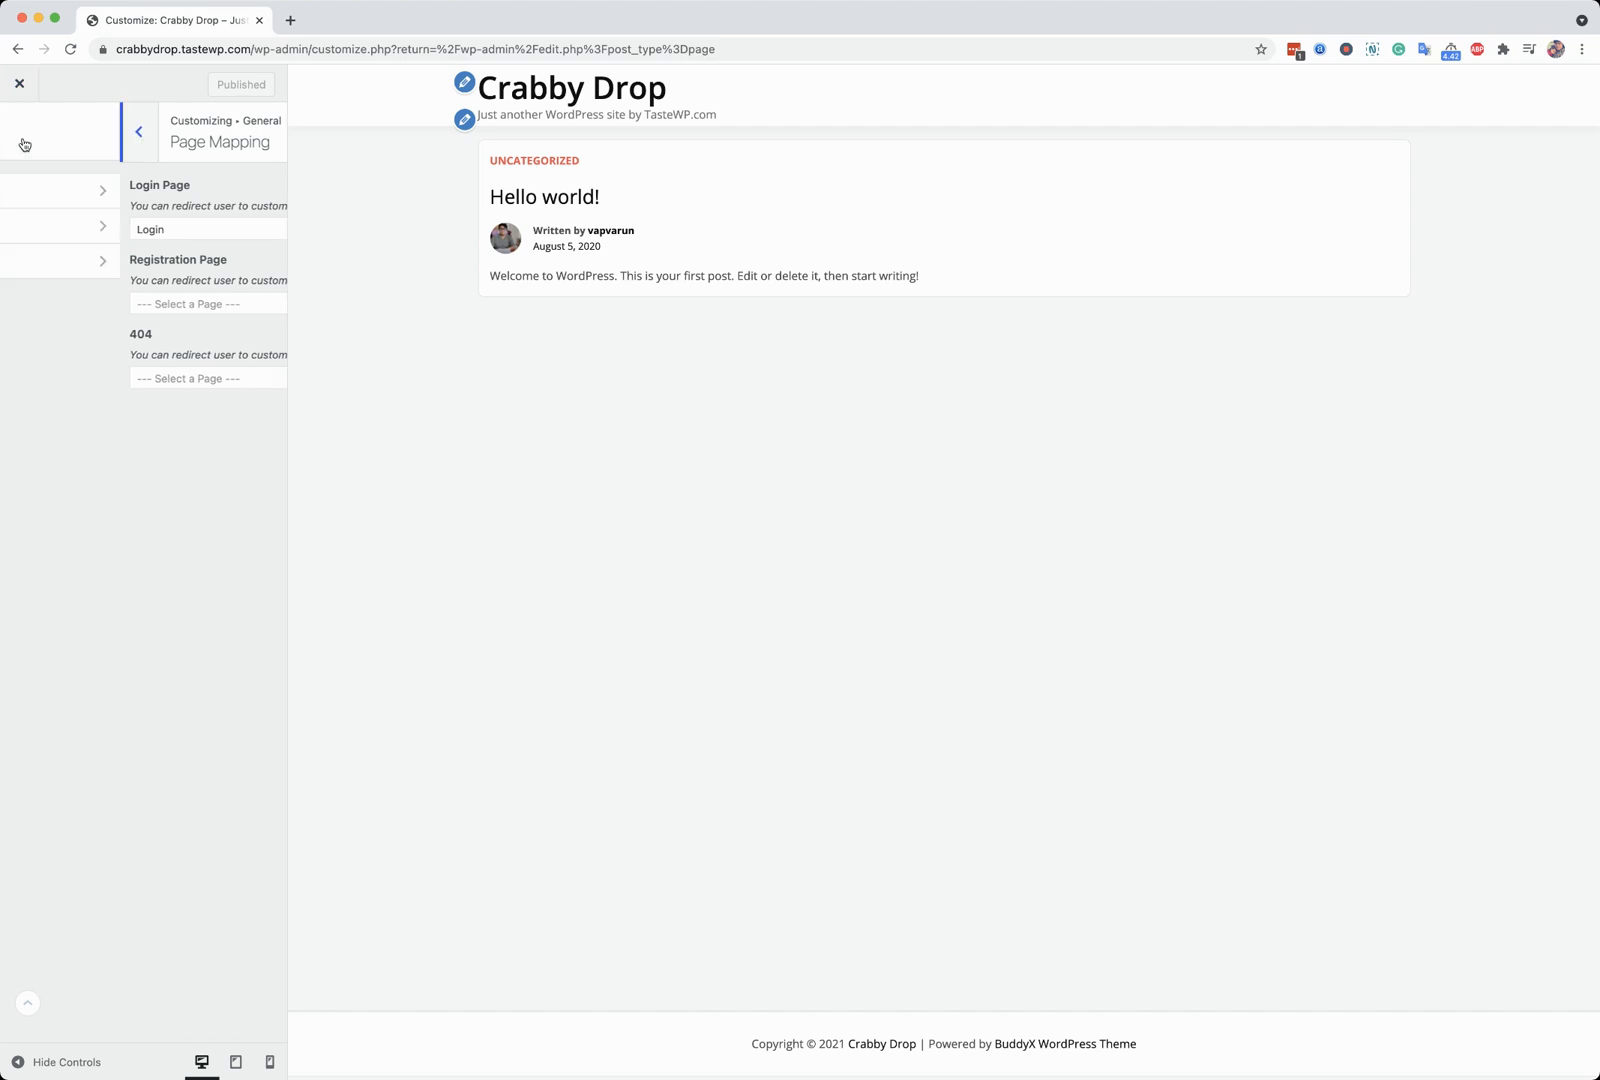
pyautogui.click(138, 132)
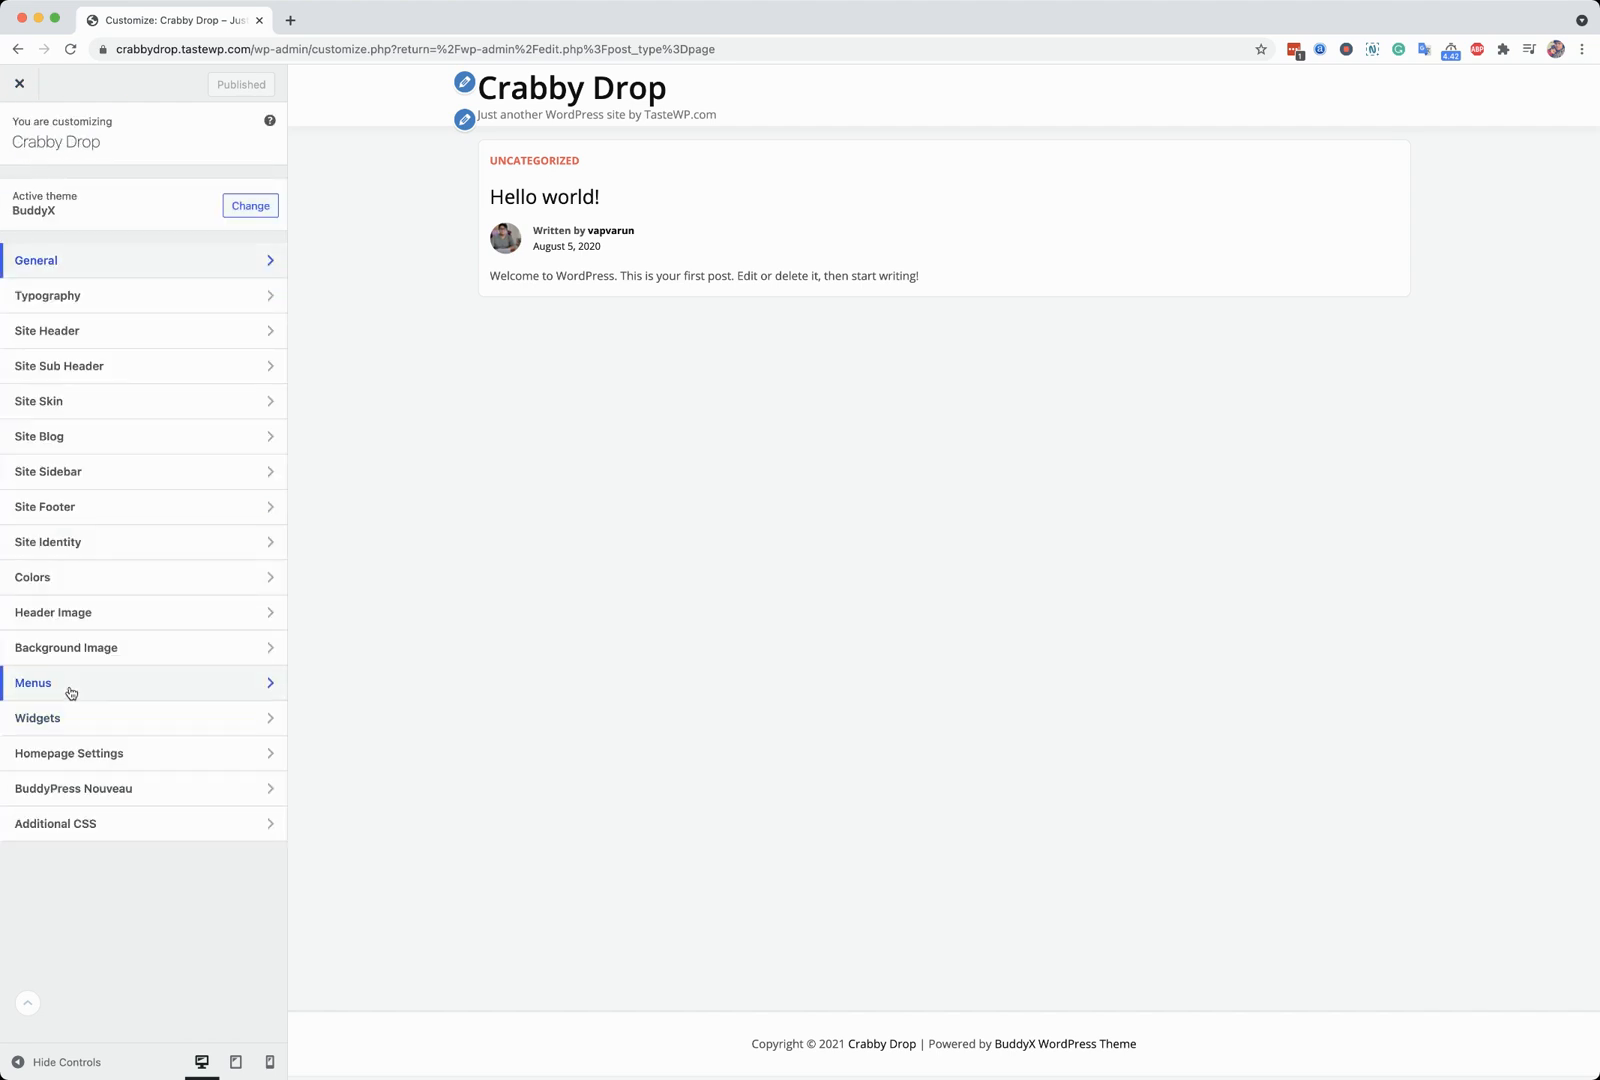
# - Create menu 'Primary' in the Primary location with Home, Members, Activity, Sample Page and publish
pyautogui.click(72, 682)
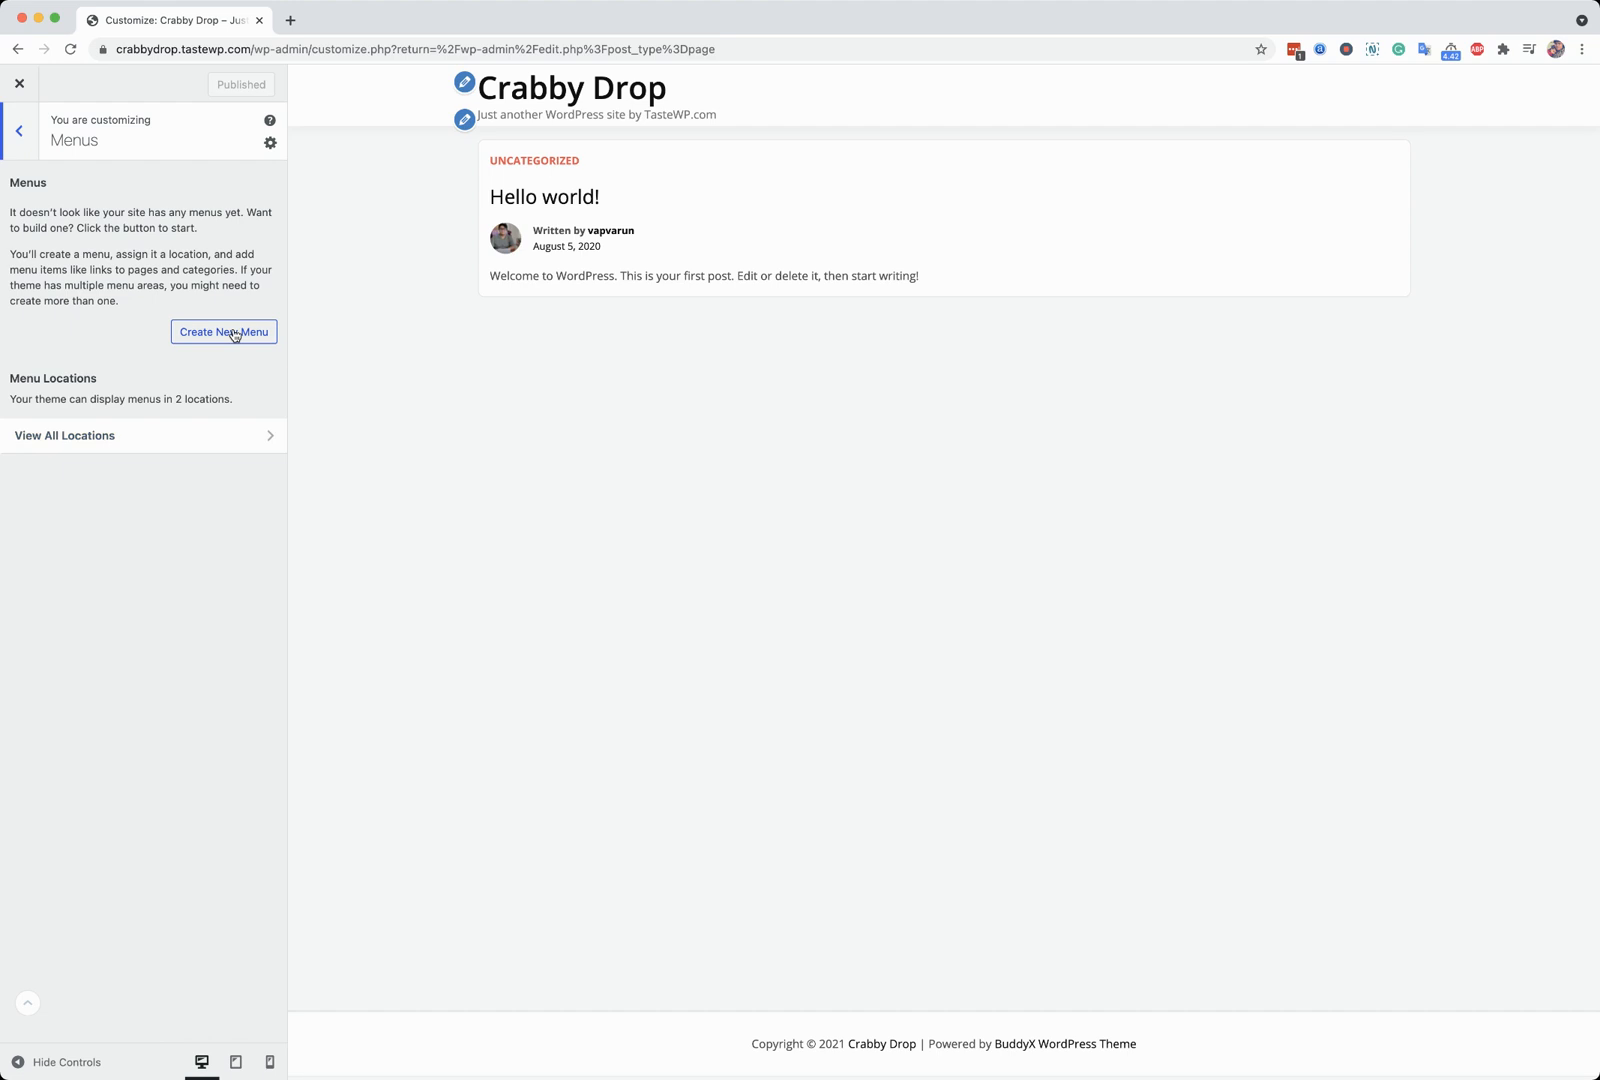
pyautogui.click(224, 332)
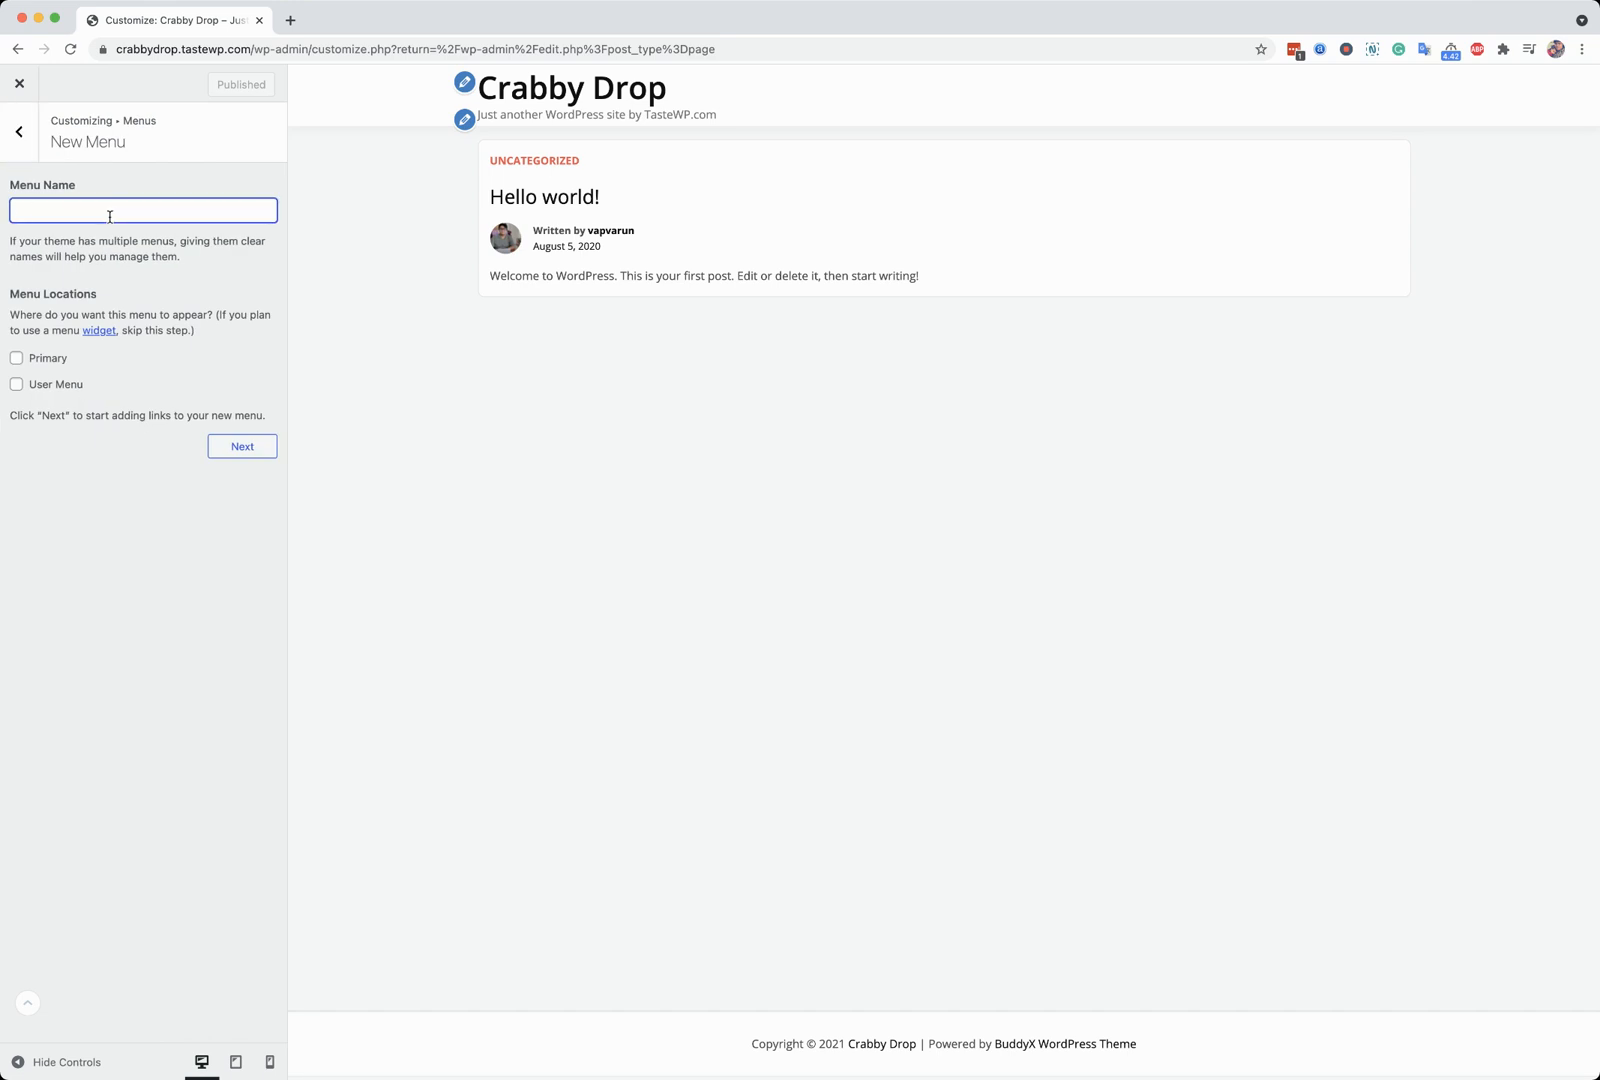
pyautogui.write('Primary')
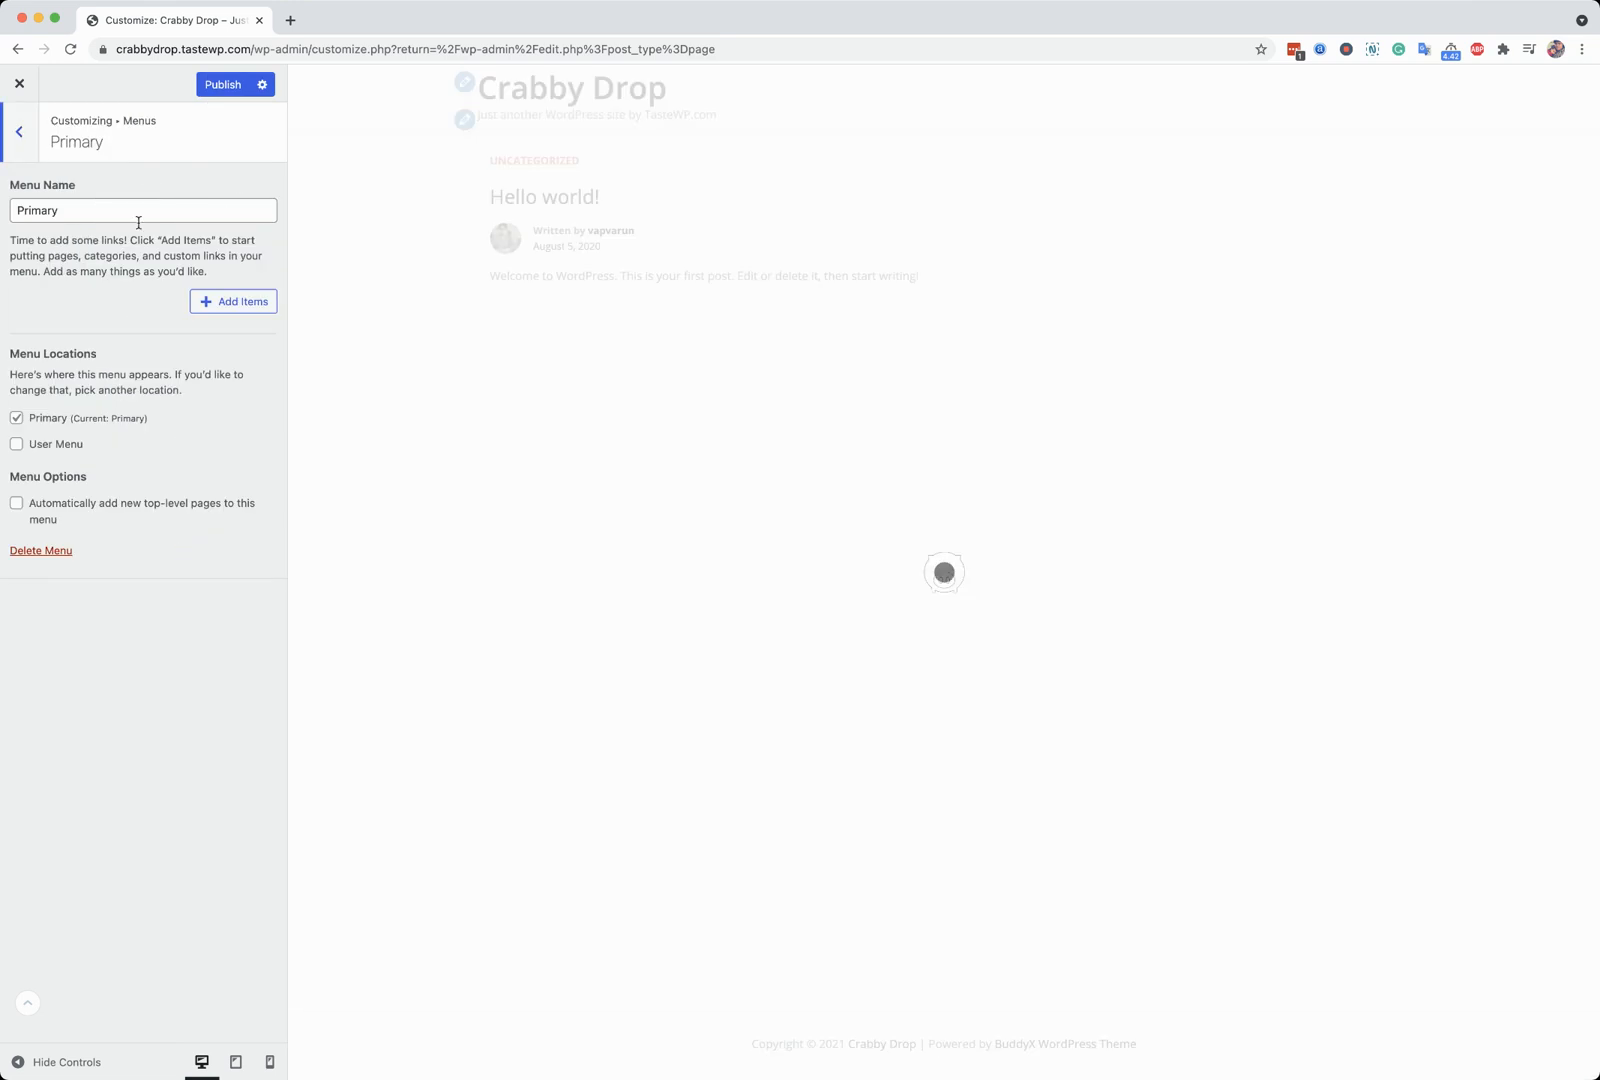
pyautogui.click(232, 302)
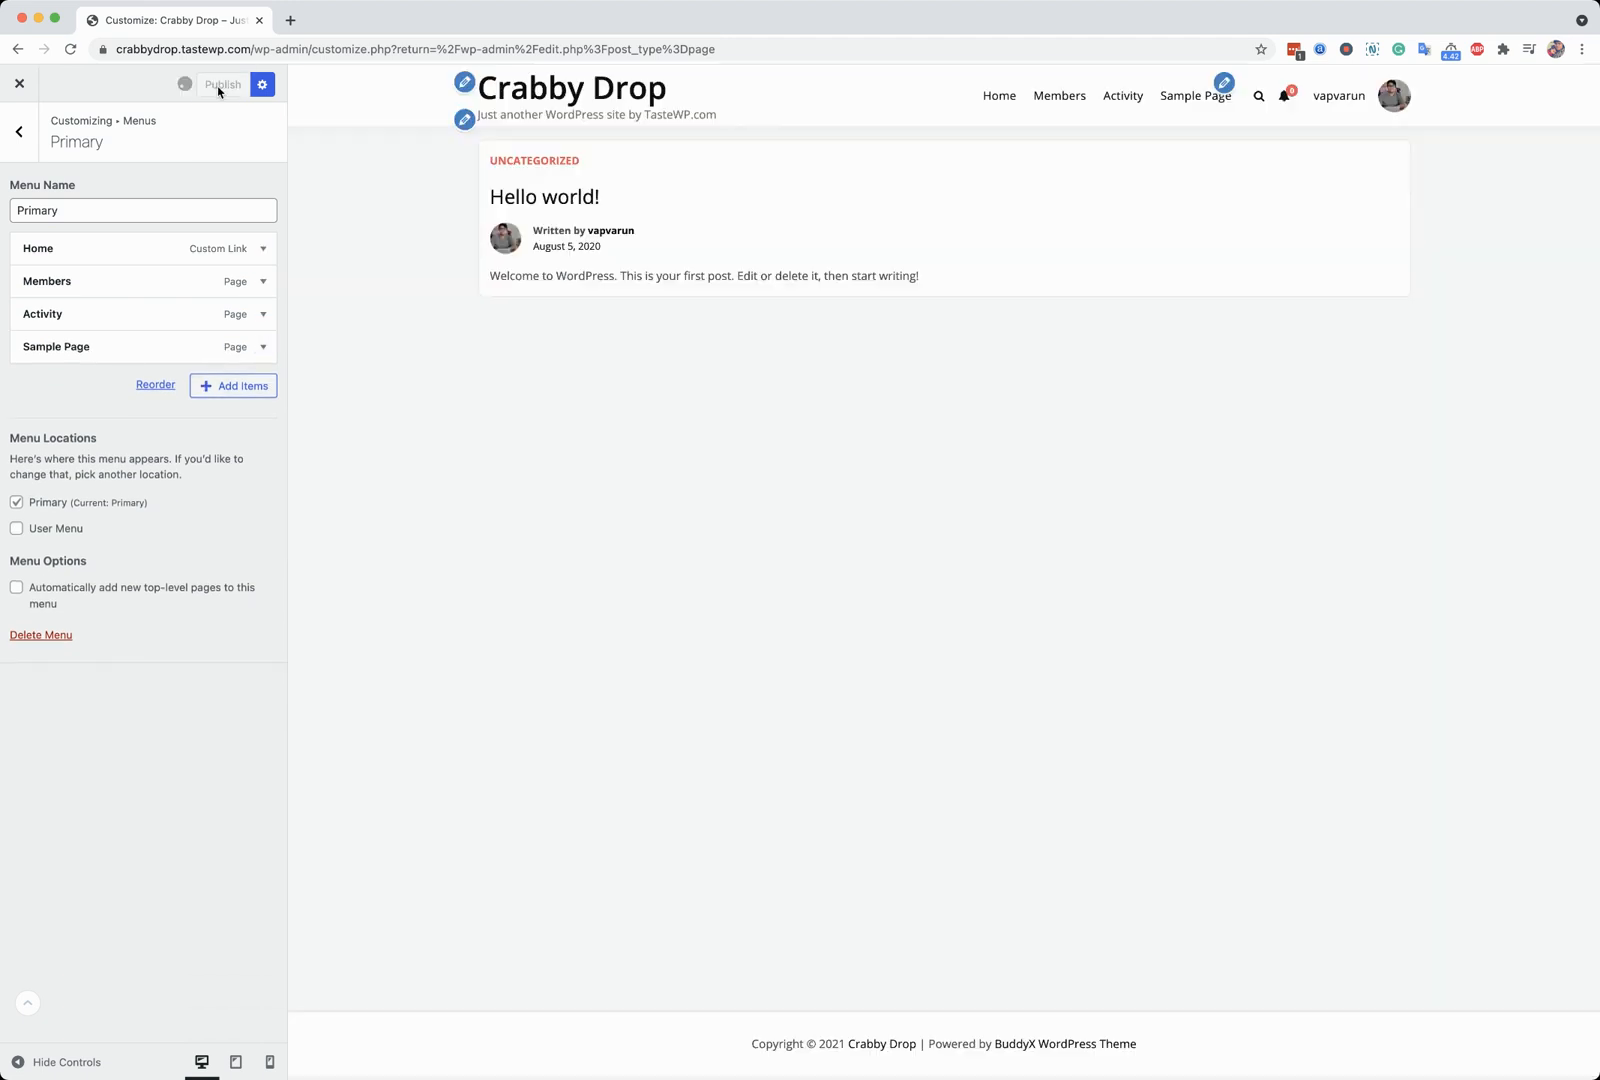
pyautogui.click(222, 84)
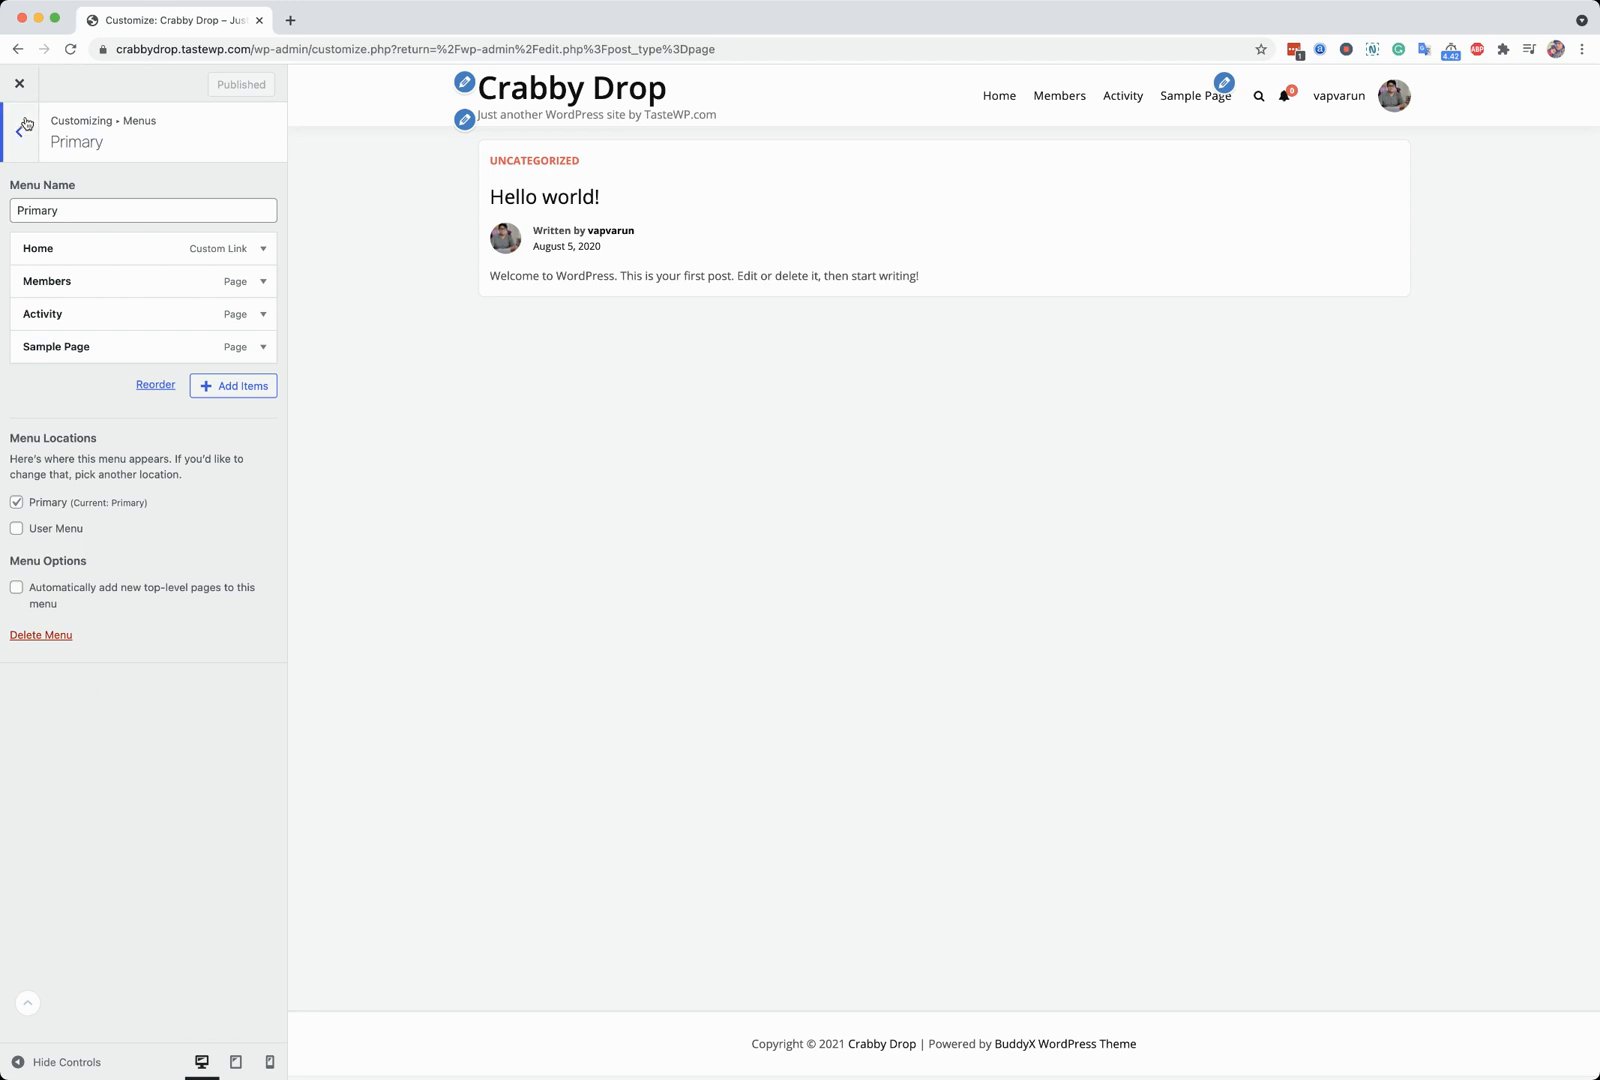
pyautogui.click(18, 84)
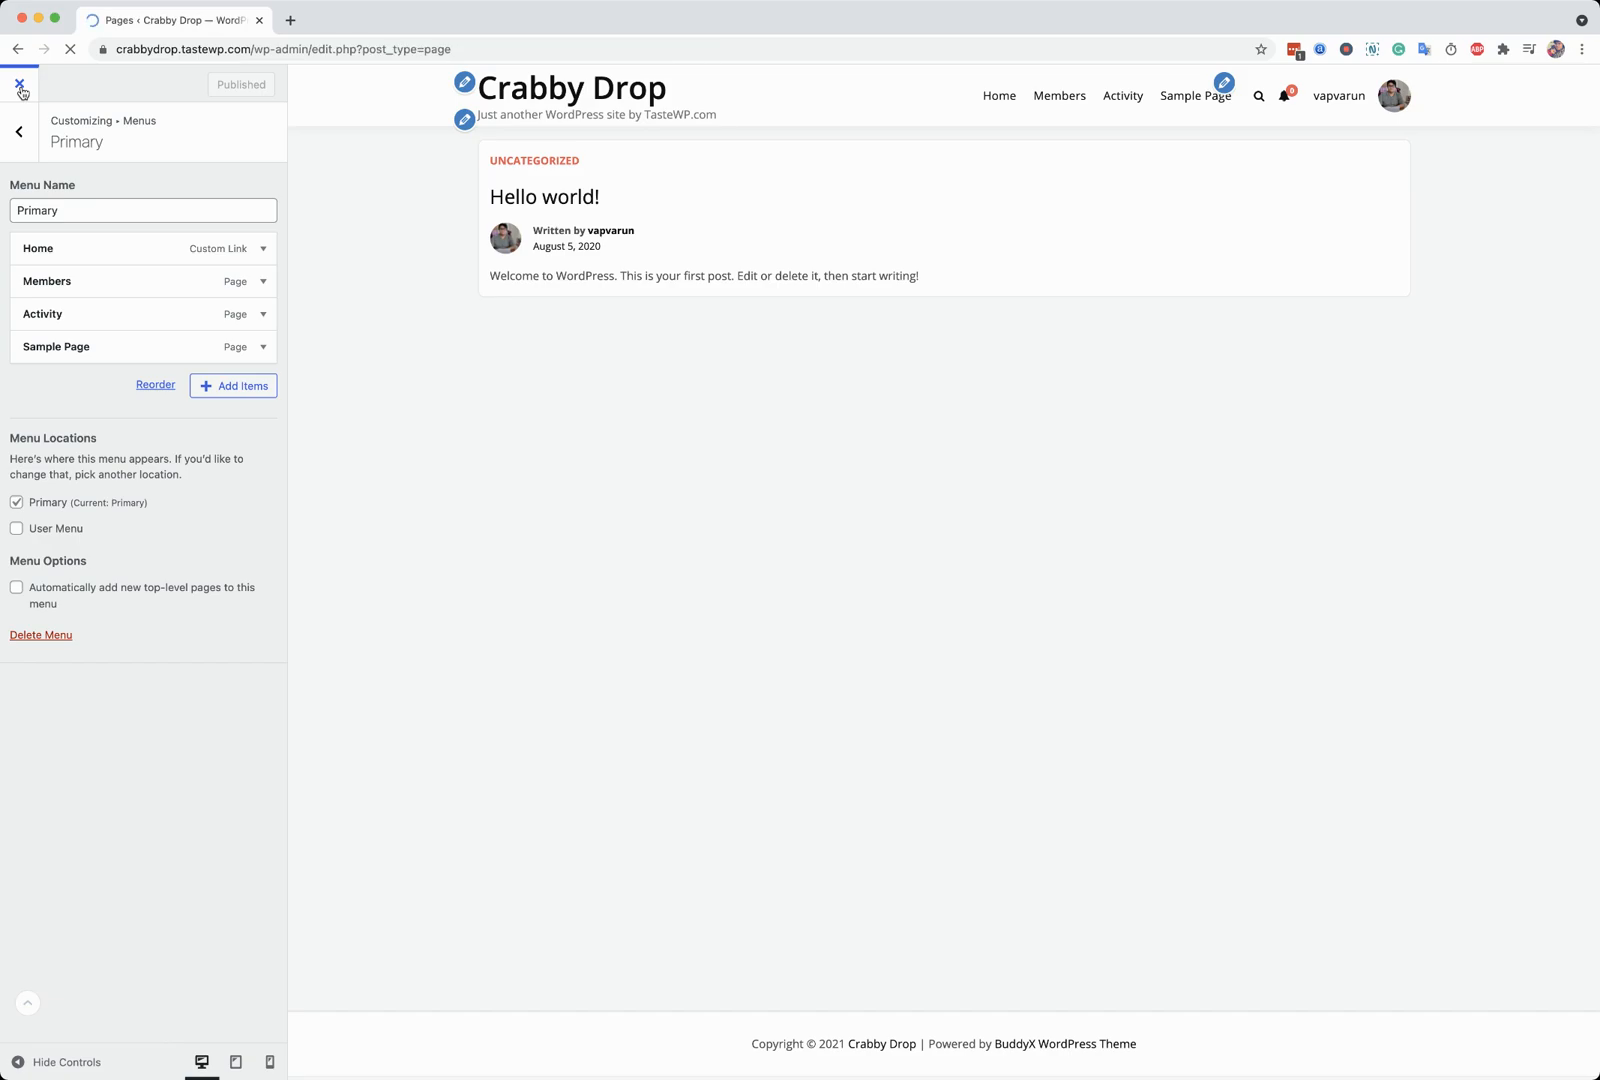
# - Visit the live site and log out so the GET CONNECTED! login page shows to visitors
pyautogui.click(20, 84)
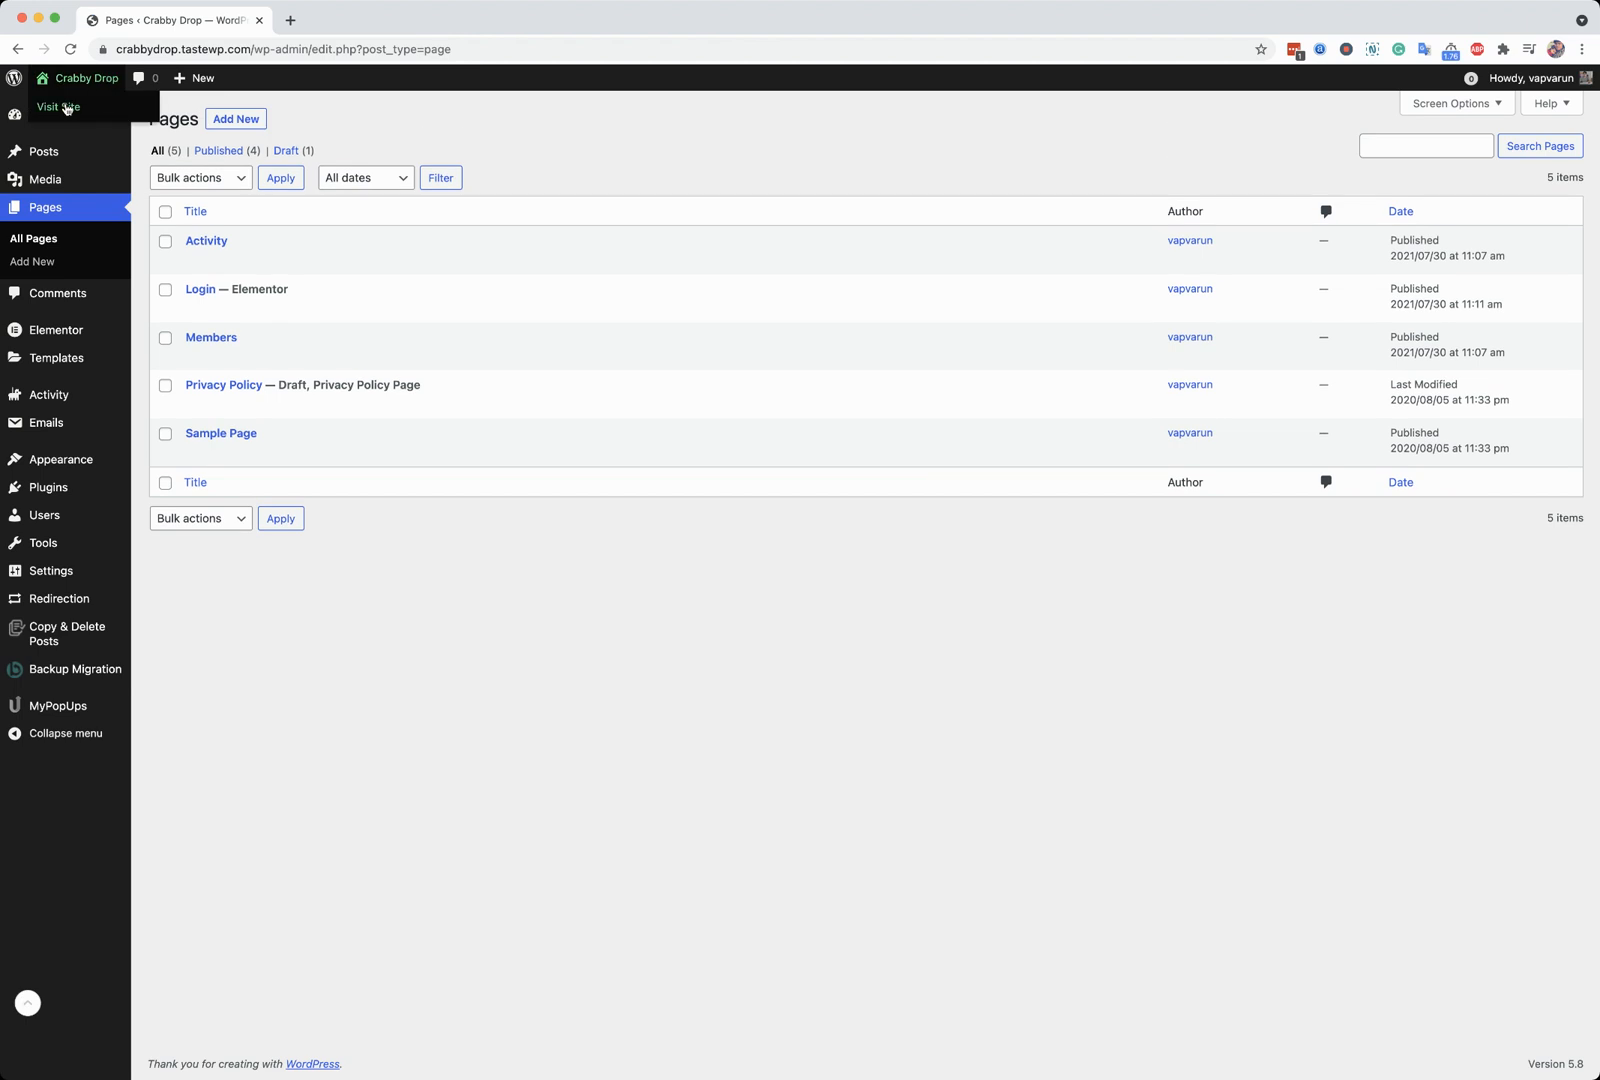
pyautogui.click(60, 106)
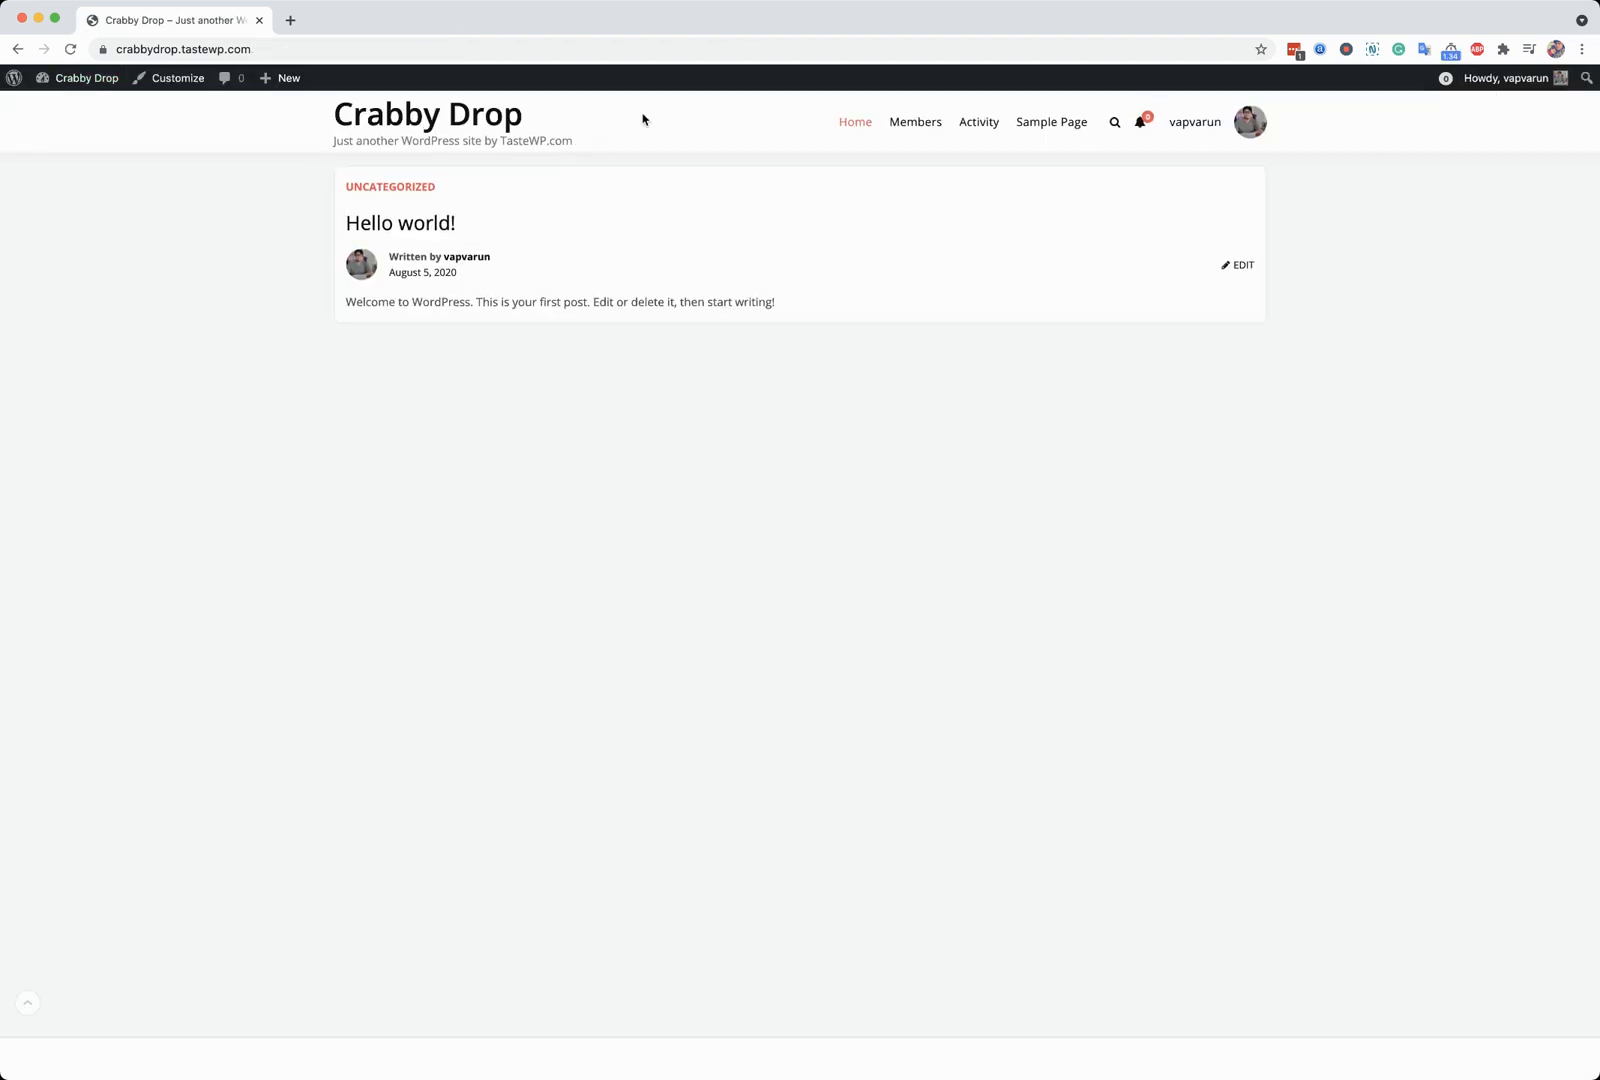
pyautogui.click(1514, 78)
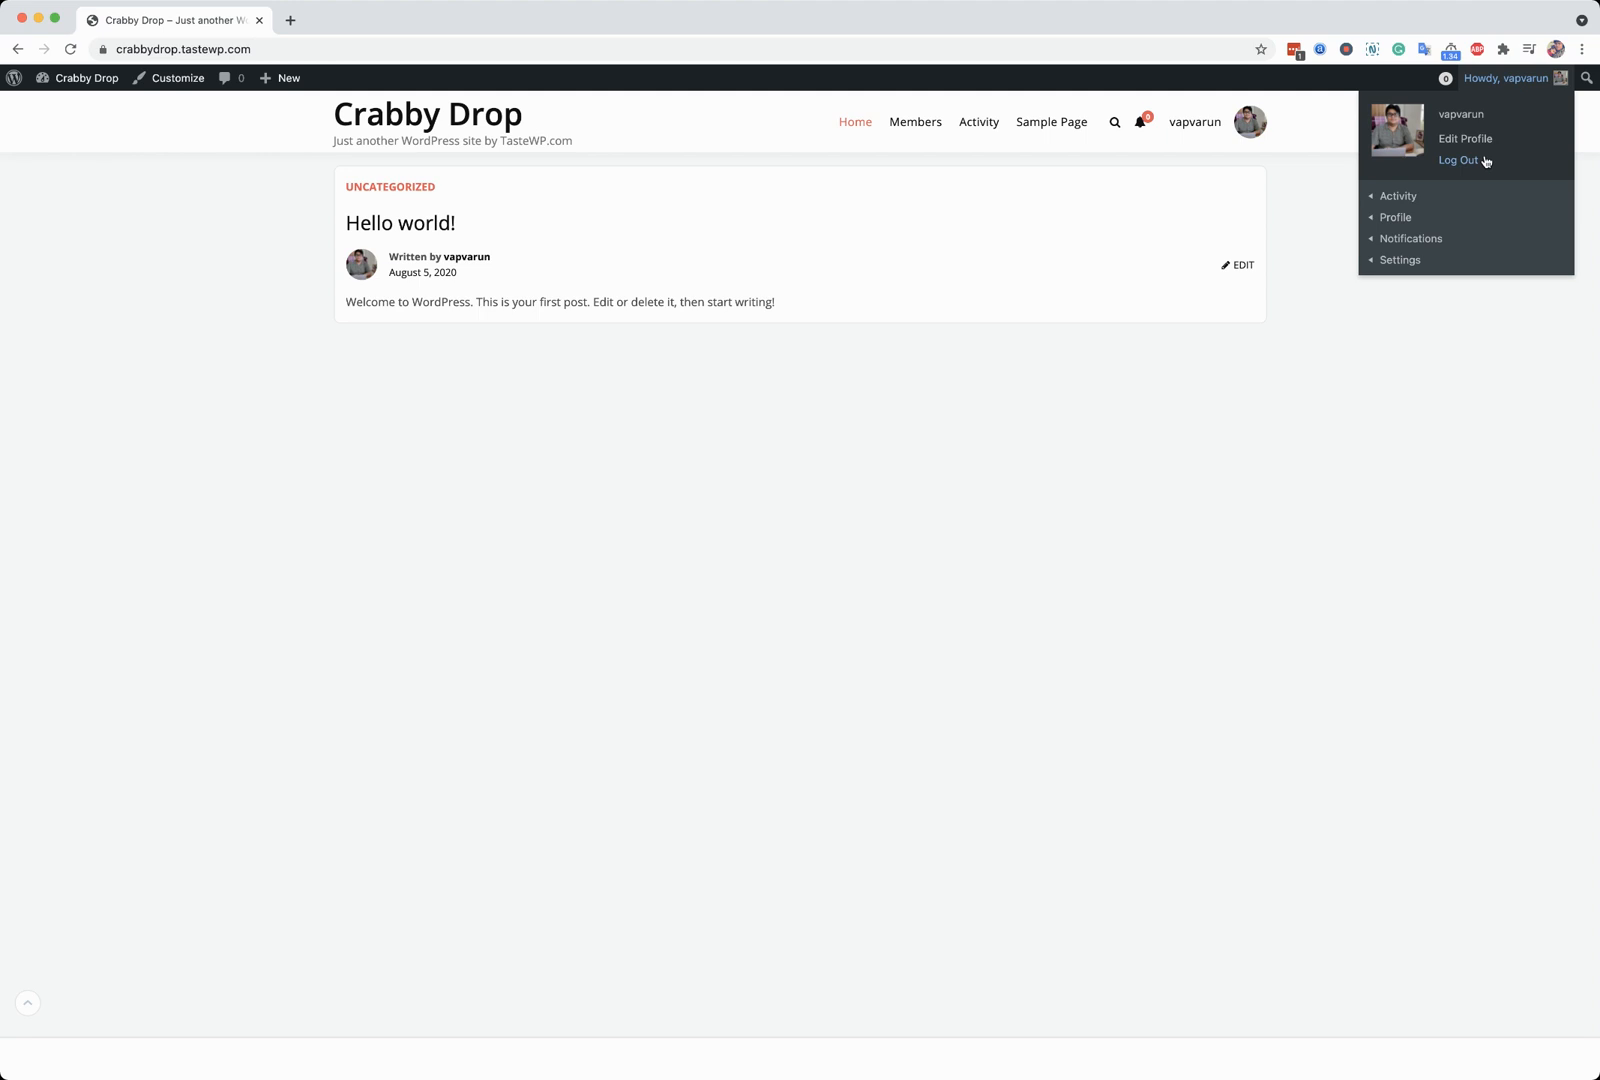
pyautogui.click(1460, 160)
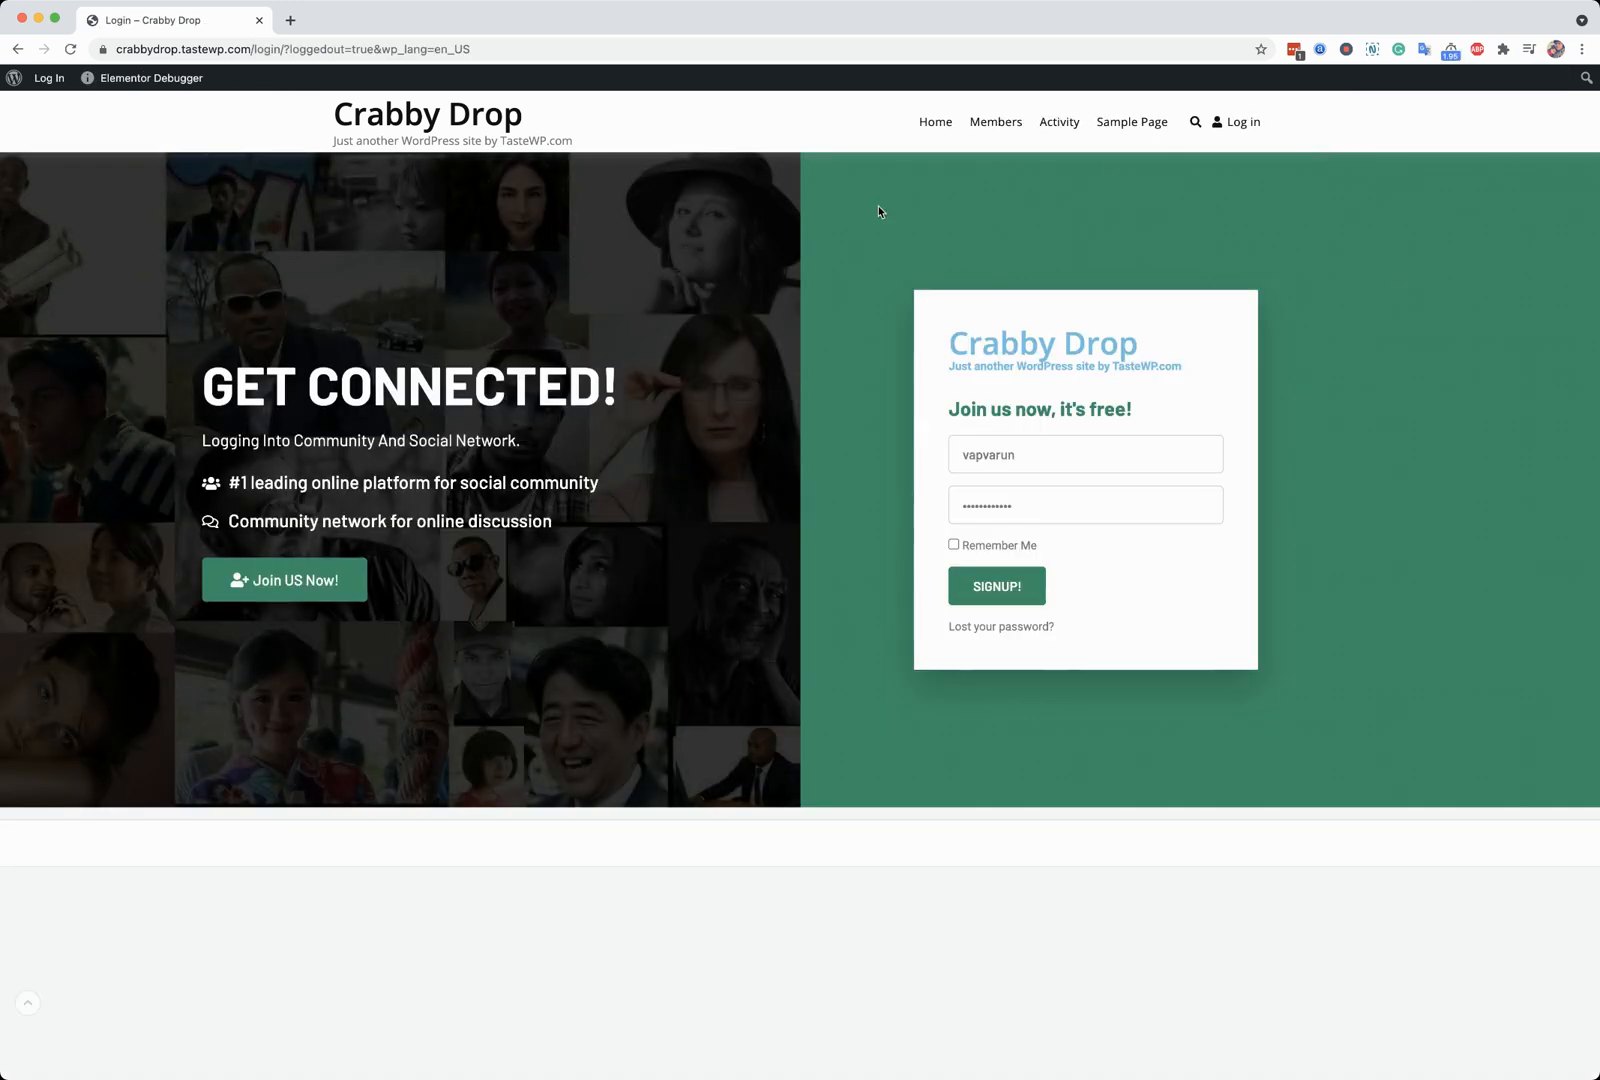
pyautogui.moveTo(1240, 122)
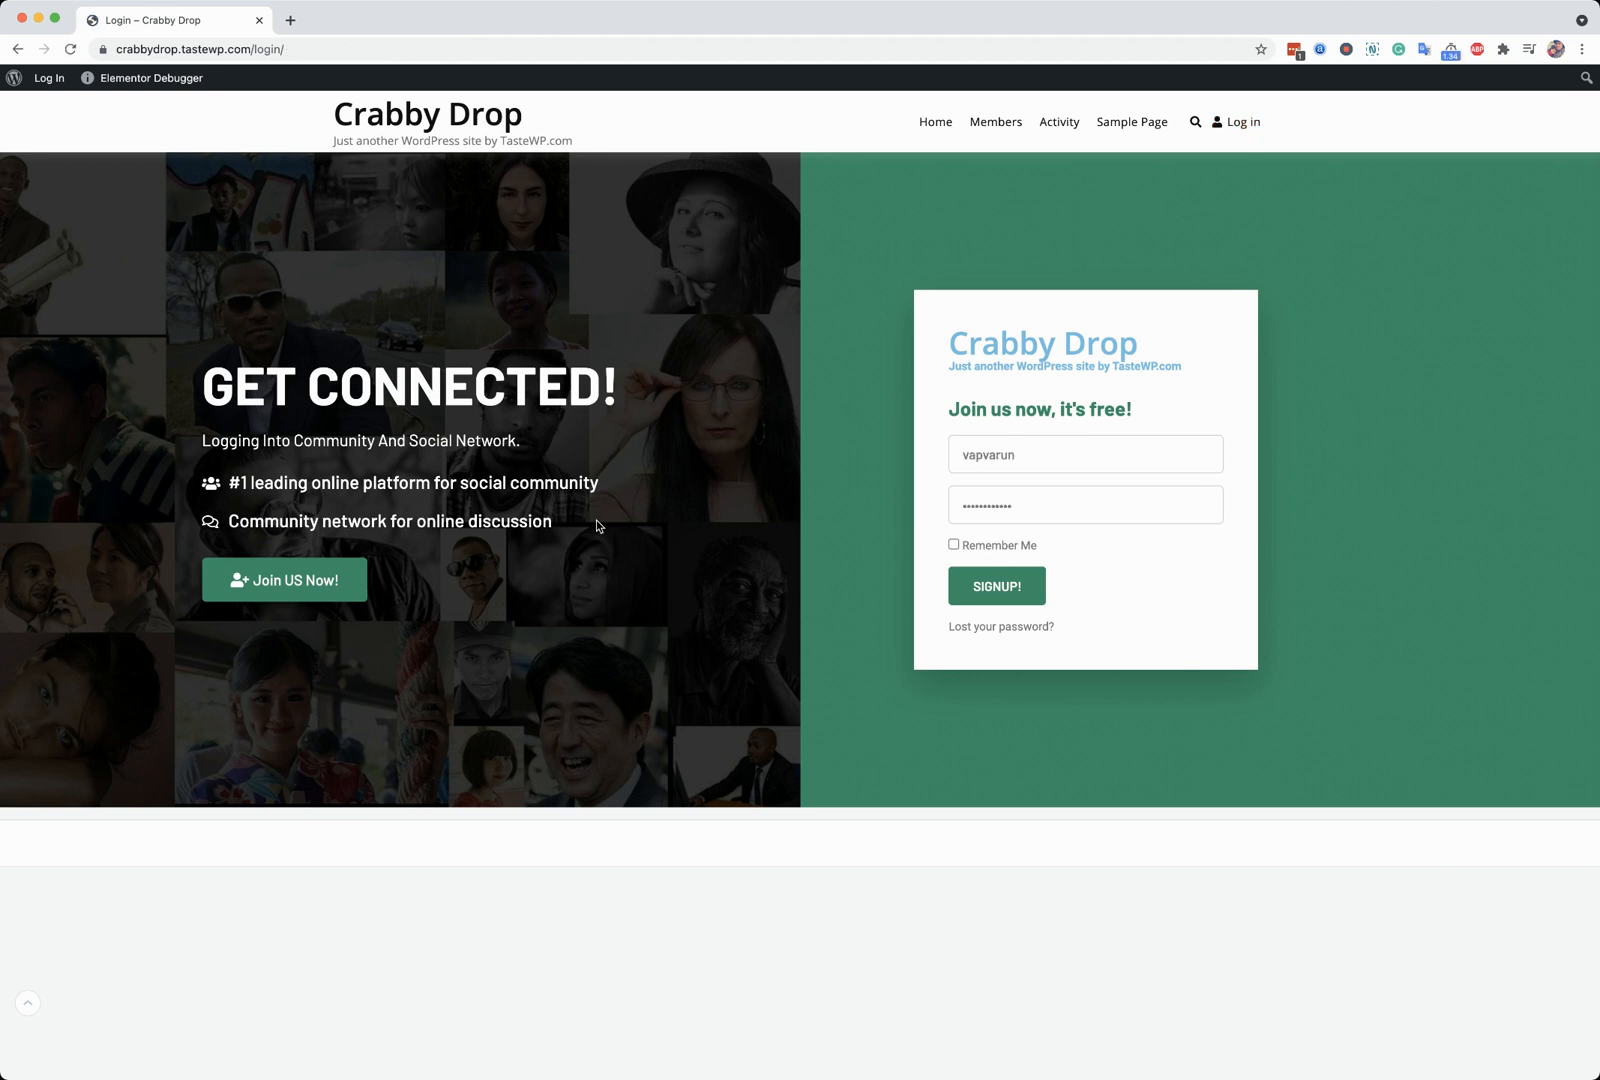
pyautogui.moveTo(376, 792)
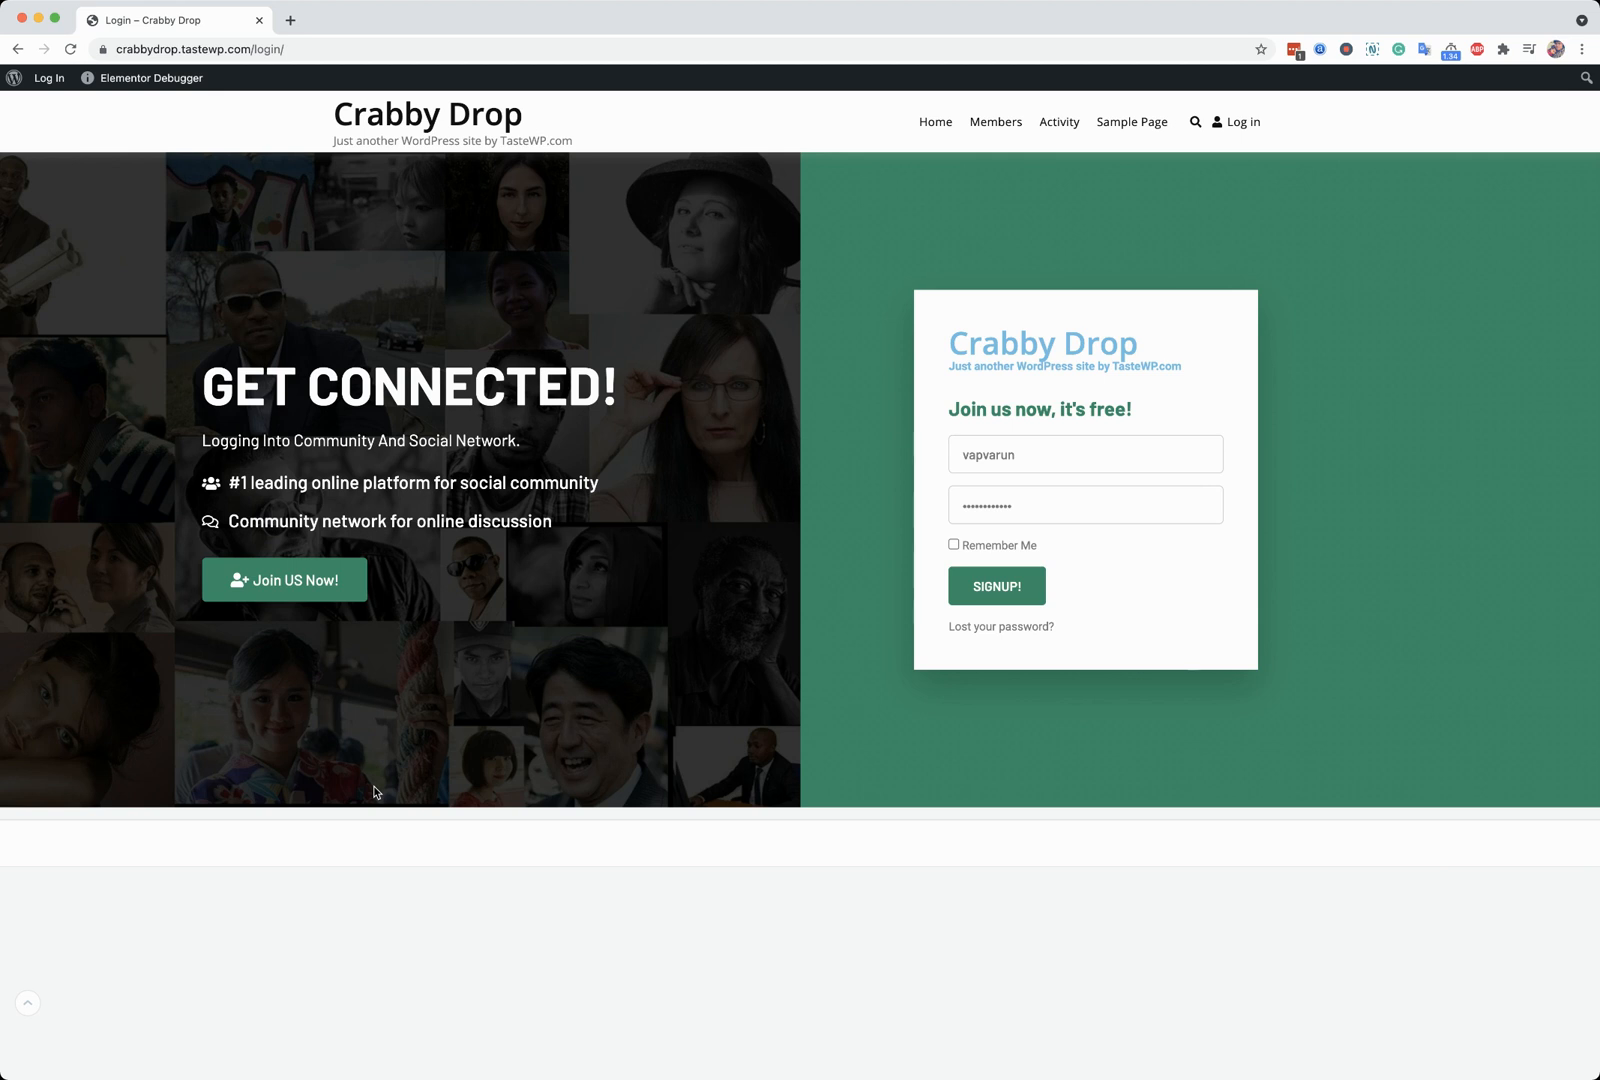
pyautogui.moveTo(938, 1066)
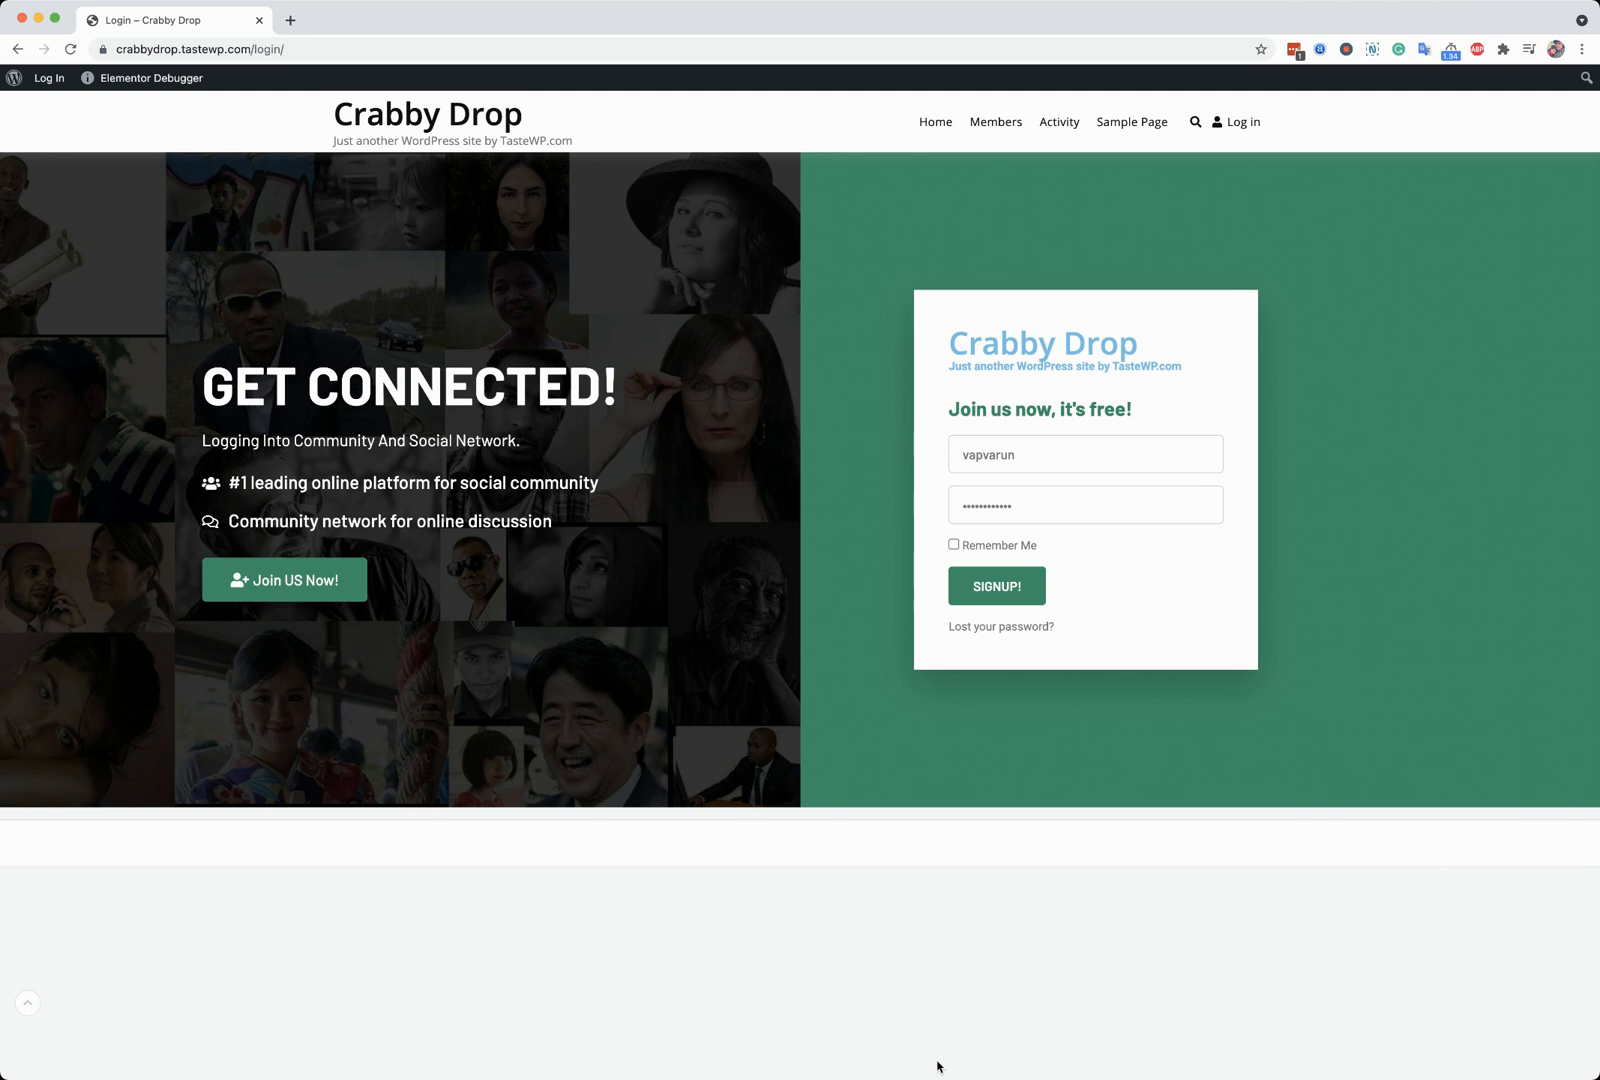